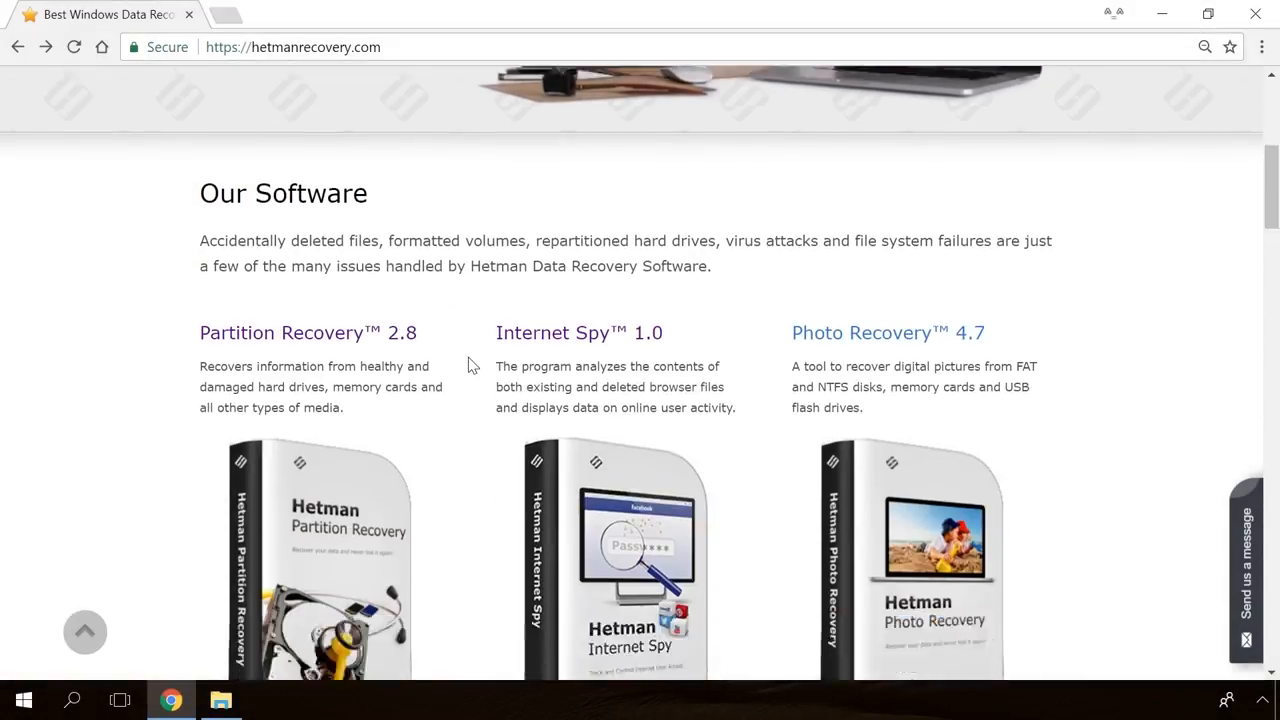
Browse the Hetman Recovery site and visit the Internet Spy product page.
{"action": "scroll", "scroll_direction": "down", "scroll_amount": 3}
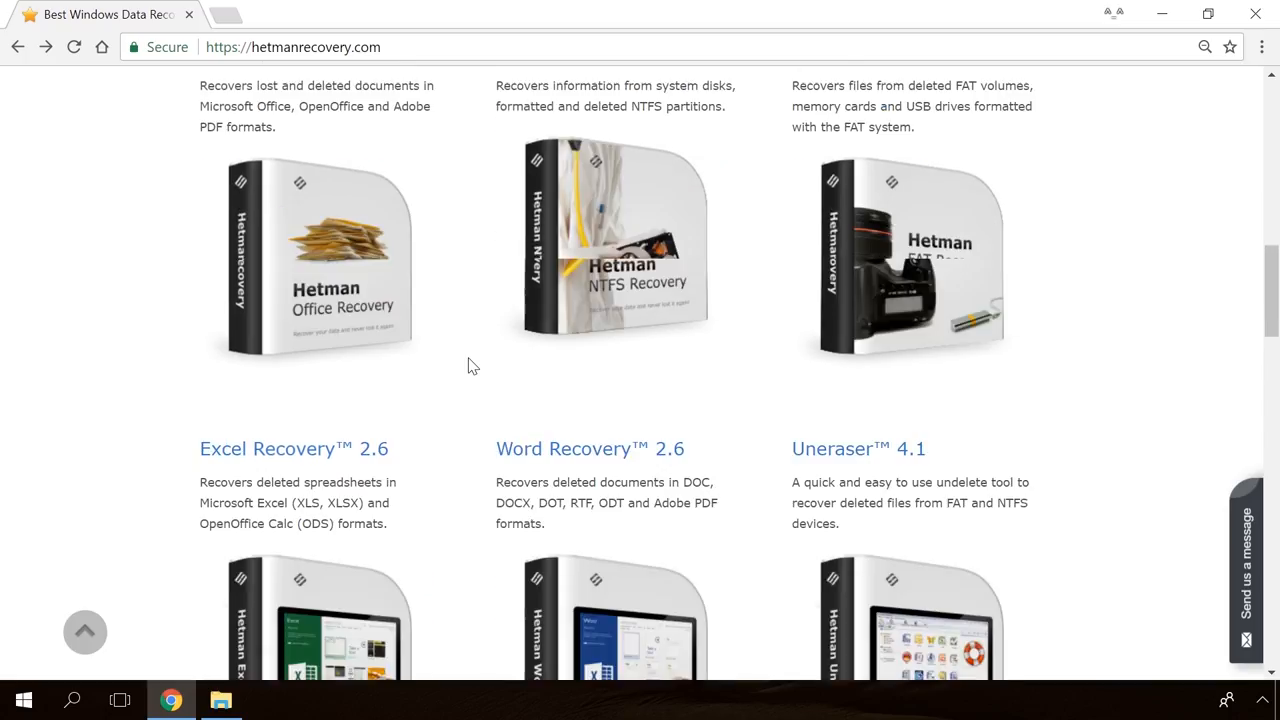
{"action": "scroll", "scroll_direction": "up", "scroll_amount": 3}
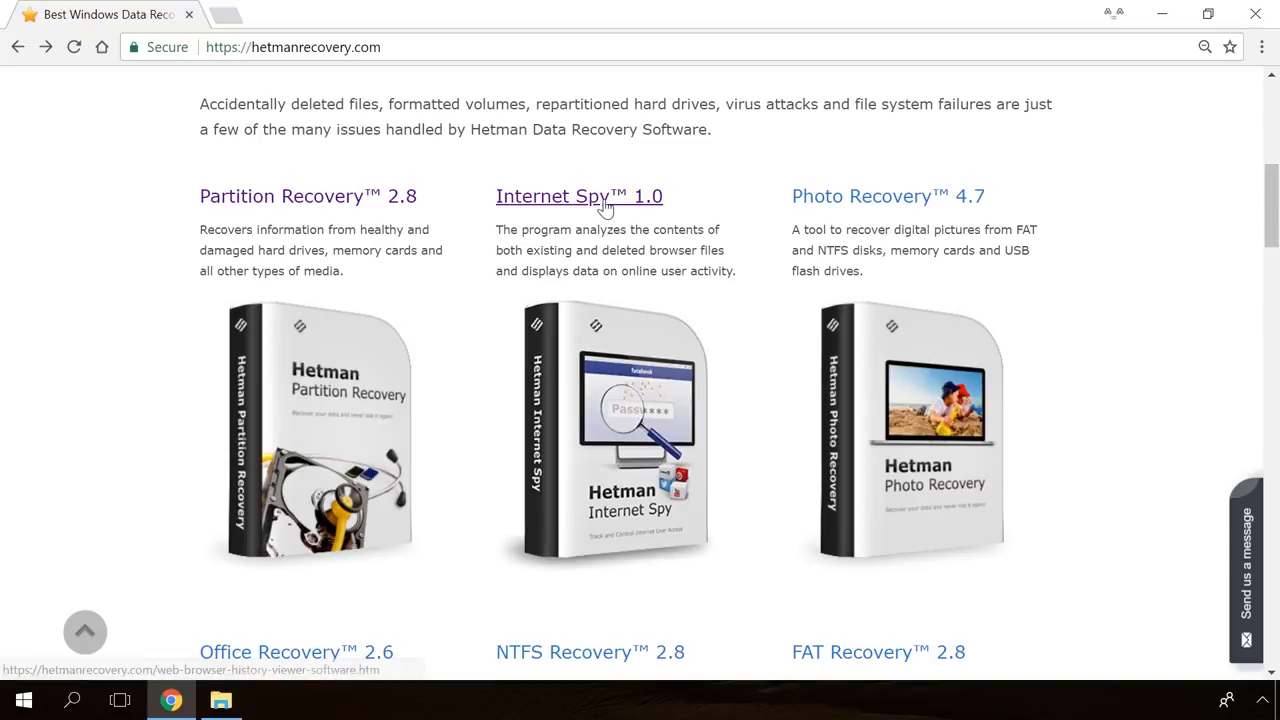
{"action": "left_click", "coordinate": [578, 196]}
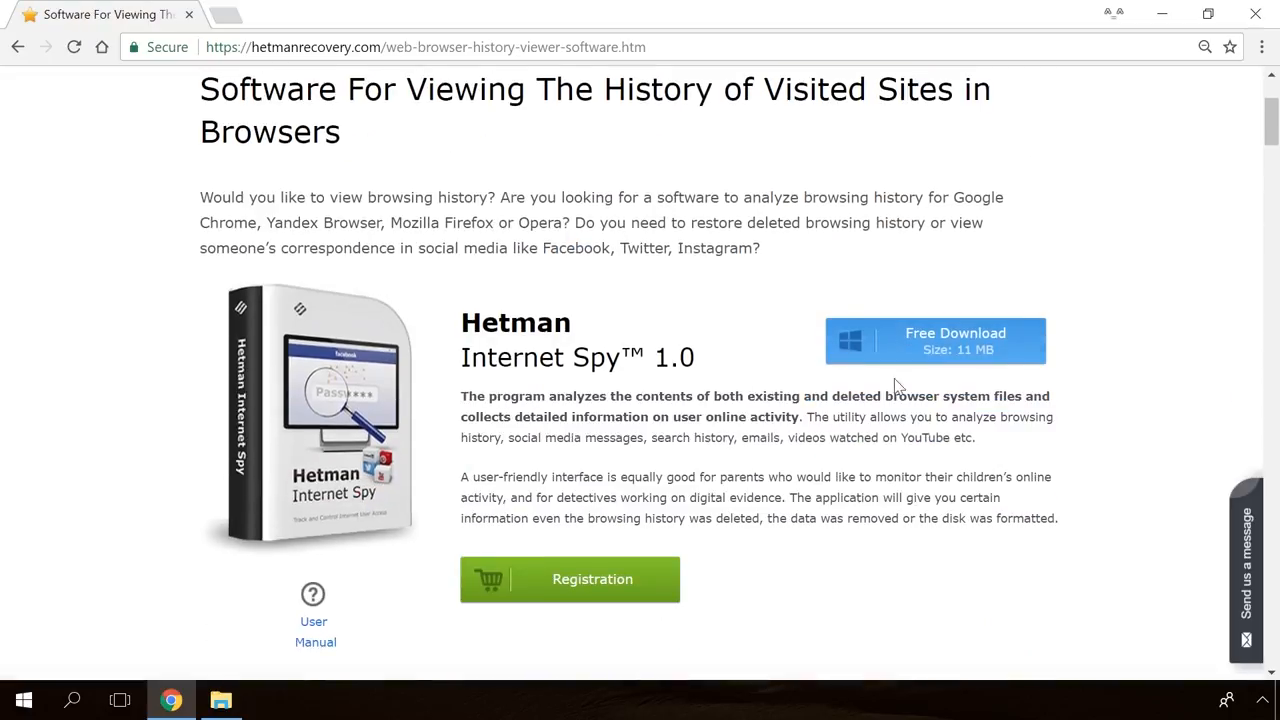
{"action": "left_click", "coordinate": [934, 340]}
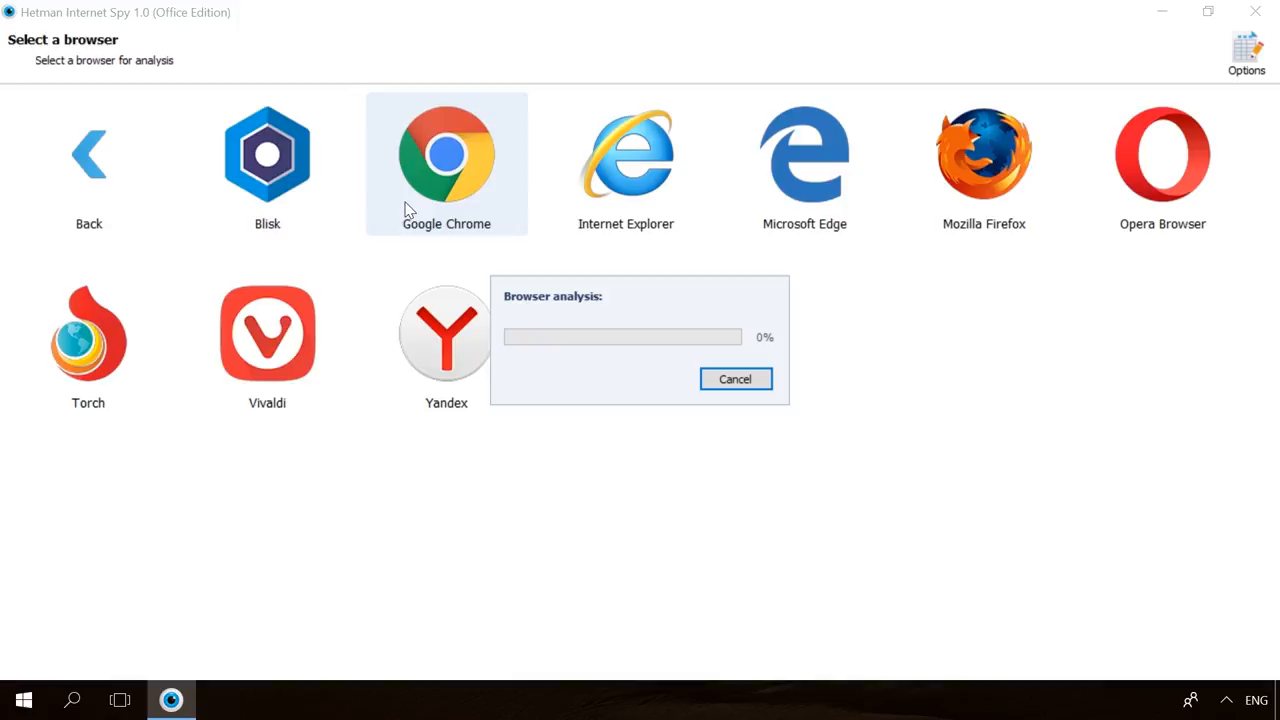
{"action": "left_click", "coordinate": [446, 152]}
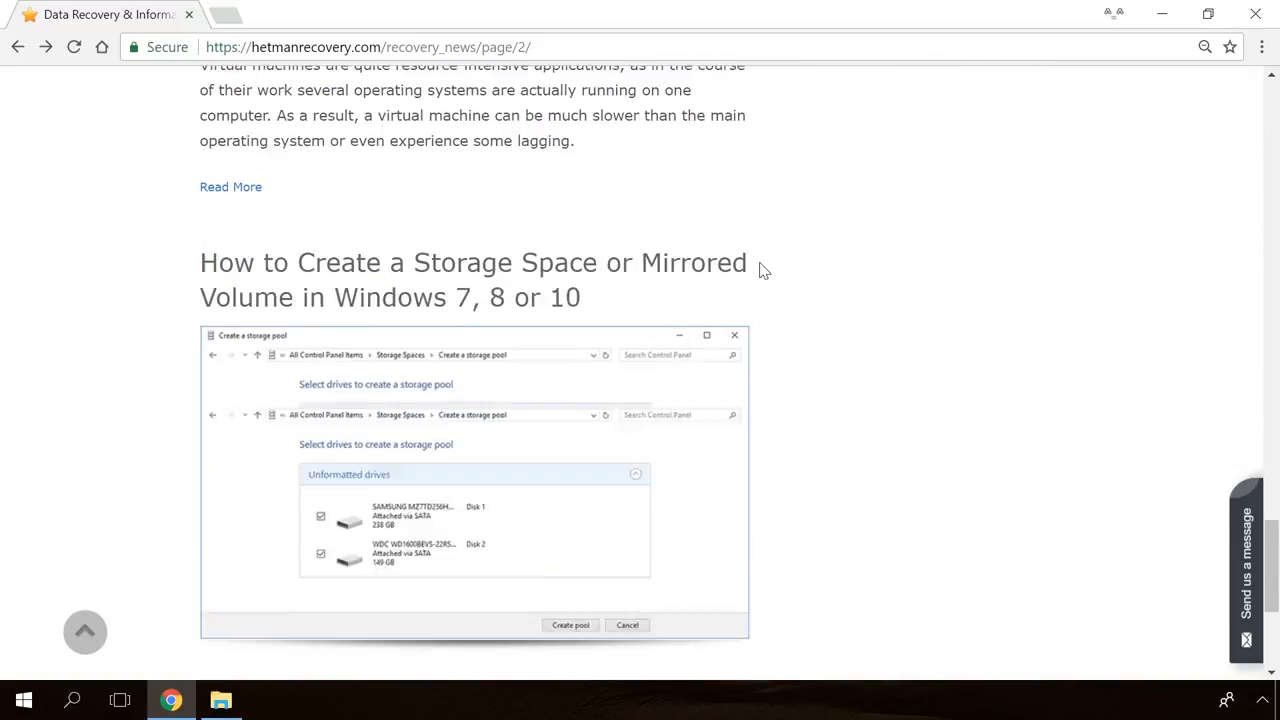
Read the 'Windows Detected a Hard Disk Problem' article down to its Command Prompt section.
{"action": "scroll", "scroll_direction": "down", "scroll_amount": 3}
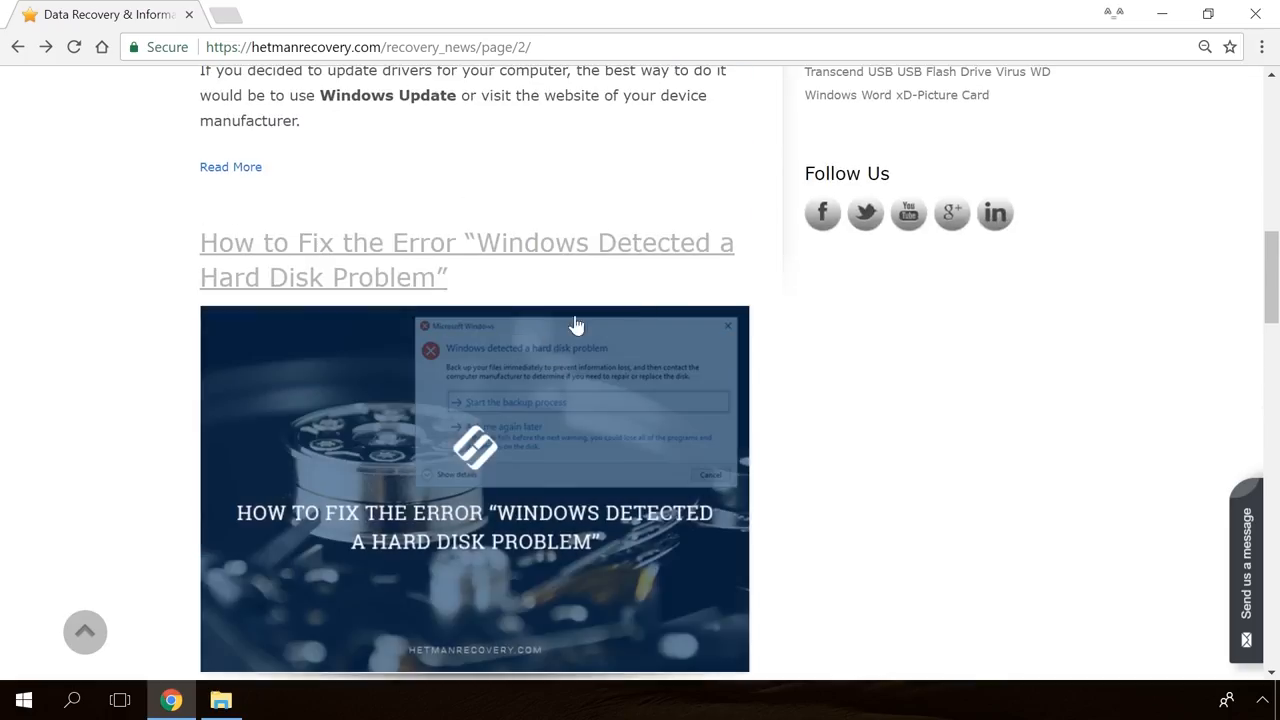
{"action": "left_click", "coordinate": [466, 242]}
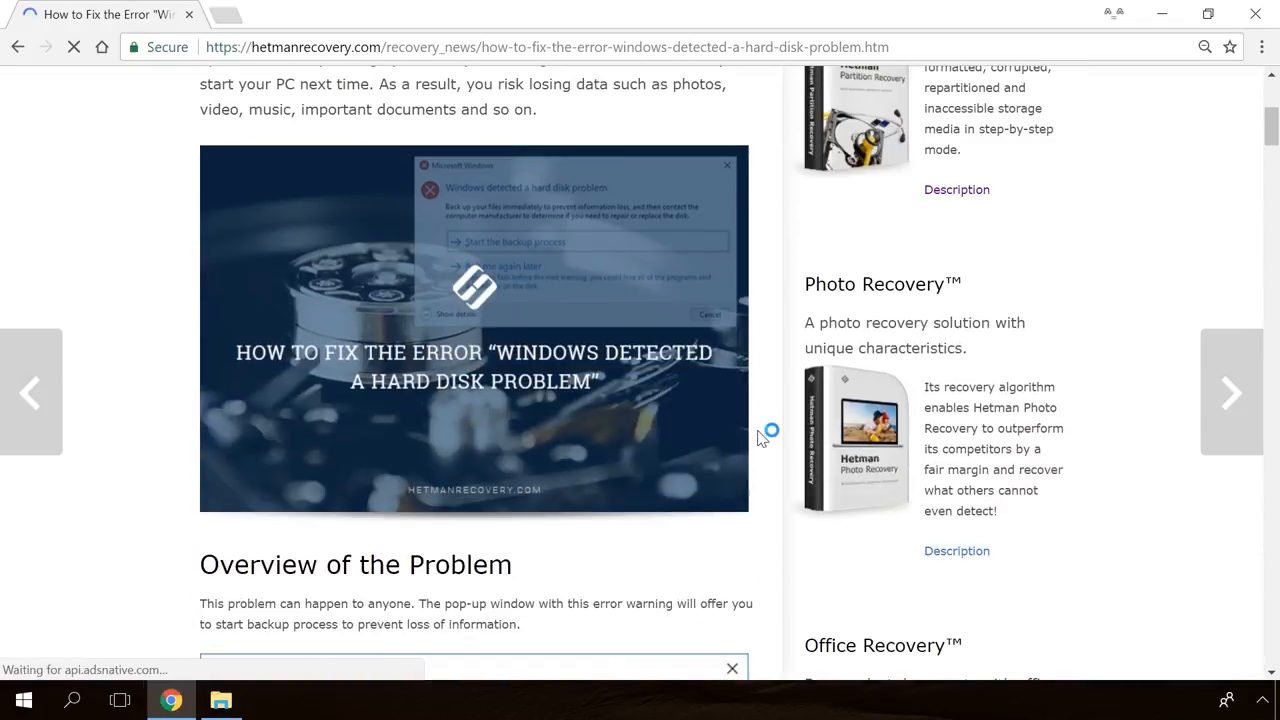
{"action": "scroll", "scroll_direction": "down", "scroll_amount": 3}
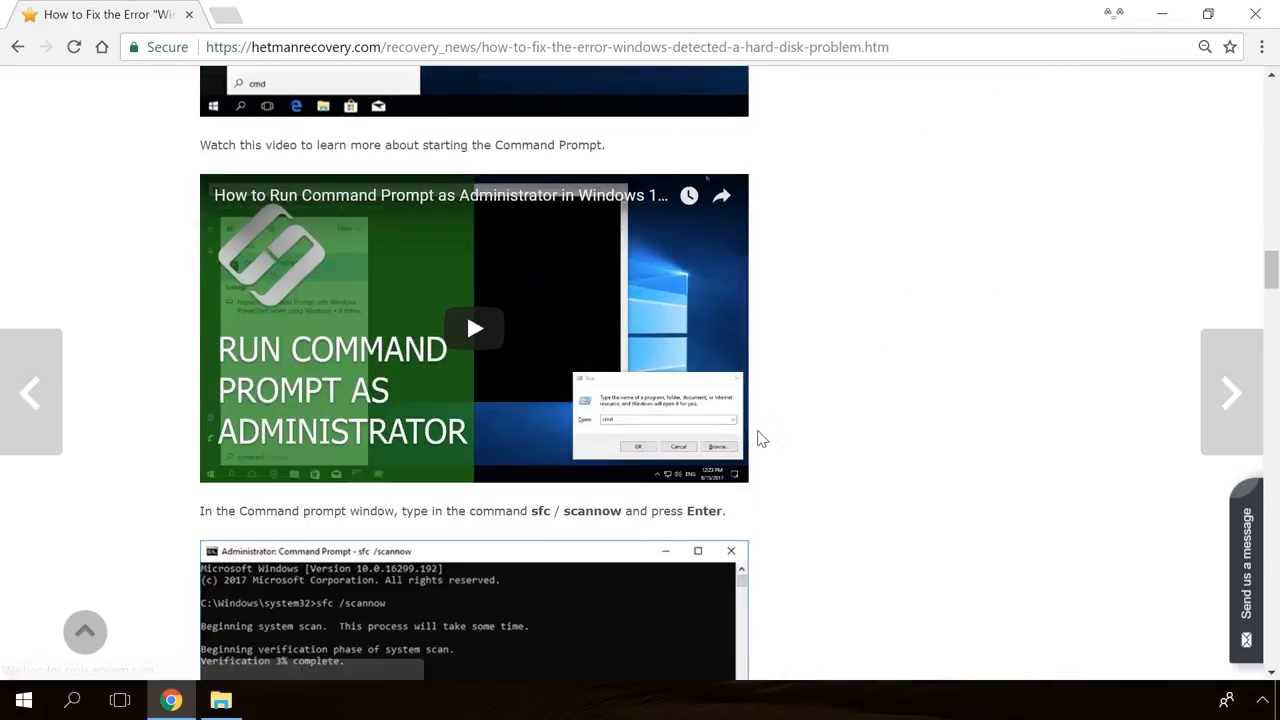
{"action": "mouse_move", "coordinate": [1256, 538]}
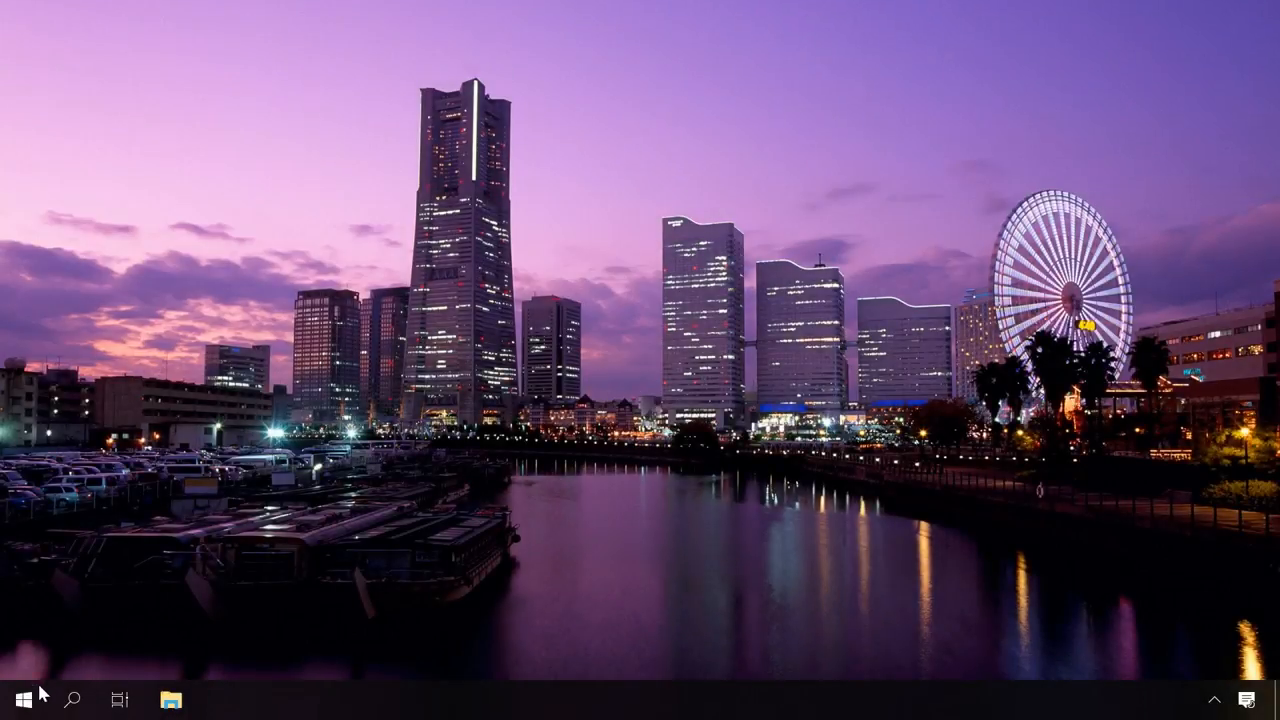
Show the System > About page with device specifications in Windows Settings.
{"action": "left_click", "coordinate": [220, 700]}
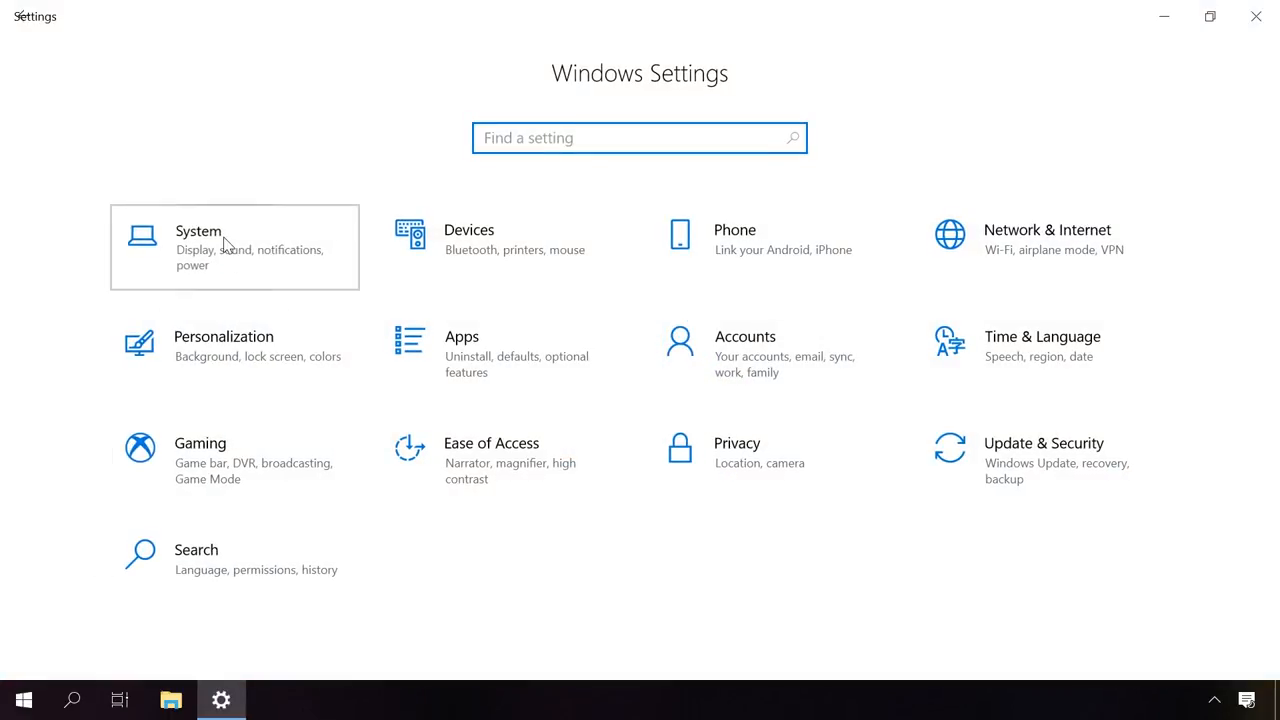
{"action": "left_click", "coordinate": [198, 248]}
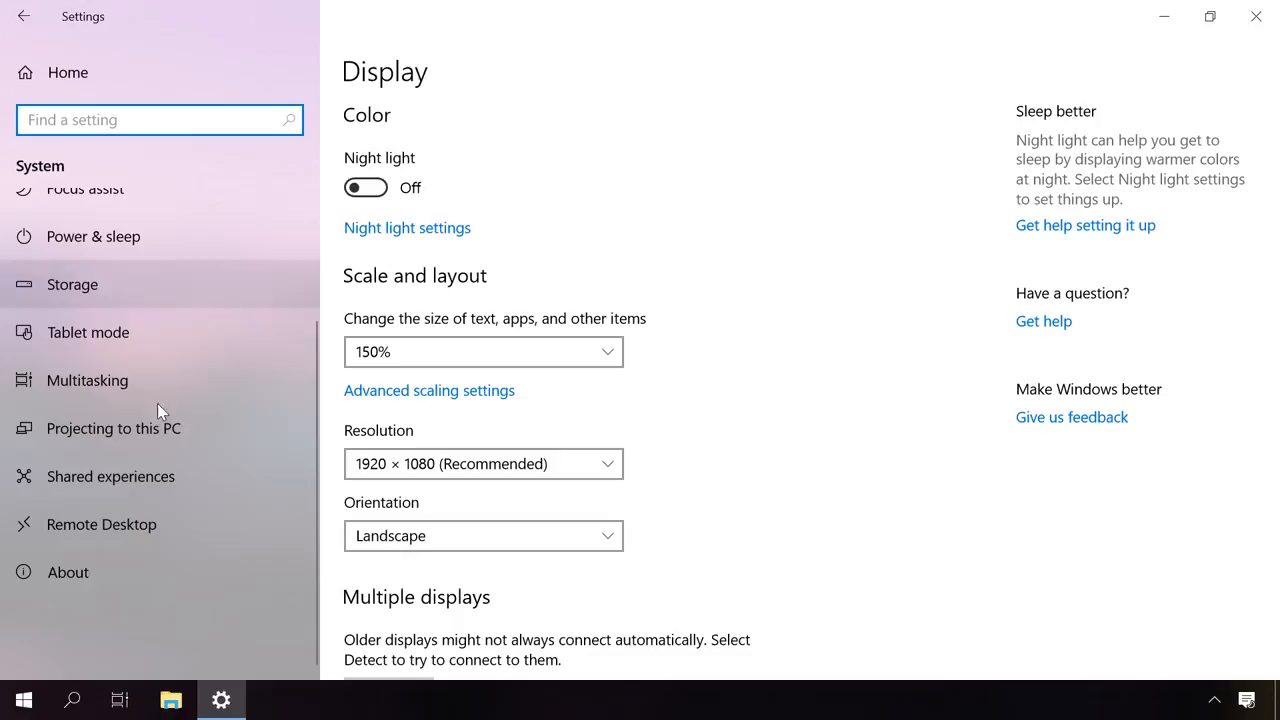
{"action": "left_click", "coordinate": [68, 572]}
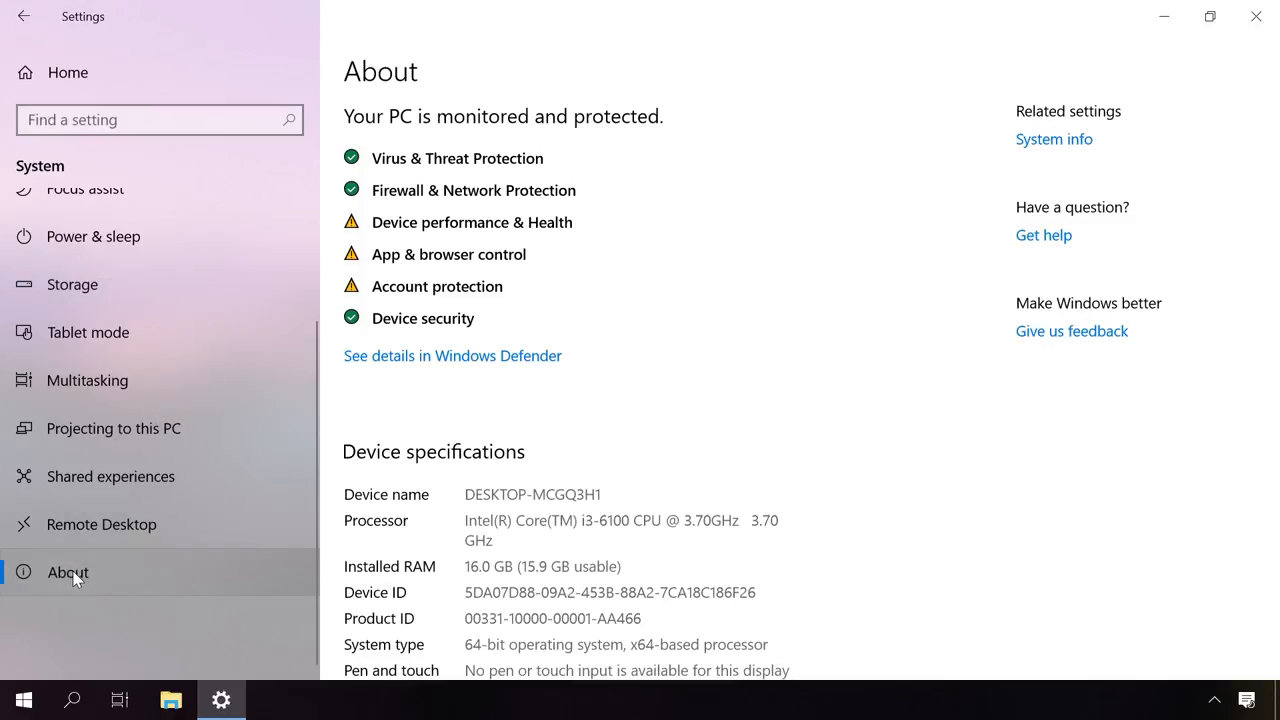
{"action": "mouse_move", "coordinate": [424, 404]}
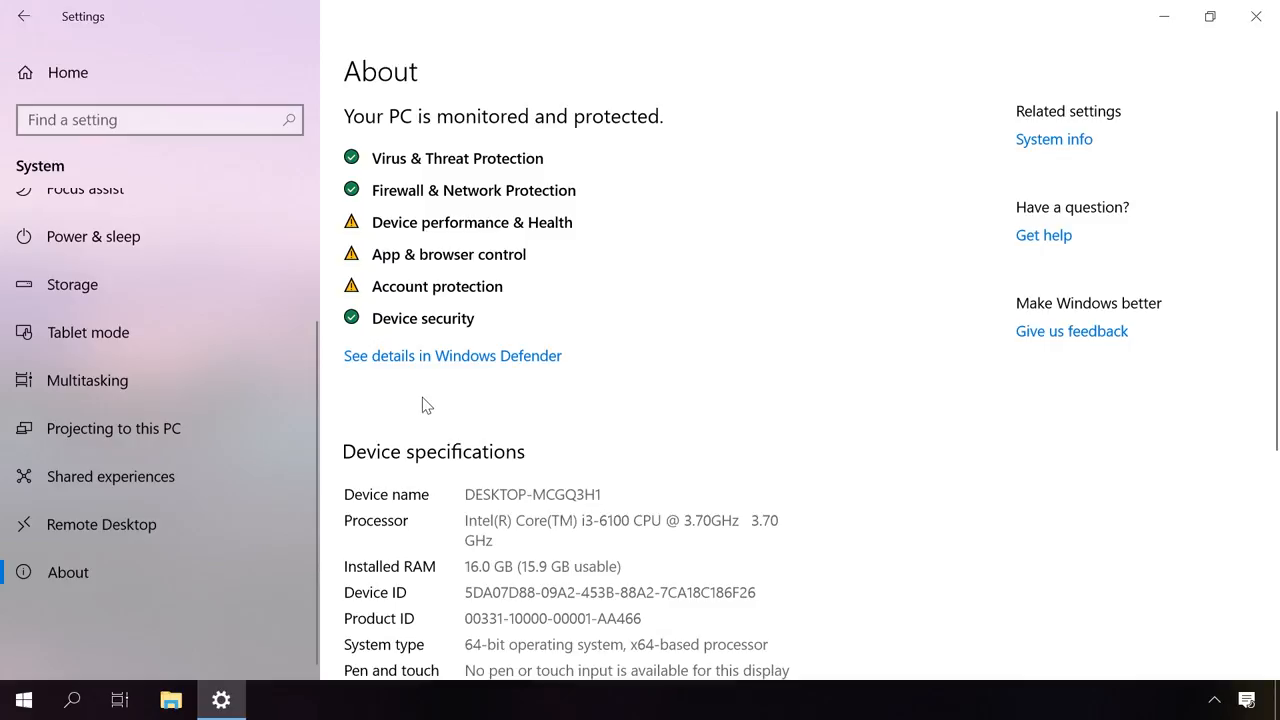
{"action": "mouse_move", "coordinate": [456, 384]}
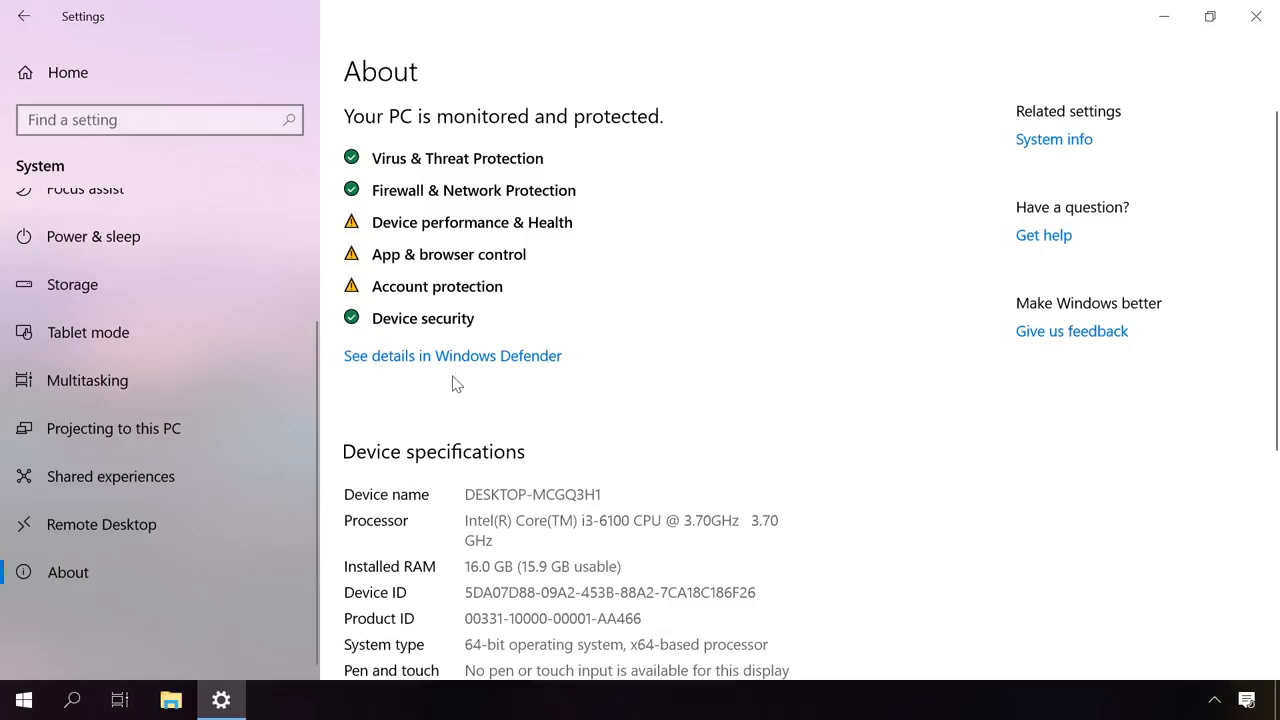
{"action": "mouse_move", "coordinate": [584, 418]}
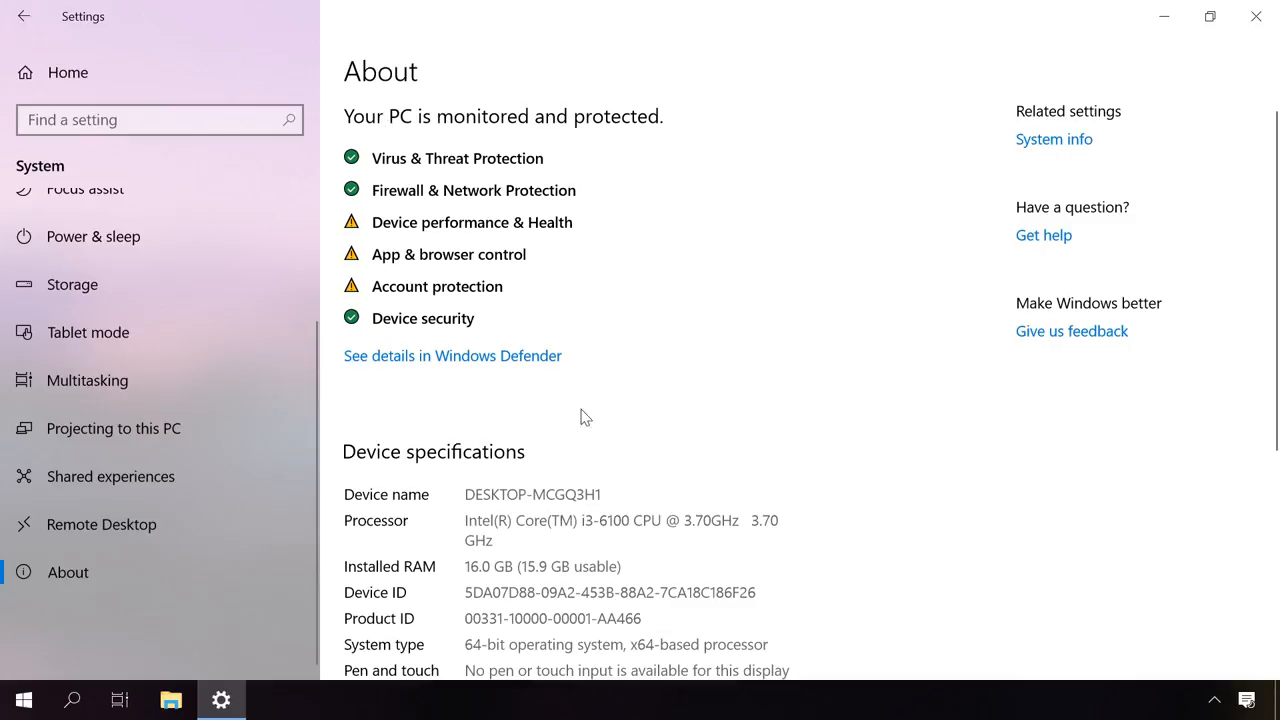
{"action": "scroll", "scroll_direction": "down", "scroll_amount": 3}
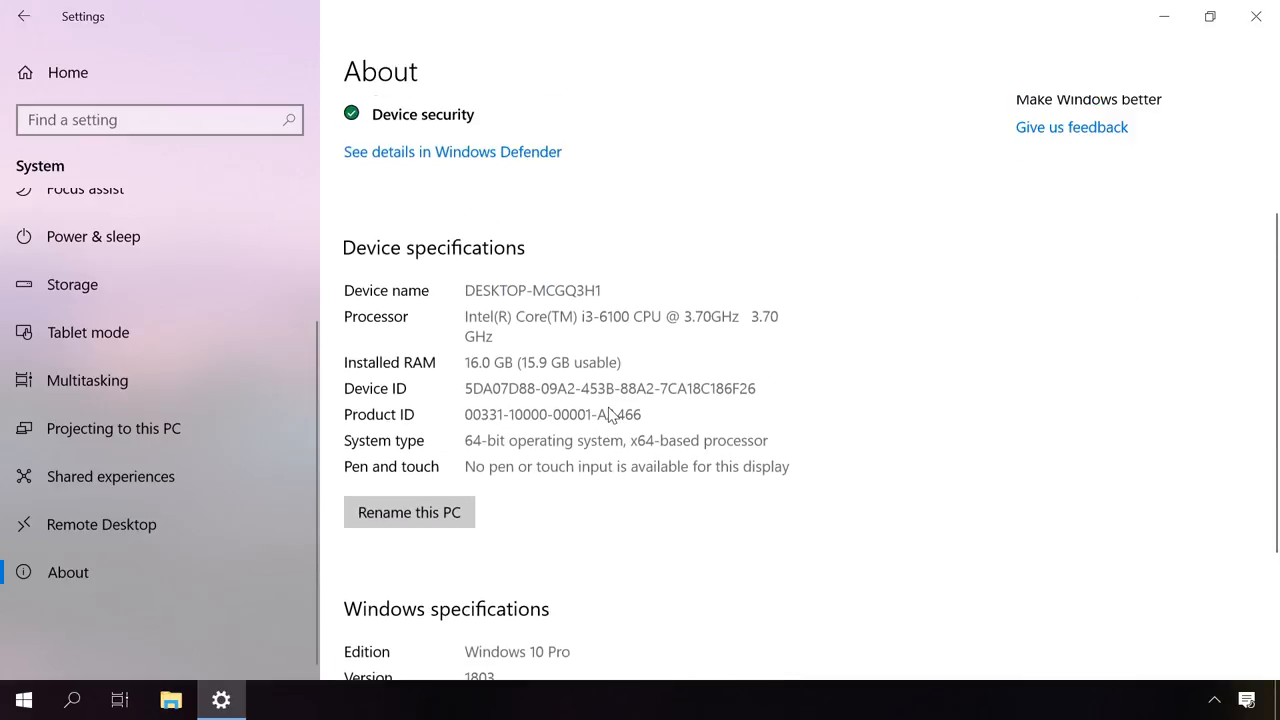
{"action": "mouse_move", "coordinate": [368, 566]}
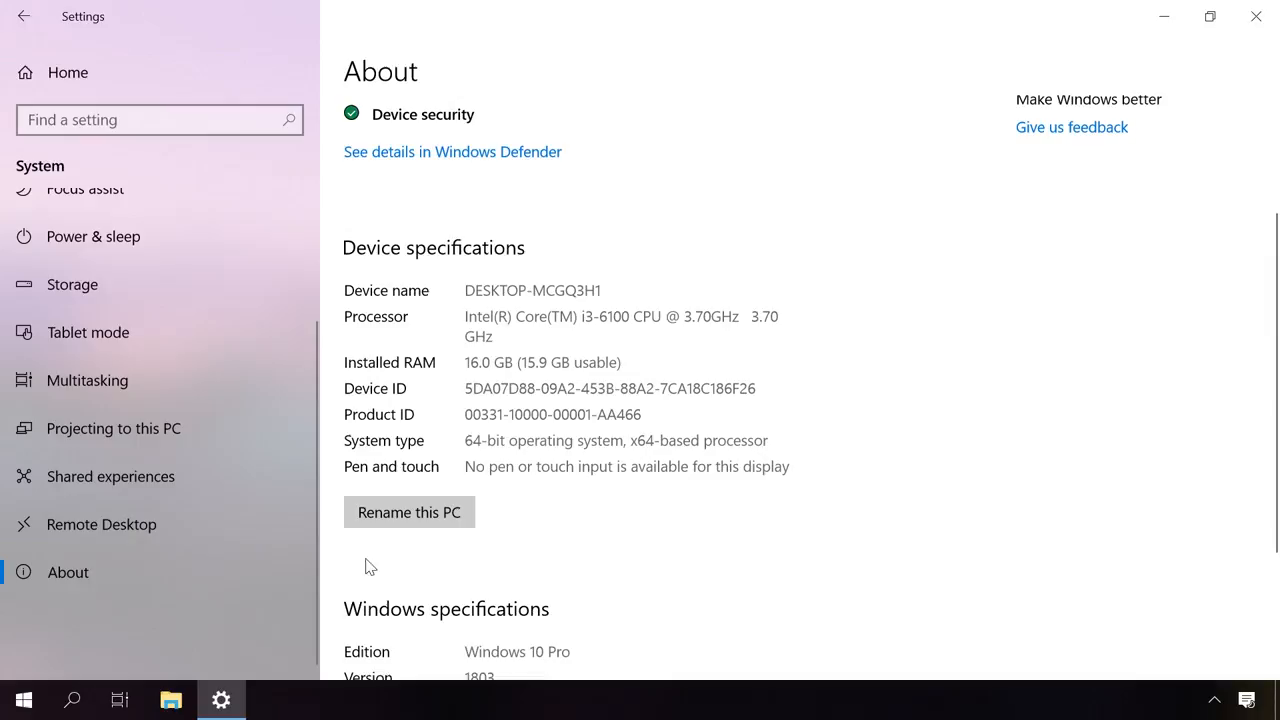
{"action": "mouse_move", "coordinate": [484, 284]}
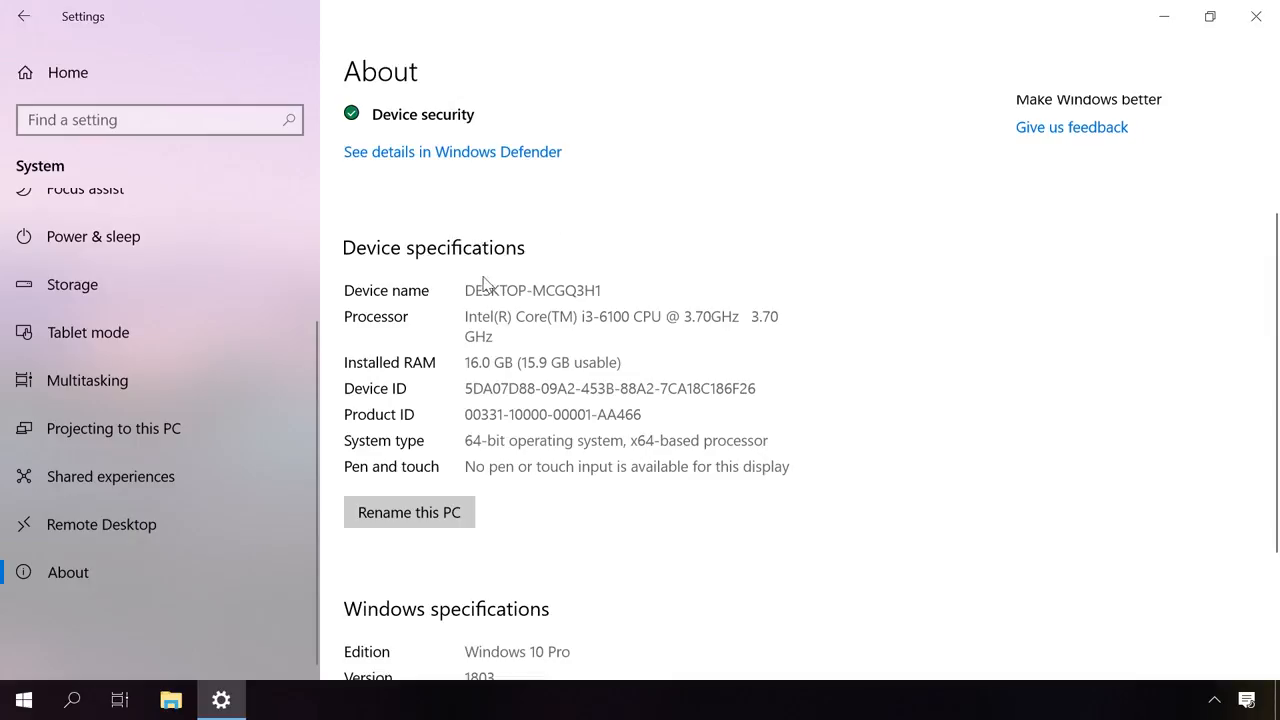
{"action": "mouse_move", "coordinate": [490, 348]}
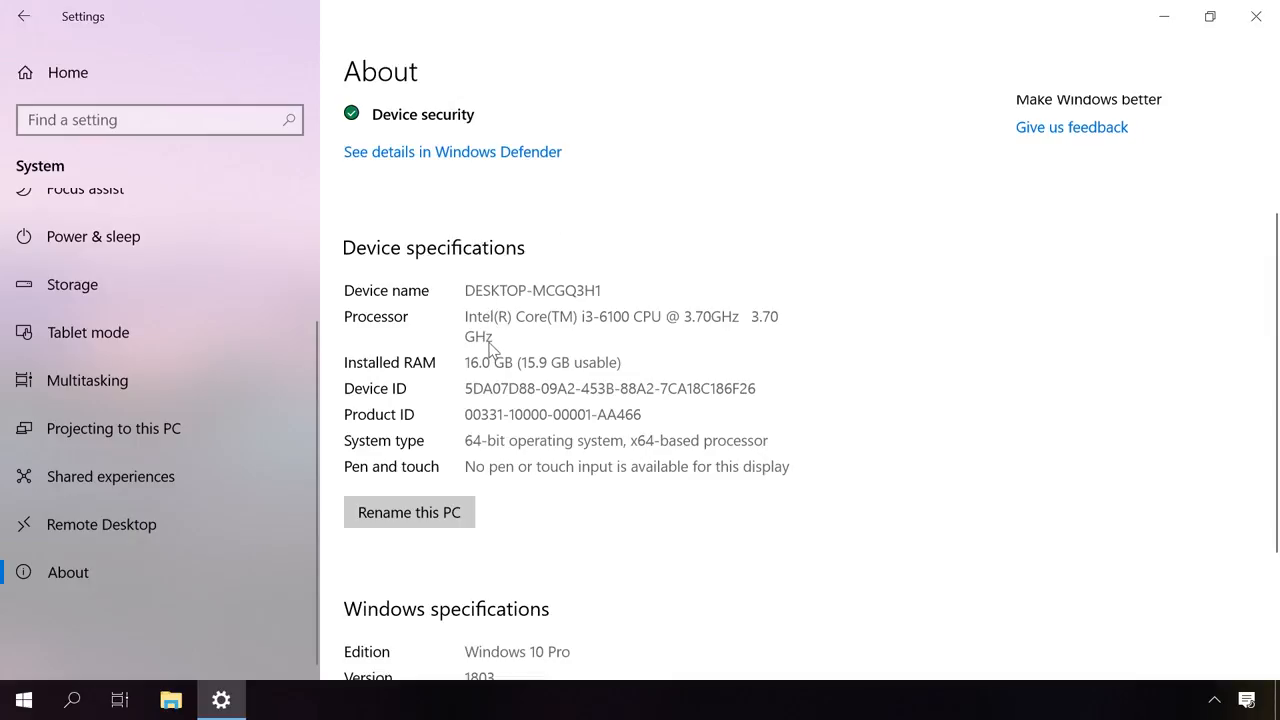
{"action": "mouse_move", "coordinate": [500, 444]}
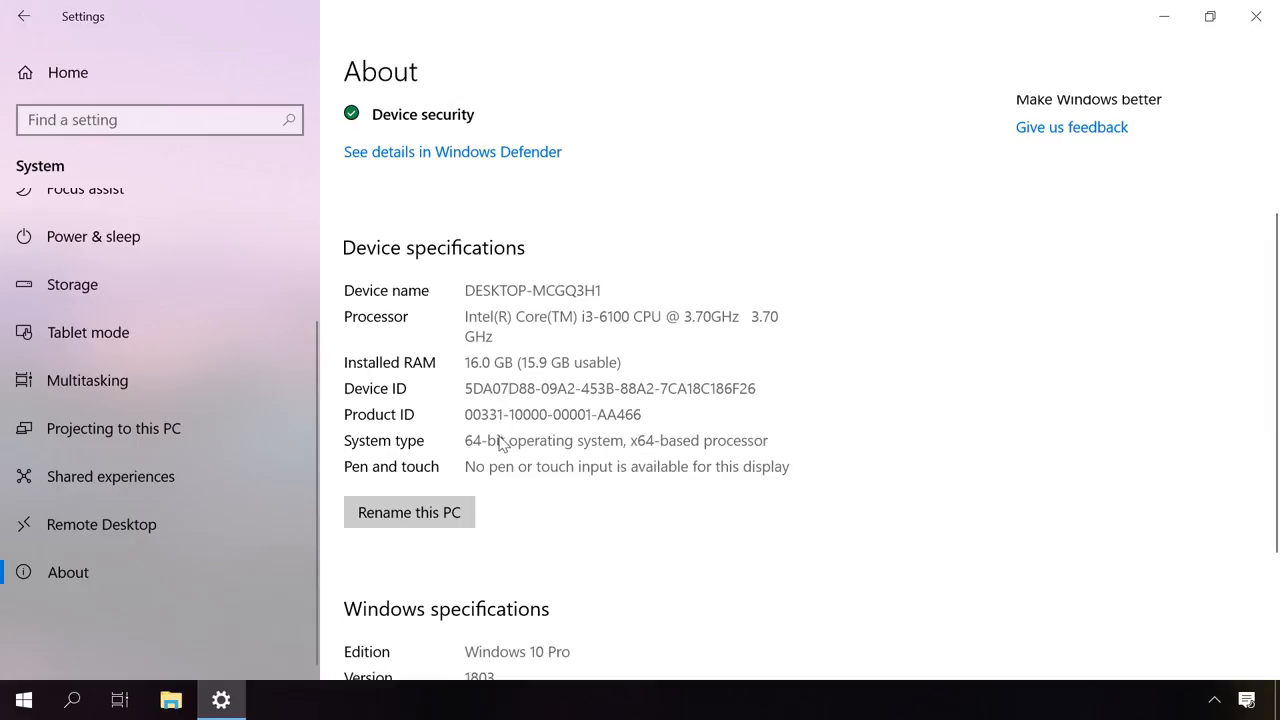
{"action": "mouse_move", "coordinate": [744, 452]}
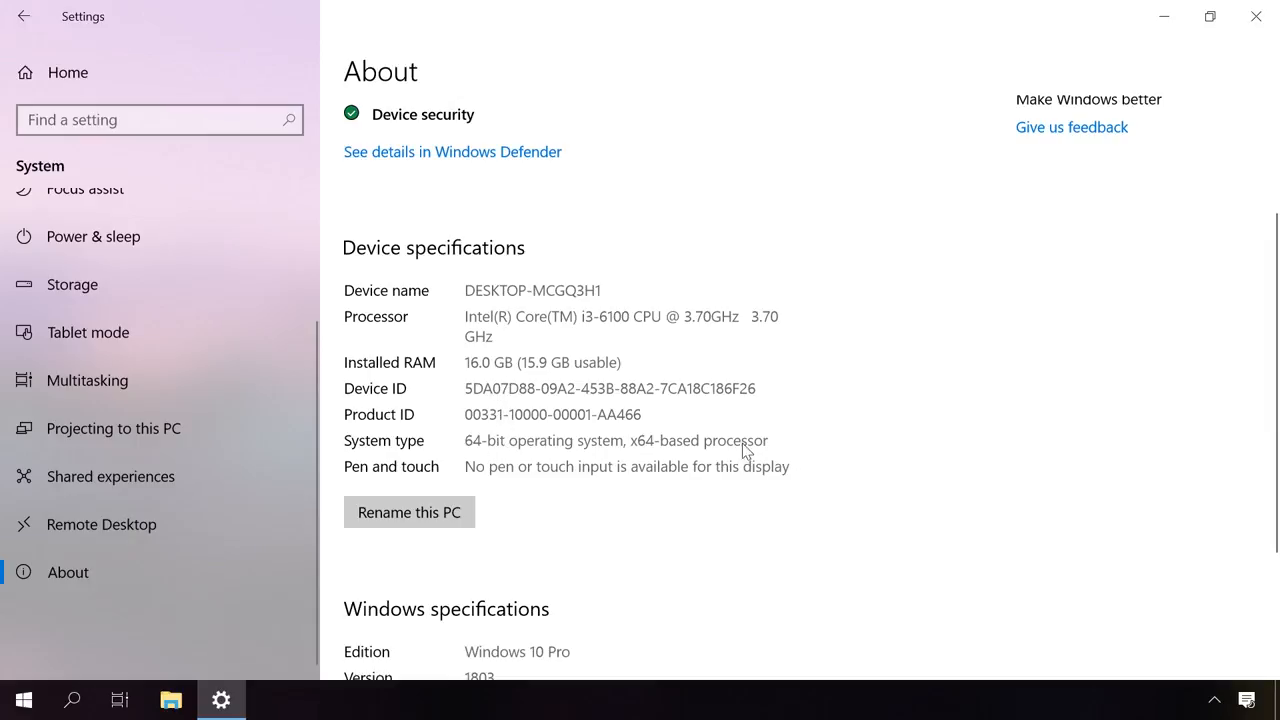
{"action": "mouse_move", "coordinate": [792, 458]}
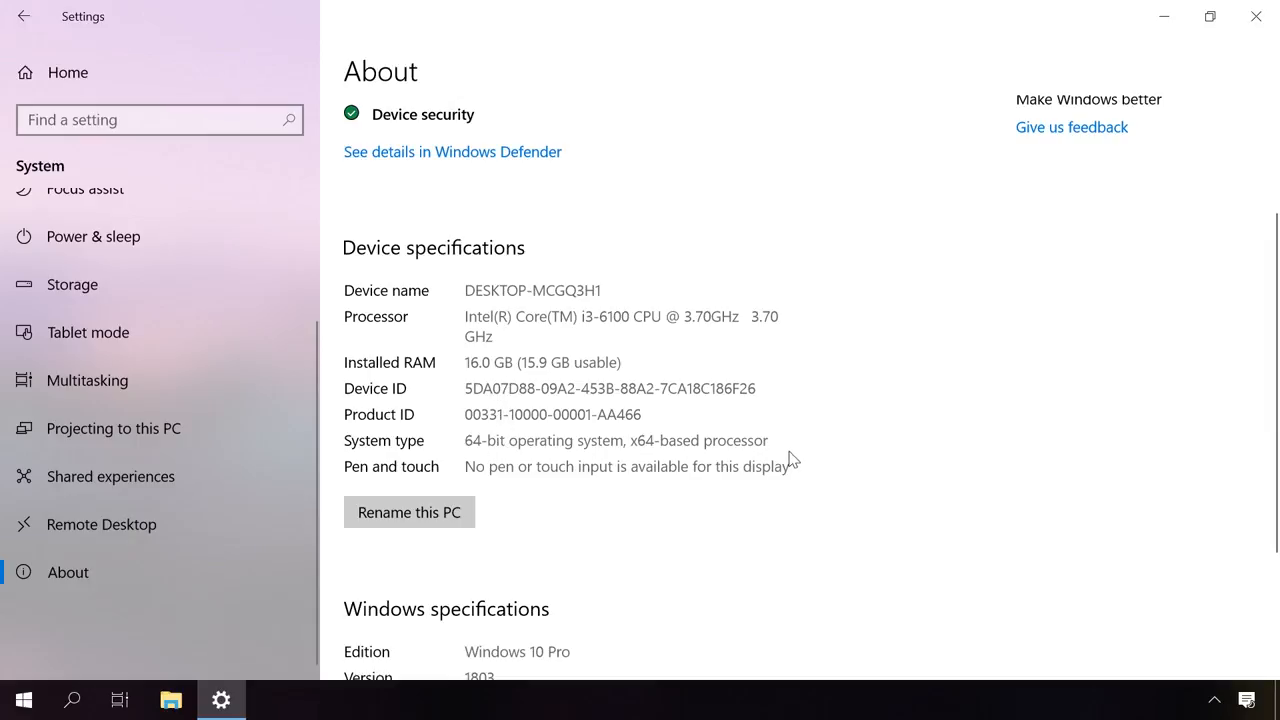
{"action": "scroll", "scroll_direction": "down", "scroll_amount": 3}
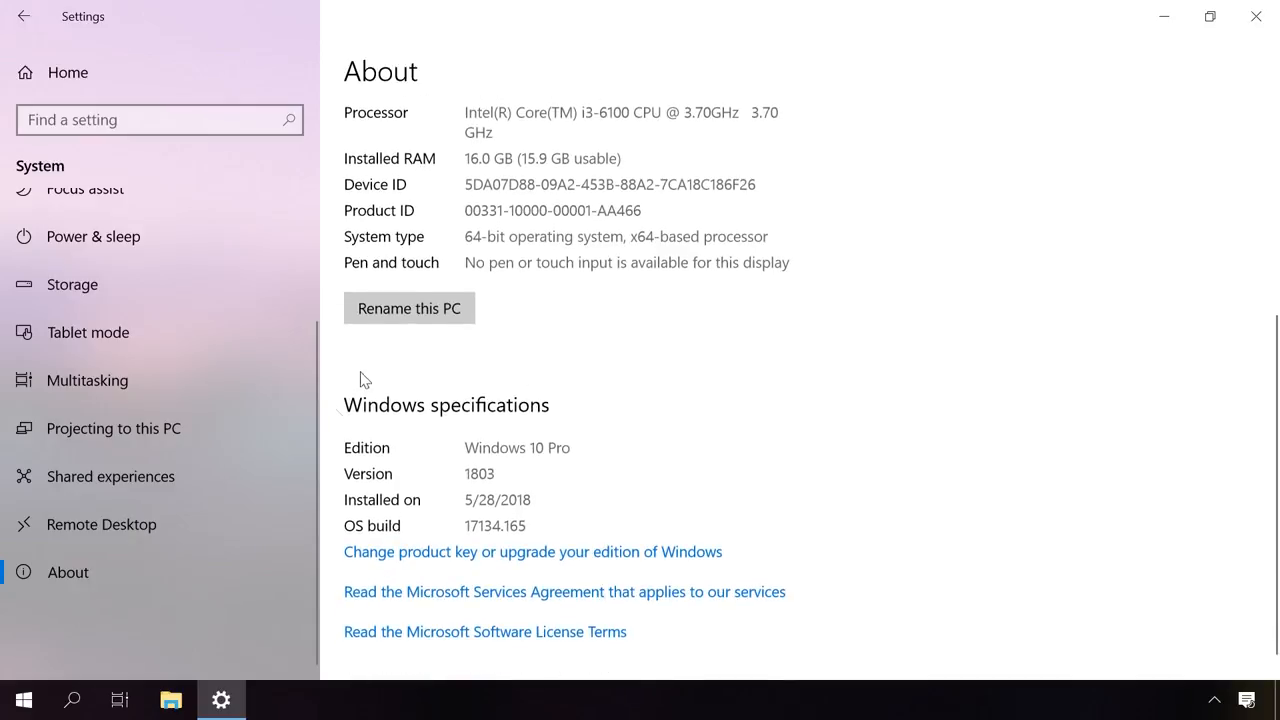
{"action": "mouse_move", "coordinate": [512, 428]}
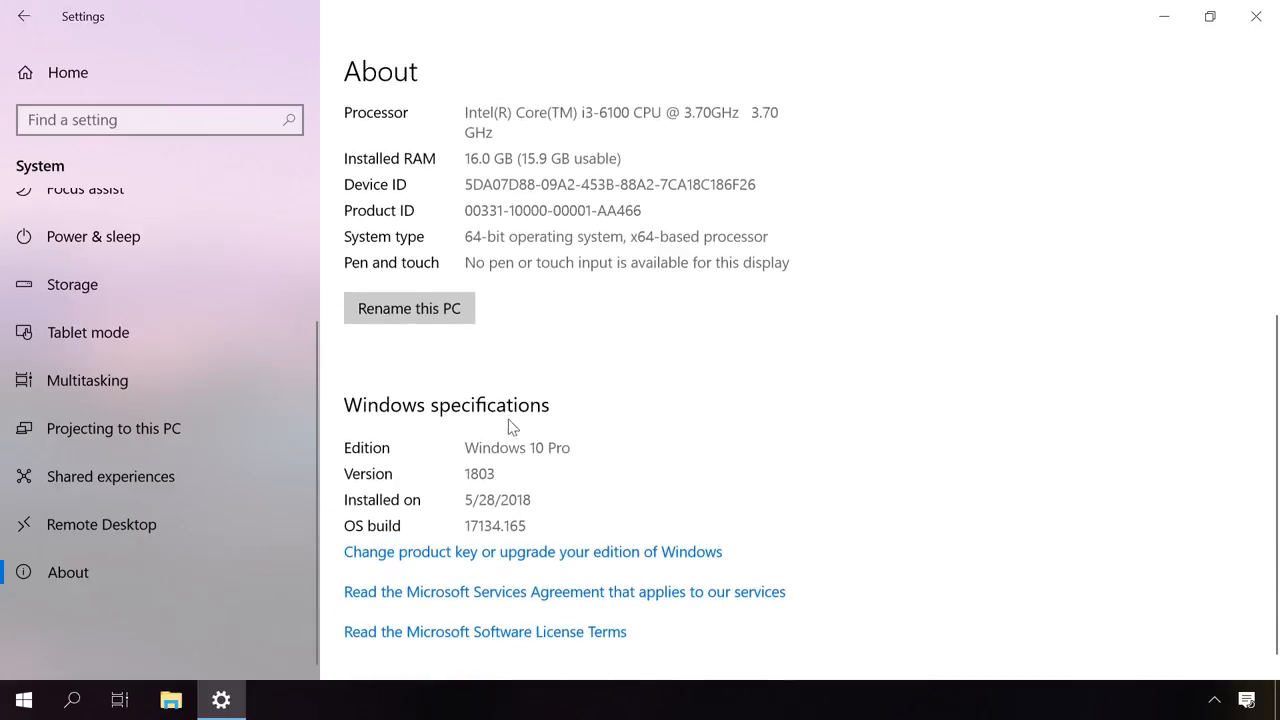
{"action": "mouse_move", "coordinate": [476, 504]}
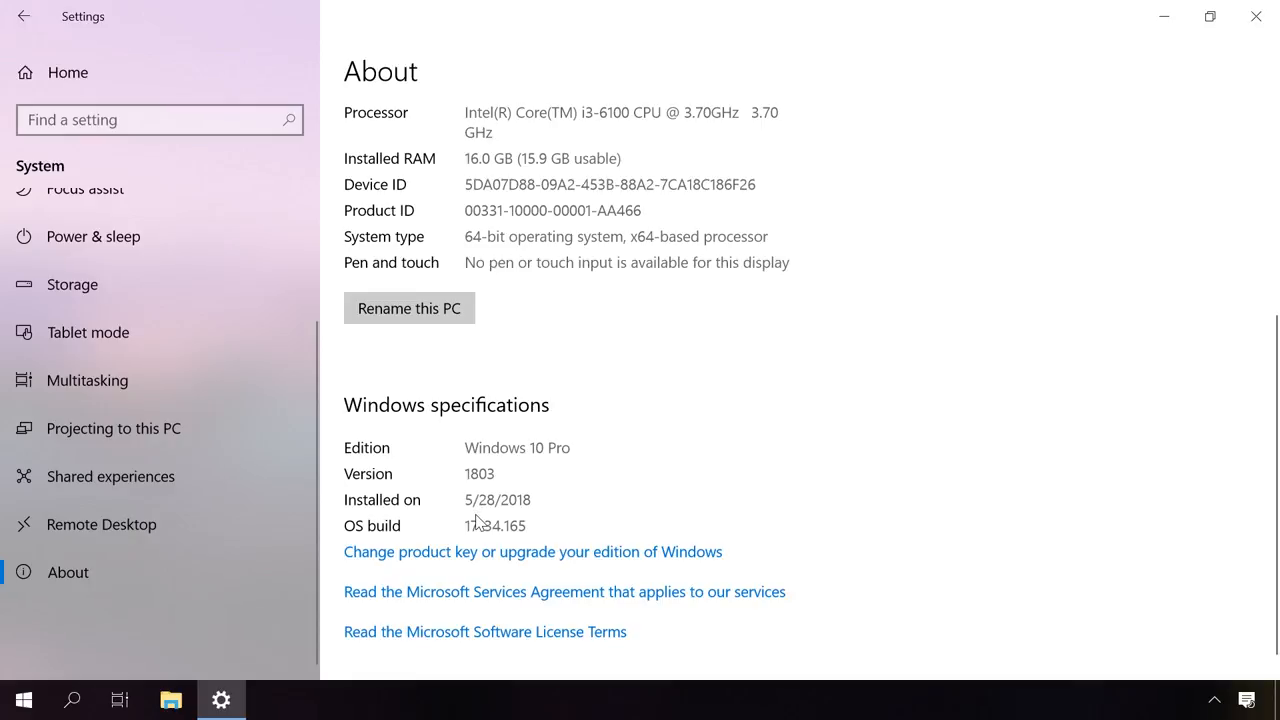
{"action": "mouse_move", "coordinate": [384, 540]}
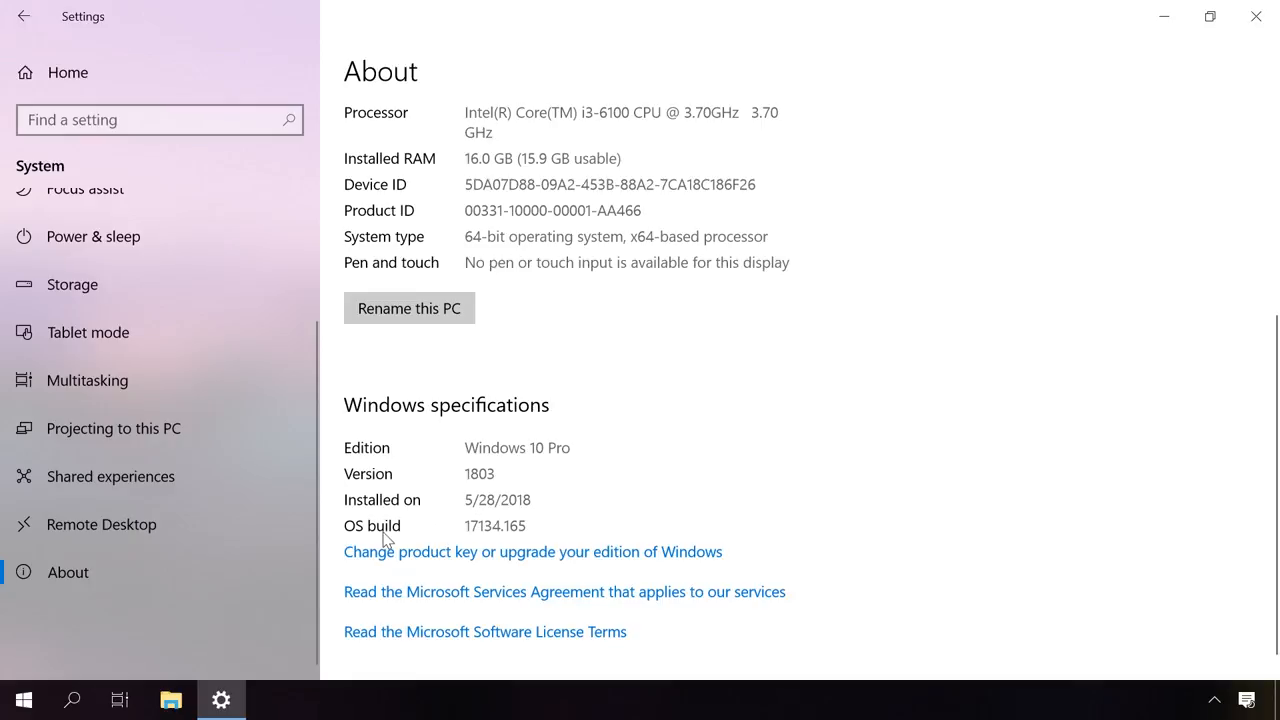
{"action": "mouse_move", "coordinate": [418, 632]}
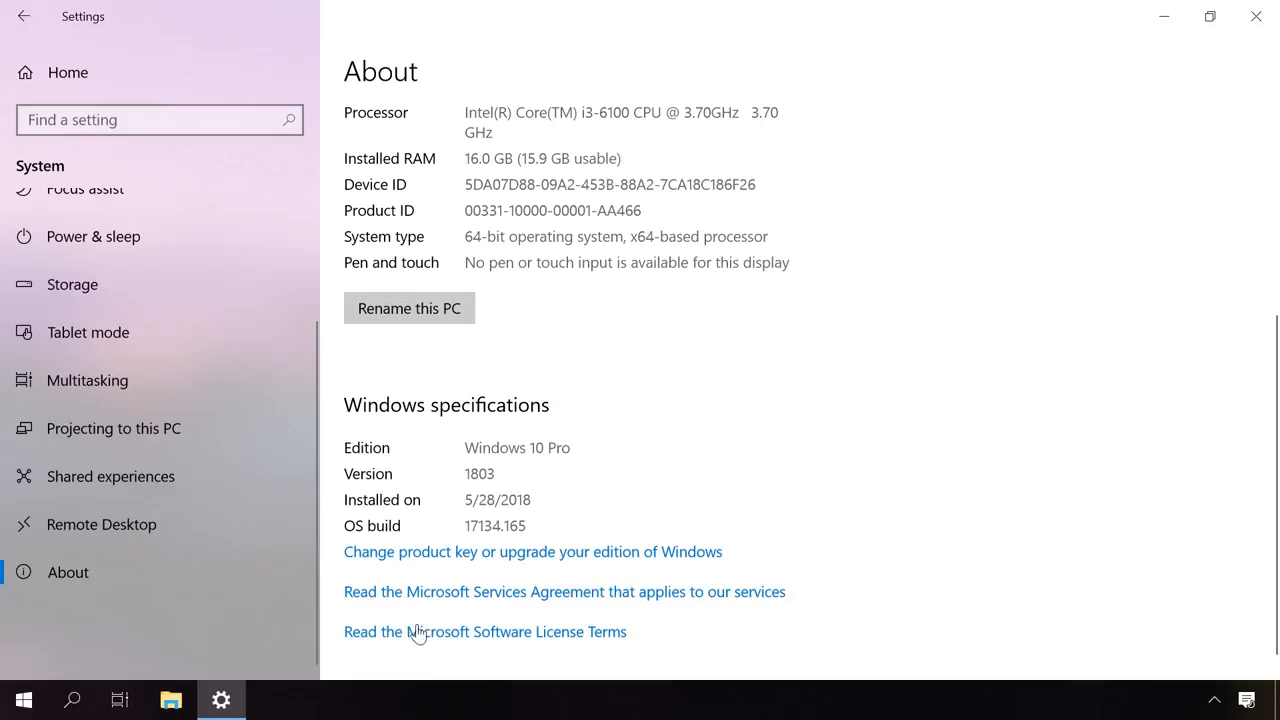
{"action": "left_click", "coordinate": [532, 552]}
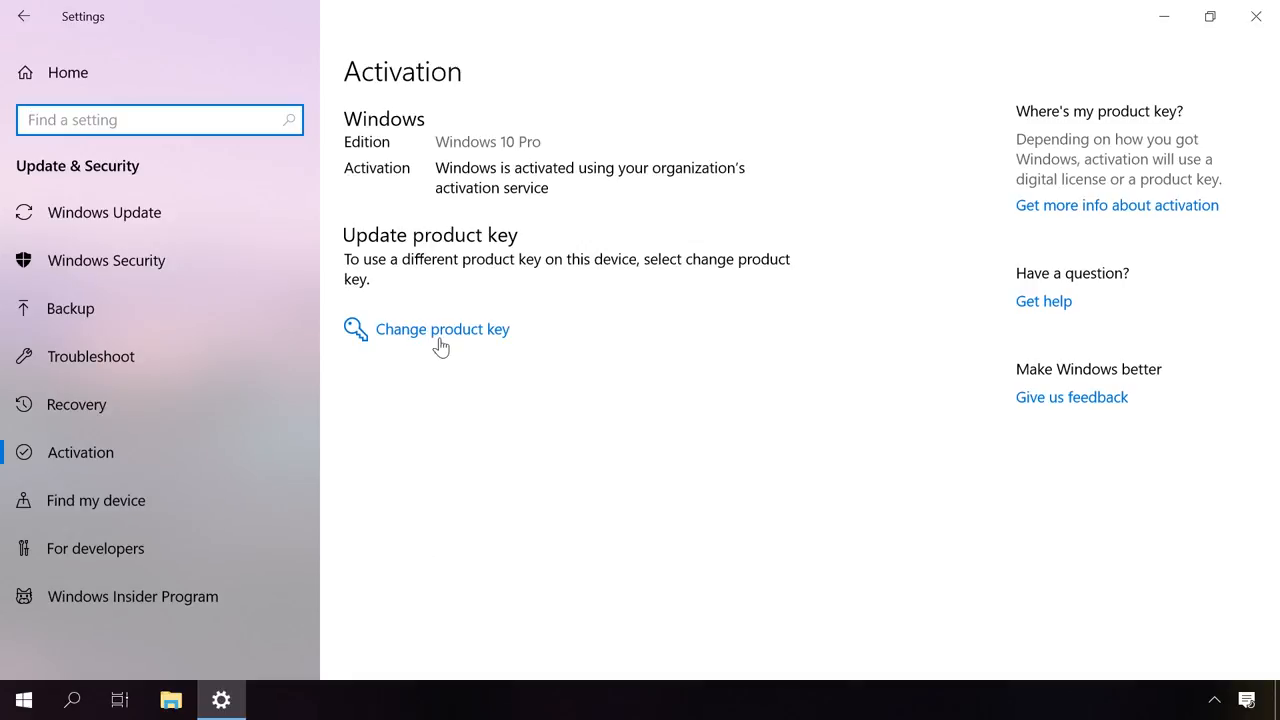
{"action": "mouse_move", "coordinate": [970, 246]}
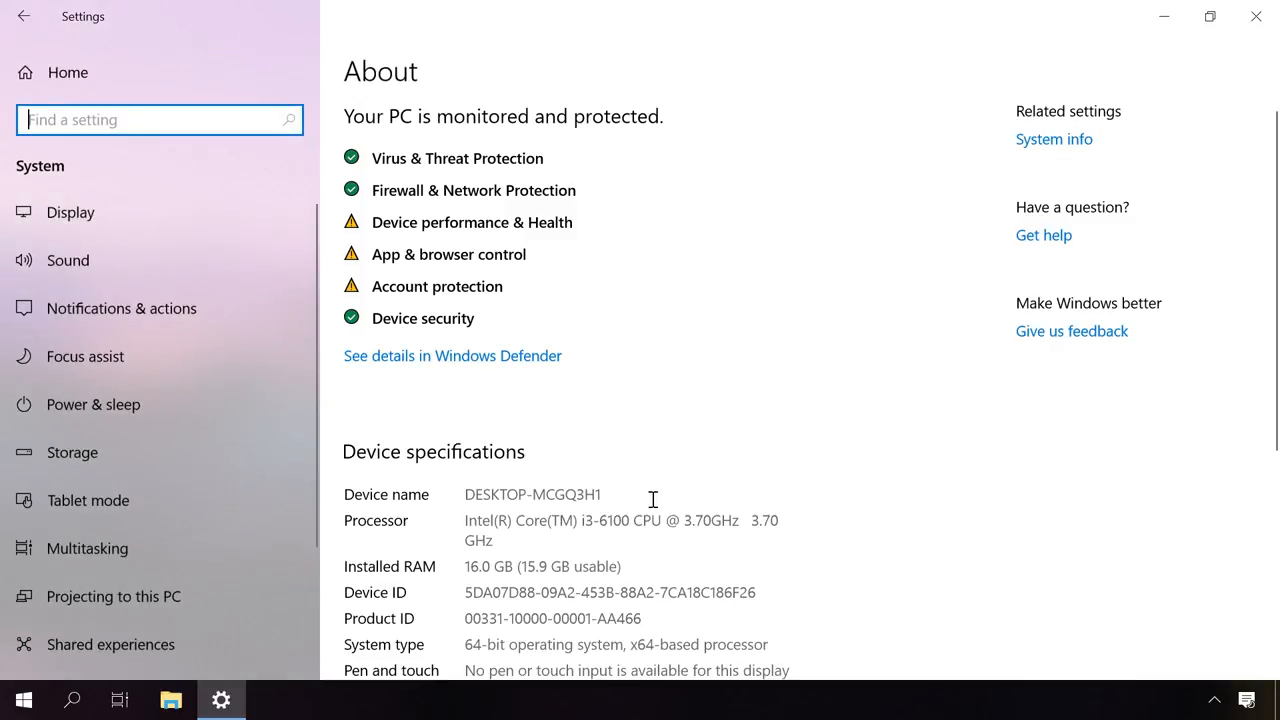
{"action": "scroll", "scroll_direction": "down", "scroll_amount": 3}
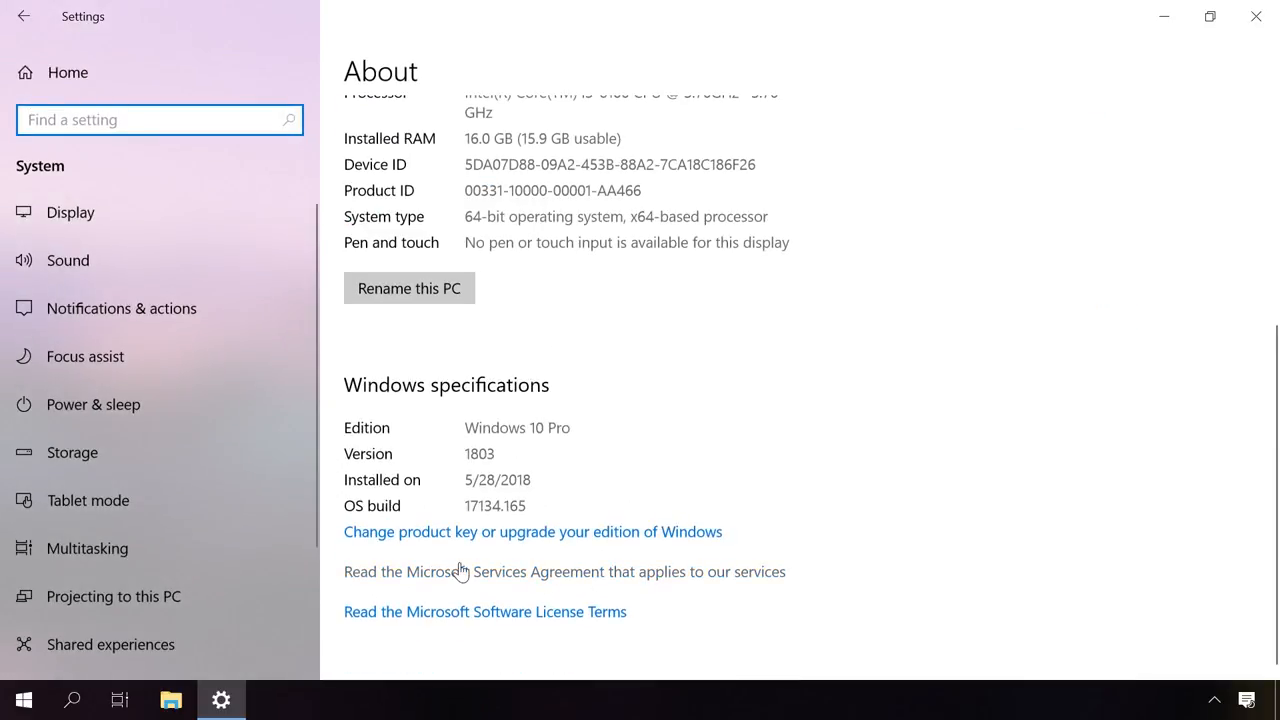
{"action": "mouse_move", "coordinate": [478, 572]}
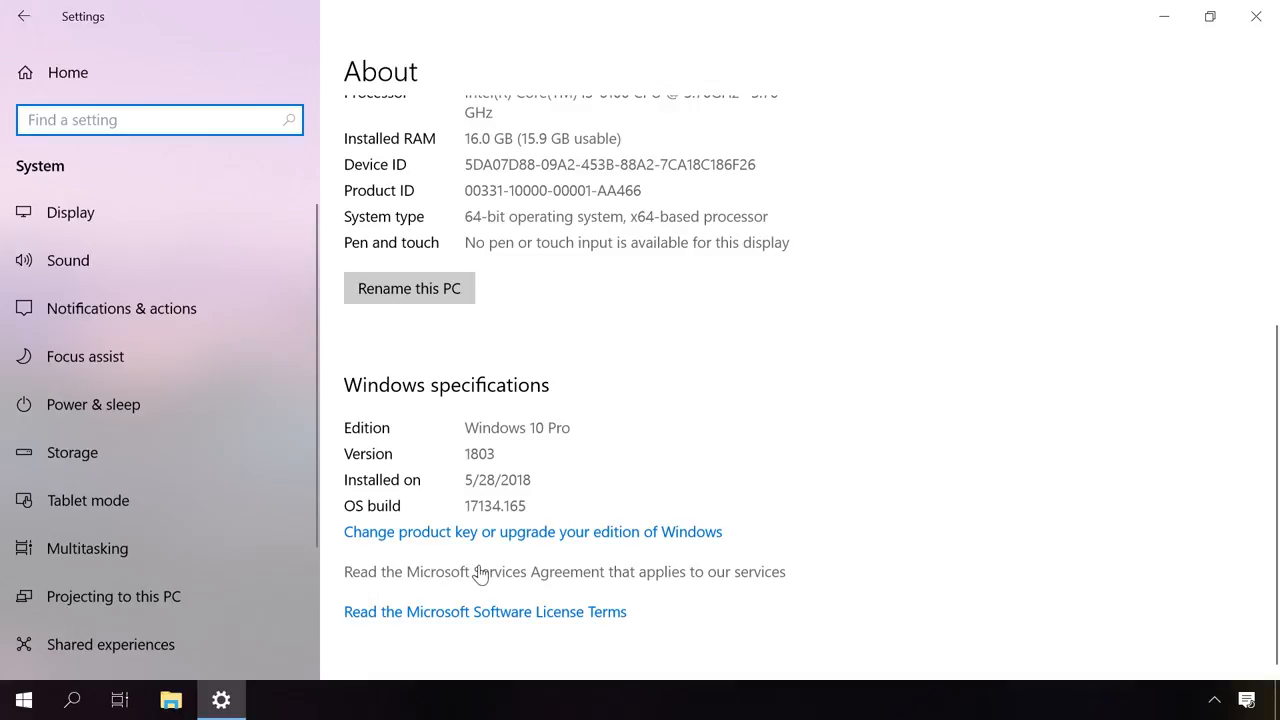
{"action": "mouse_move", "coordinate": [484, 612]}
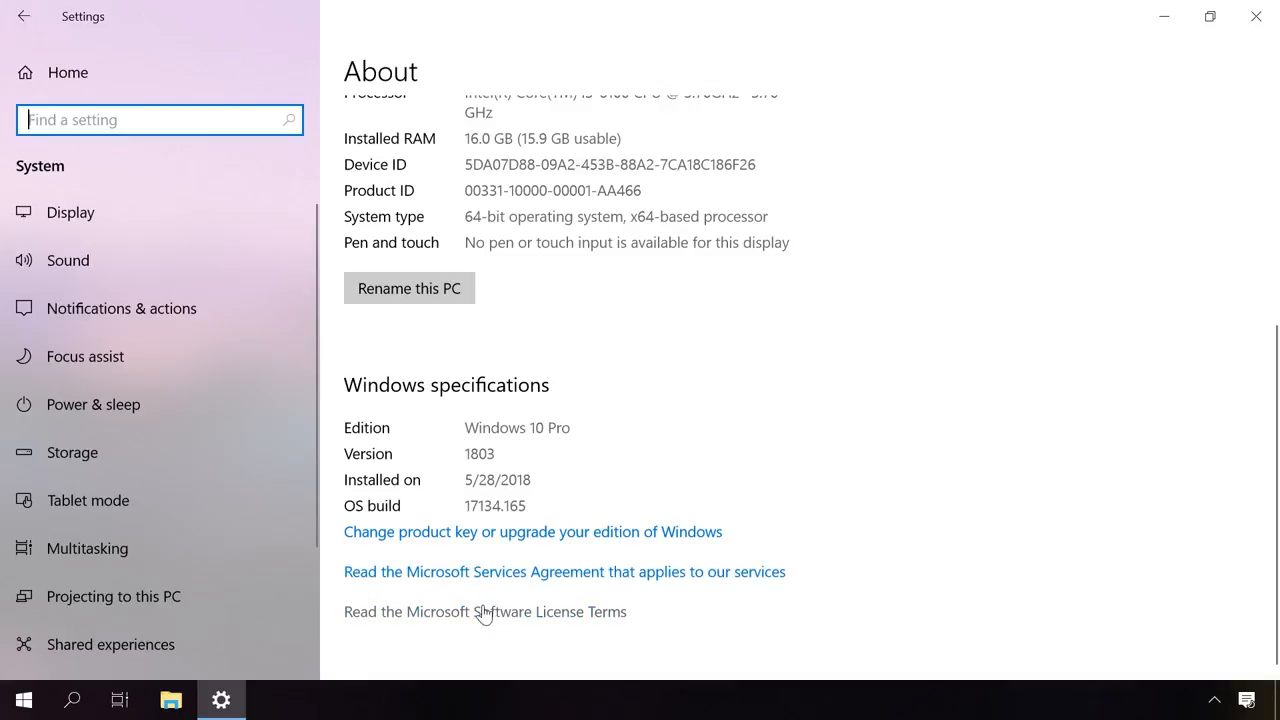
{"action": "mouse_move", "coordinate": [476, 612]}
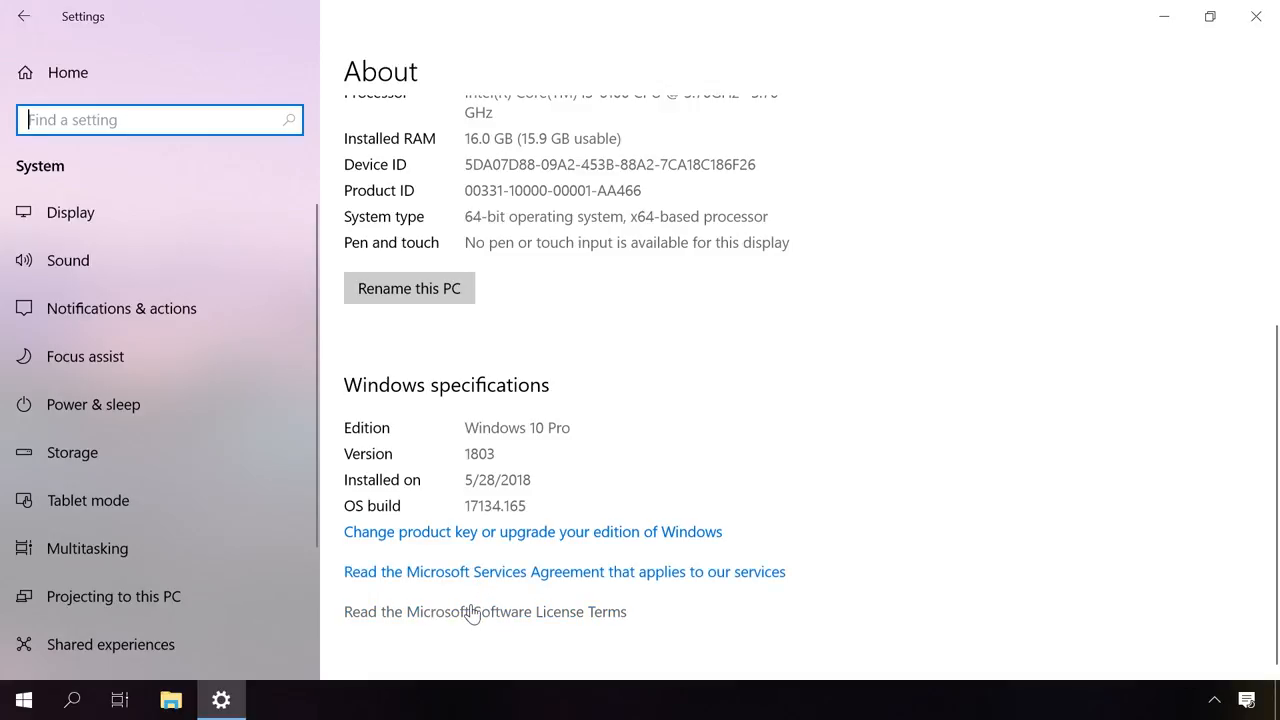
{"action": "scroll", "scroll_direction": "up", "scroll_amount": 3}
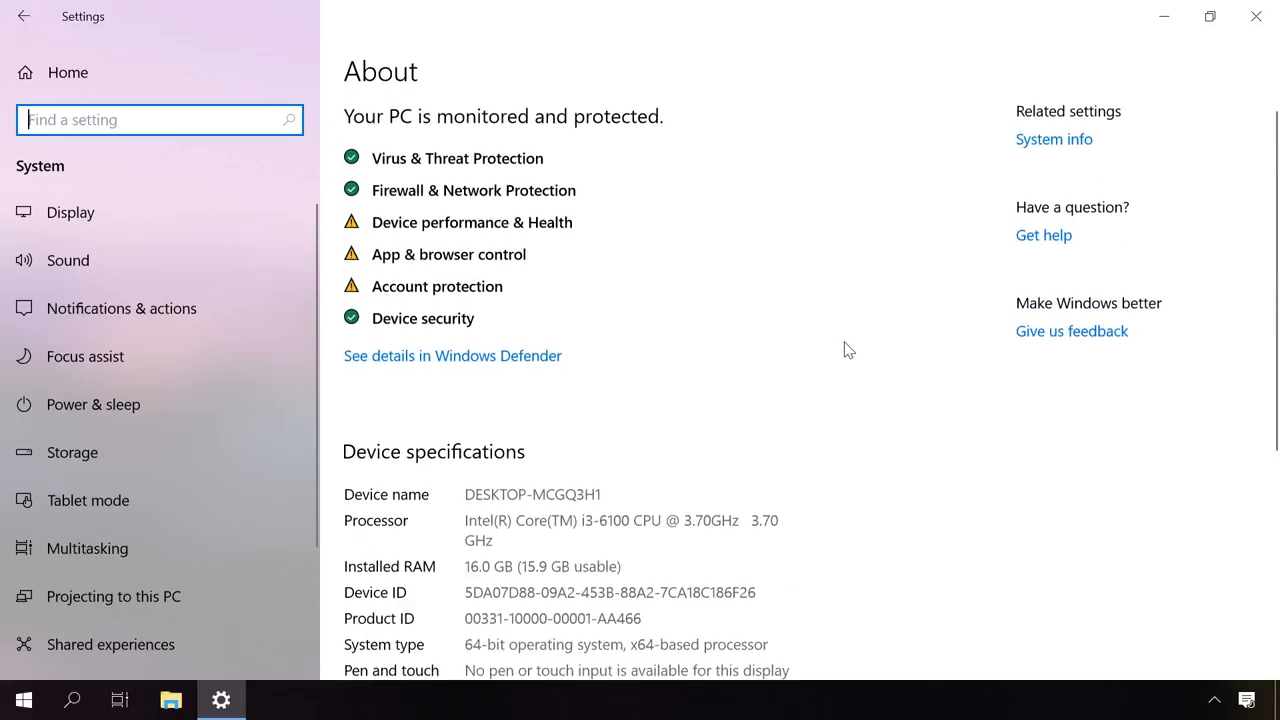
Close Settings and launch msinfo32 from the Run dialog to show the System Summary.
{"action": "left_click", "coordinate": [1052, 140]}
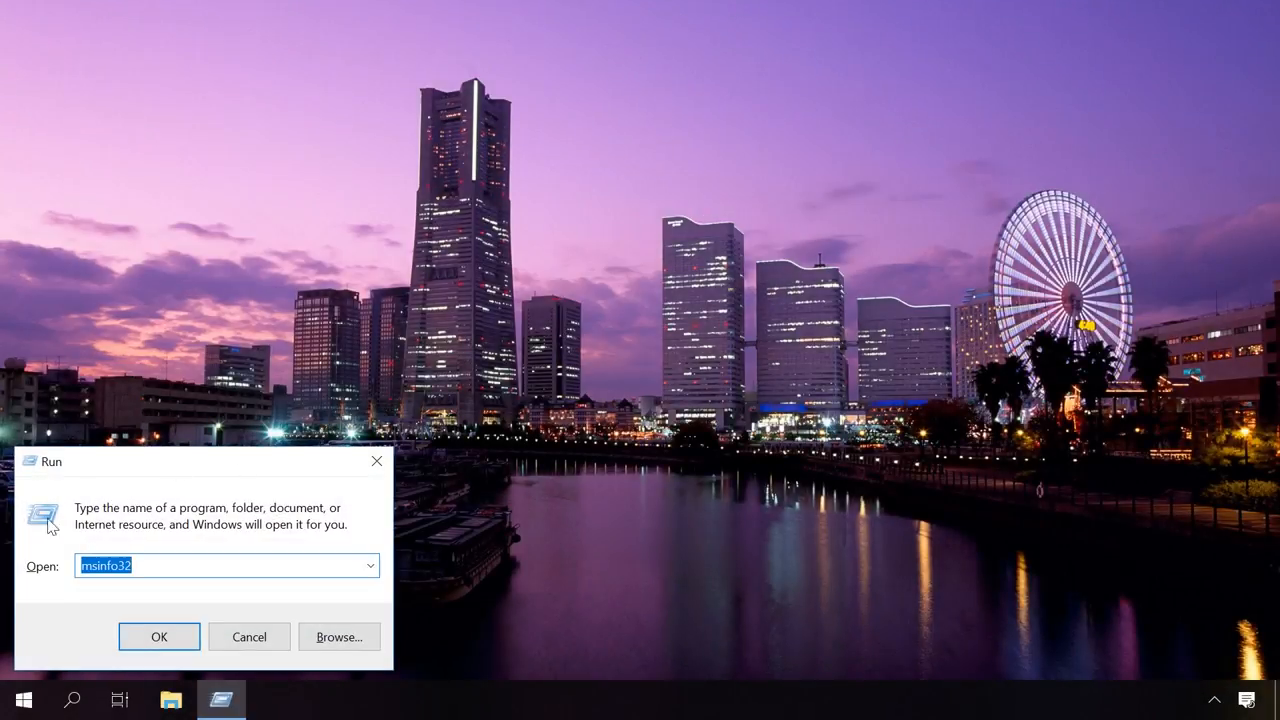
{"action": "left_click", "coordinate": [160, 636]}
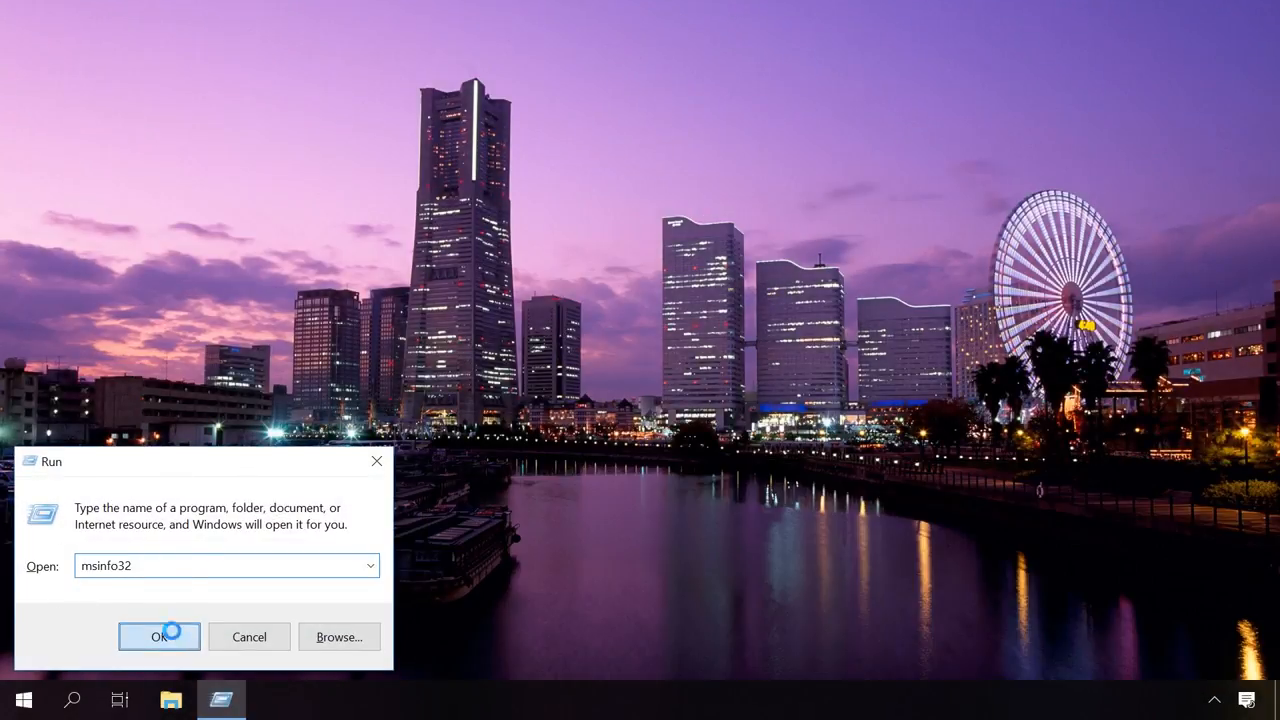
{"action": "left_click", "coordinate": [160, 636]}
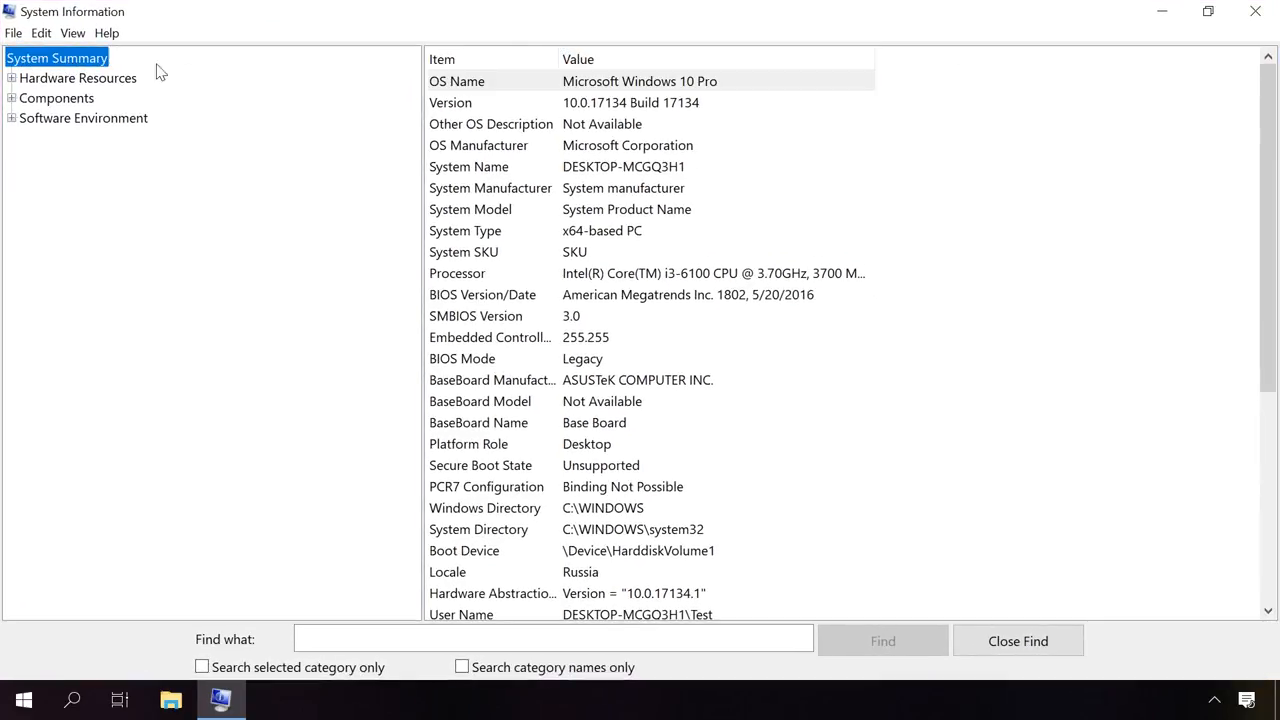
{"action": "mouse_move", "coordinate": [1044, 178]}
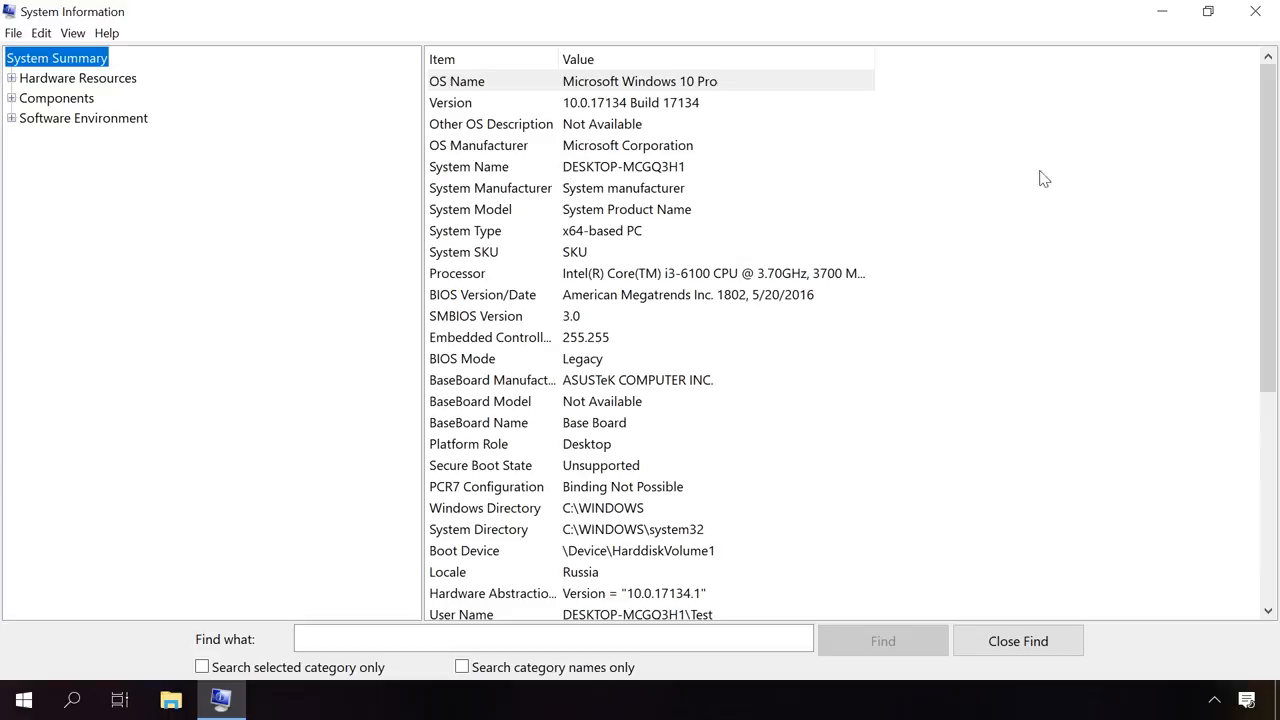
{"action": "mouse_move", "coordinate": [1054, 178]}
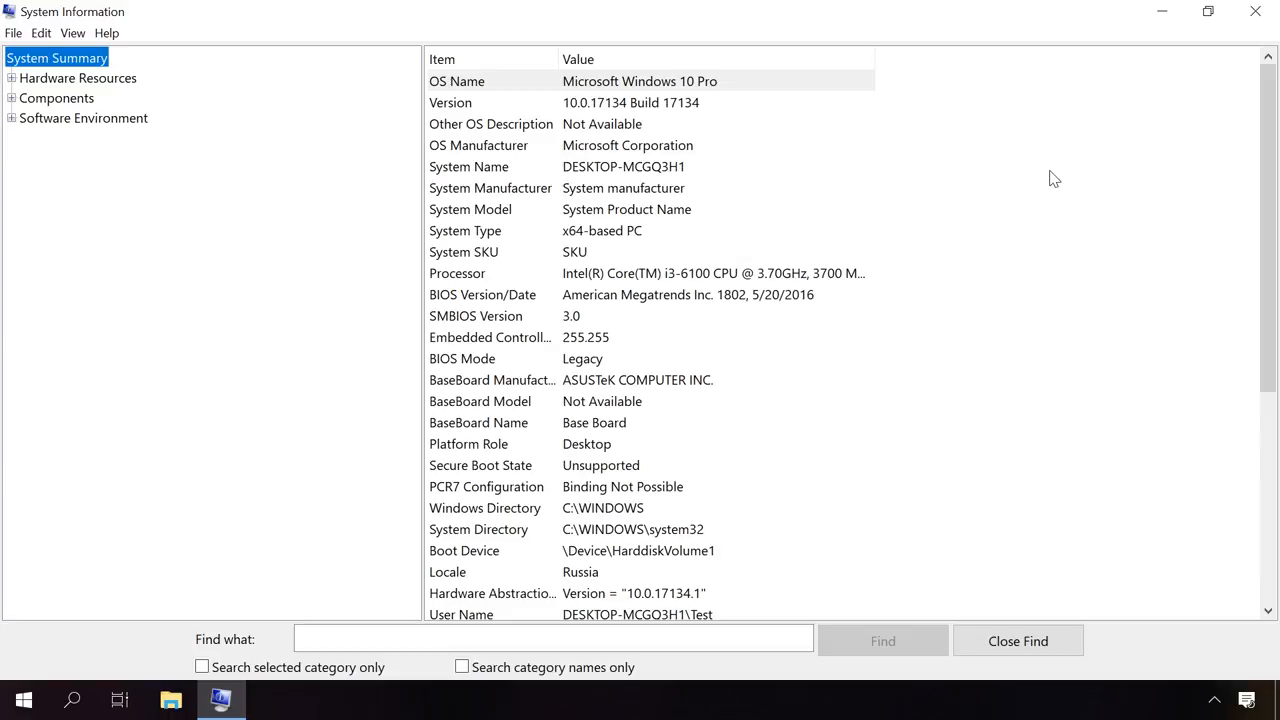
Scroll through the System Summary entries of the Windows 10 Pro PC.
{"action": "scroll", "scroll_direction": "down", "scroll_amount": 3}
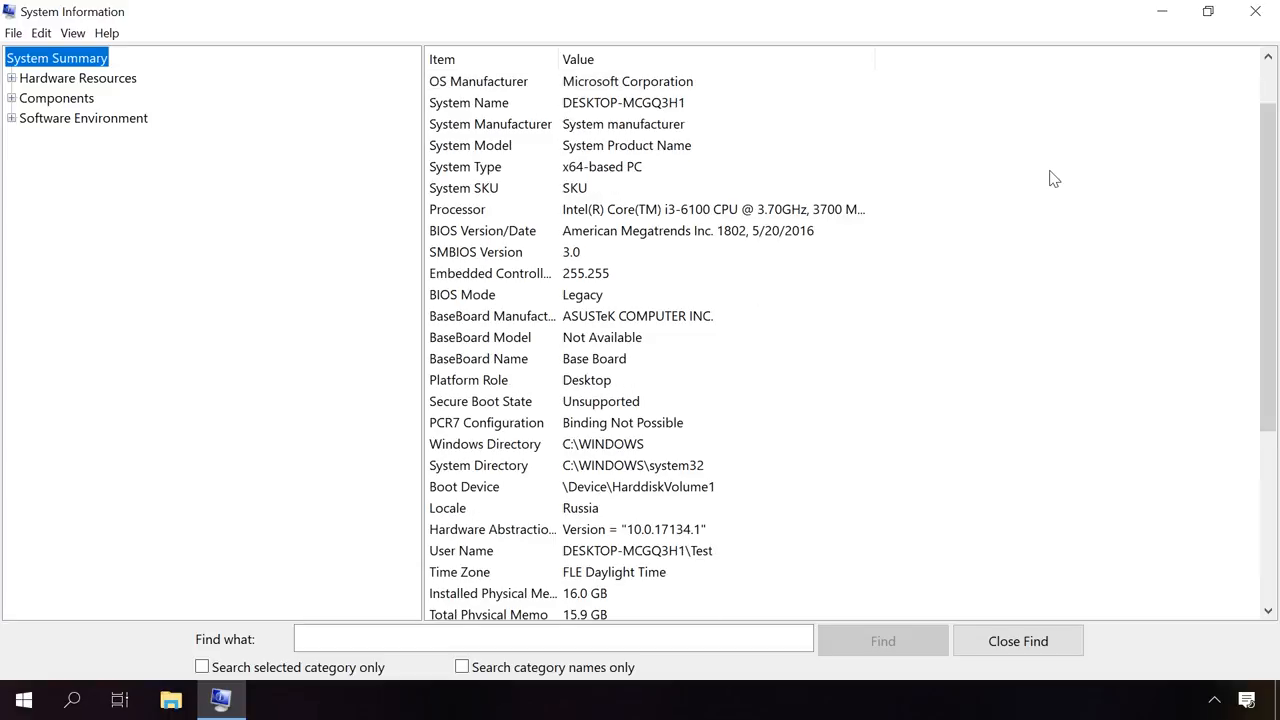
{"action": "scroll", "scroll_direction": "down", "scroll_amount": 3}
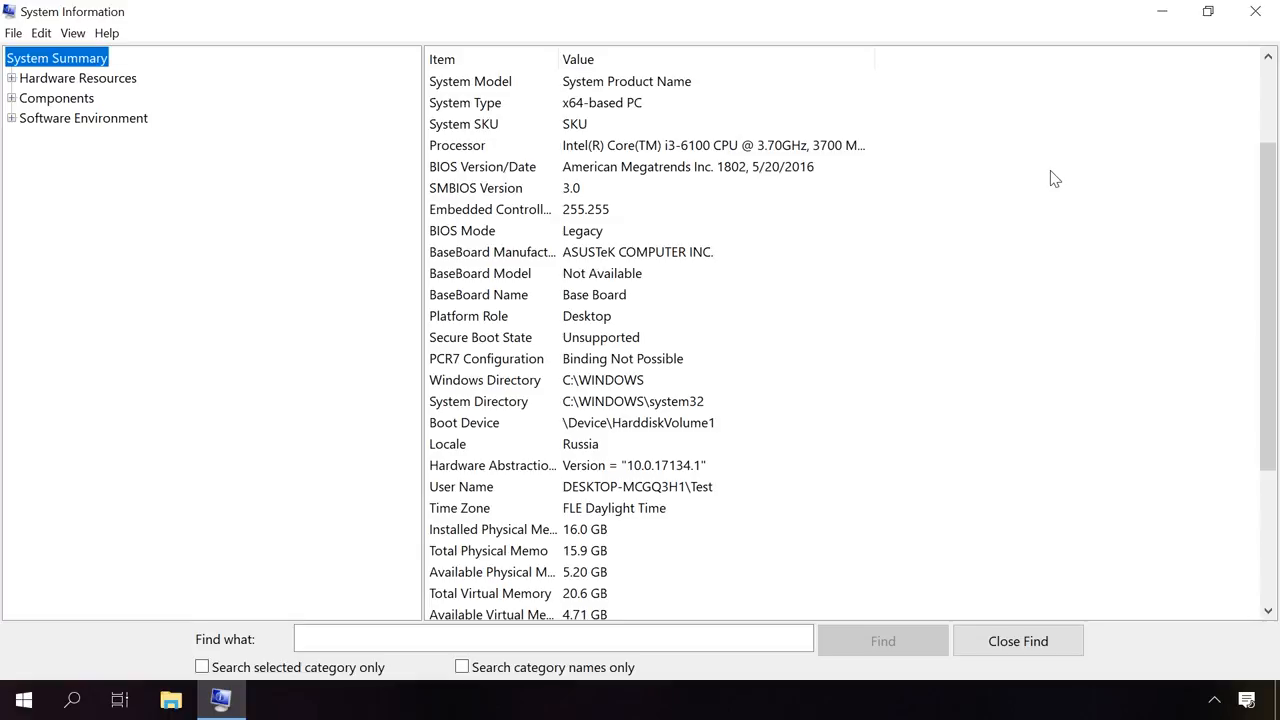
{"action": "scroll", "scroll_direction": "down", "scroll_amount": 3}
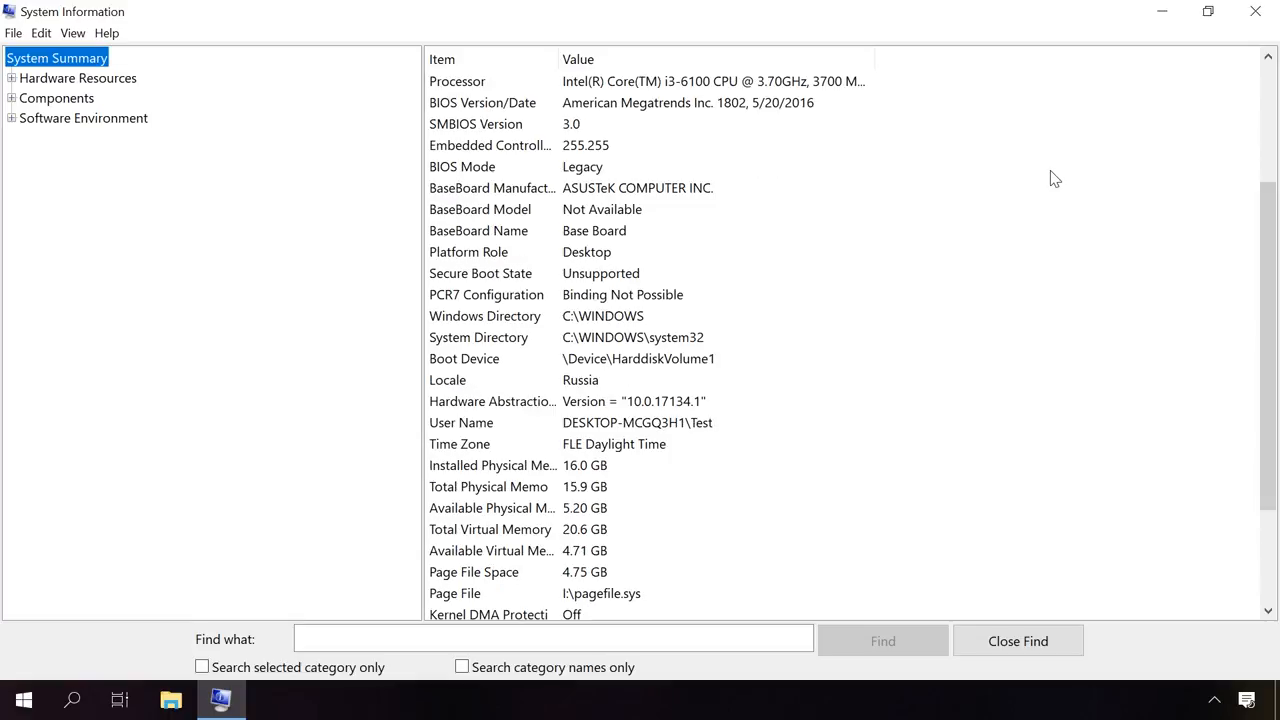
{"action": "scroll", "scroll_direction": "down", "scroll_amount": 3}
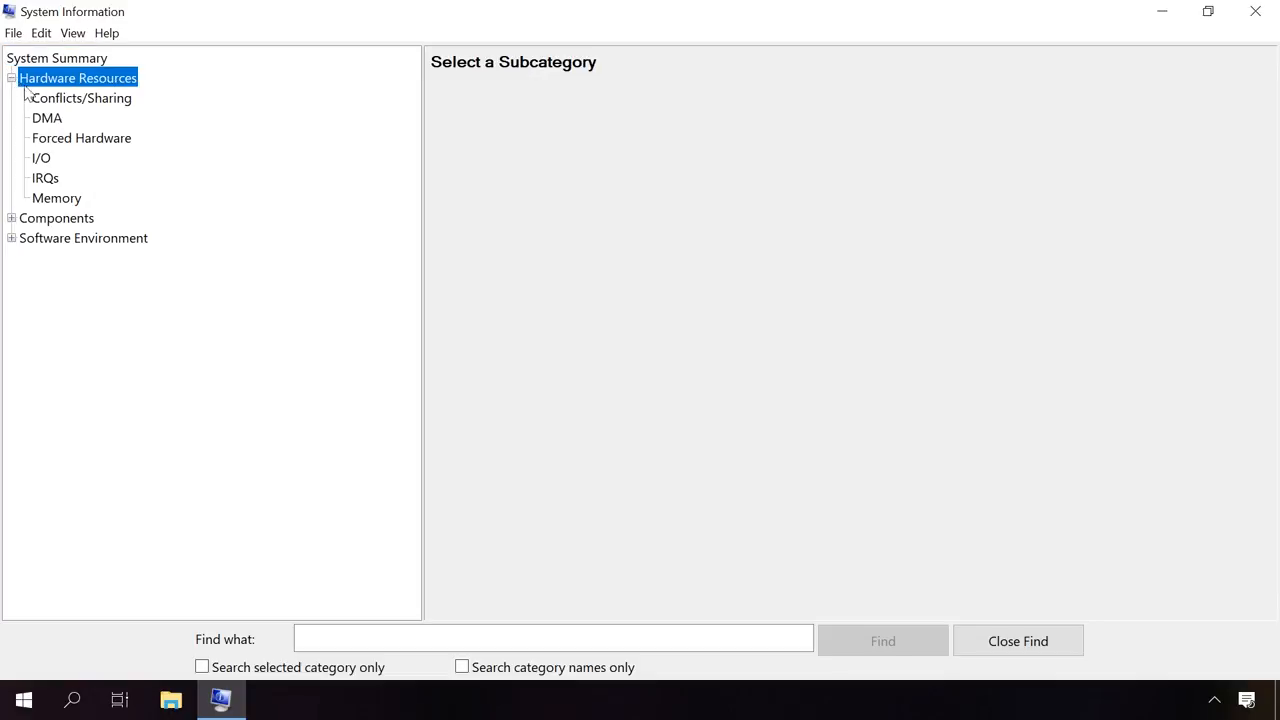
View the DMA, Forced Hardware, I/O, IRQs and Memory resource lists, then expand Components.
{"action": "left_click", "coordinate": [46, 116]}
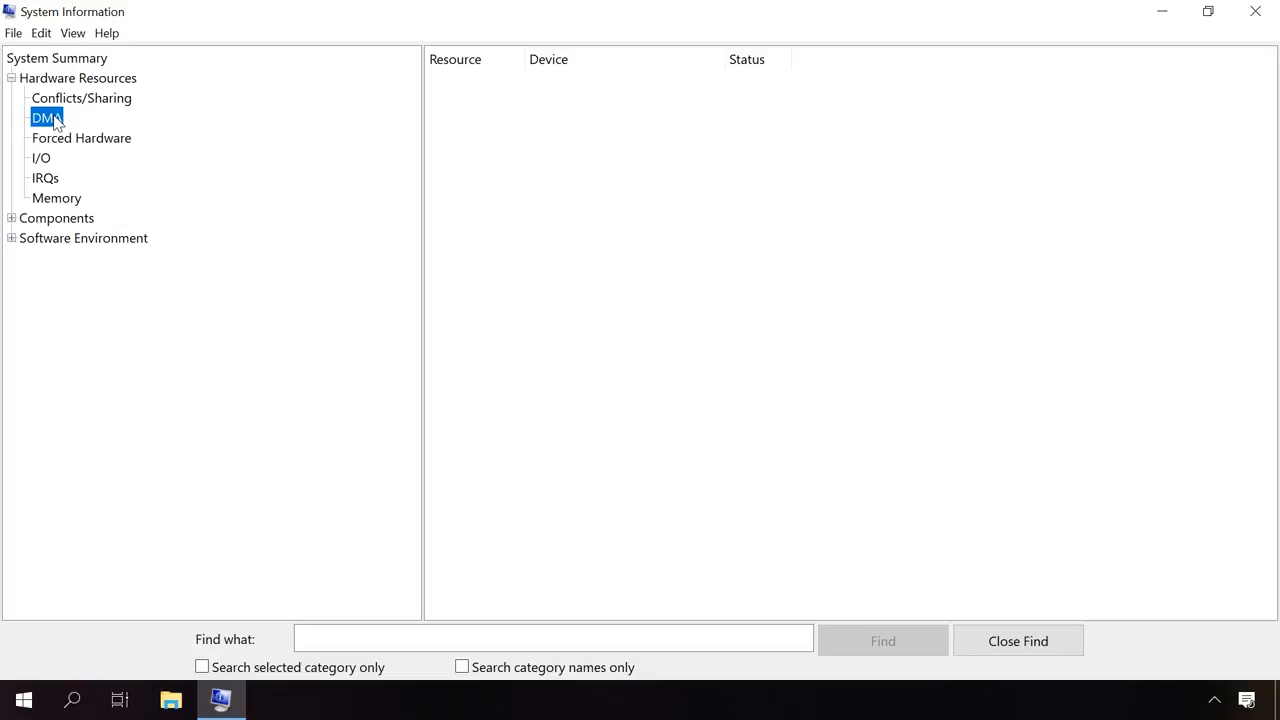
{"action": "left_click", "coordinate": [80, 138]}
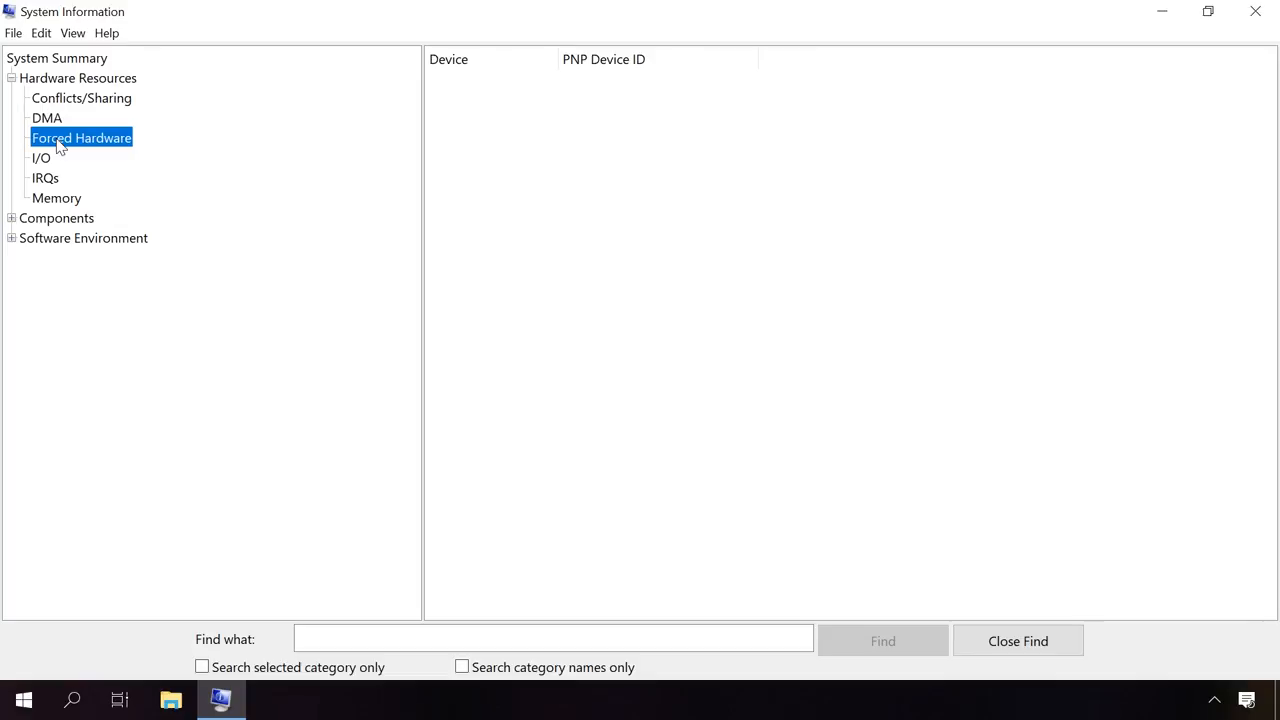
{"action": "left_click", "coordinate": [40, 156]}
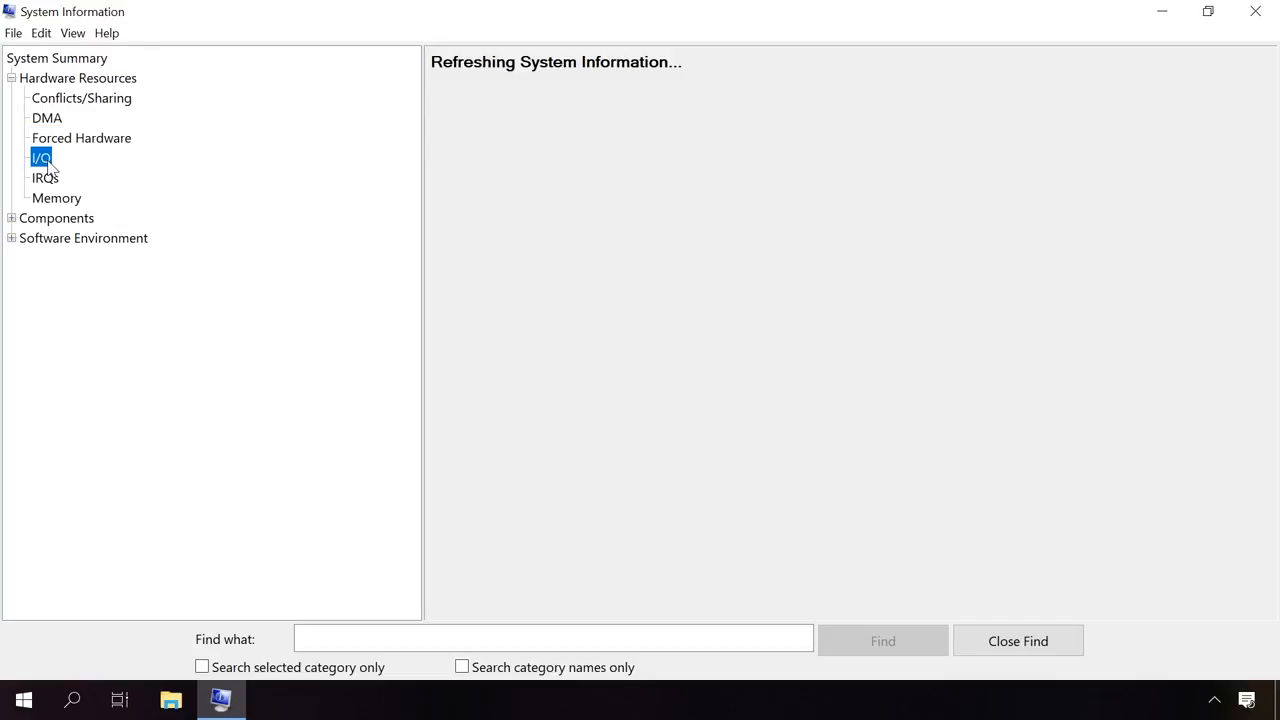
{"action": "left_click", "coordinate": [44, 176]}
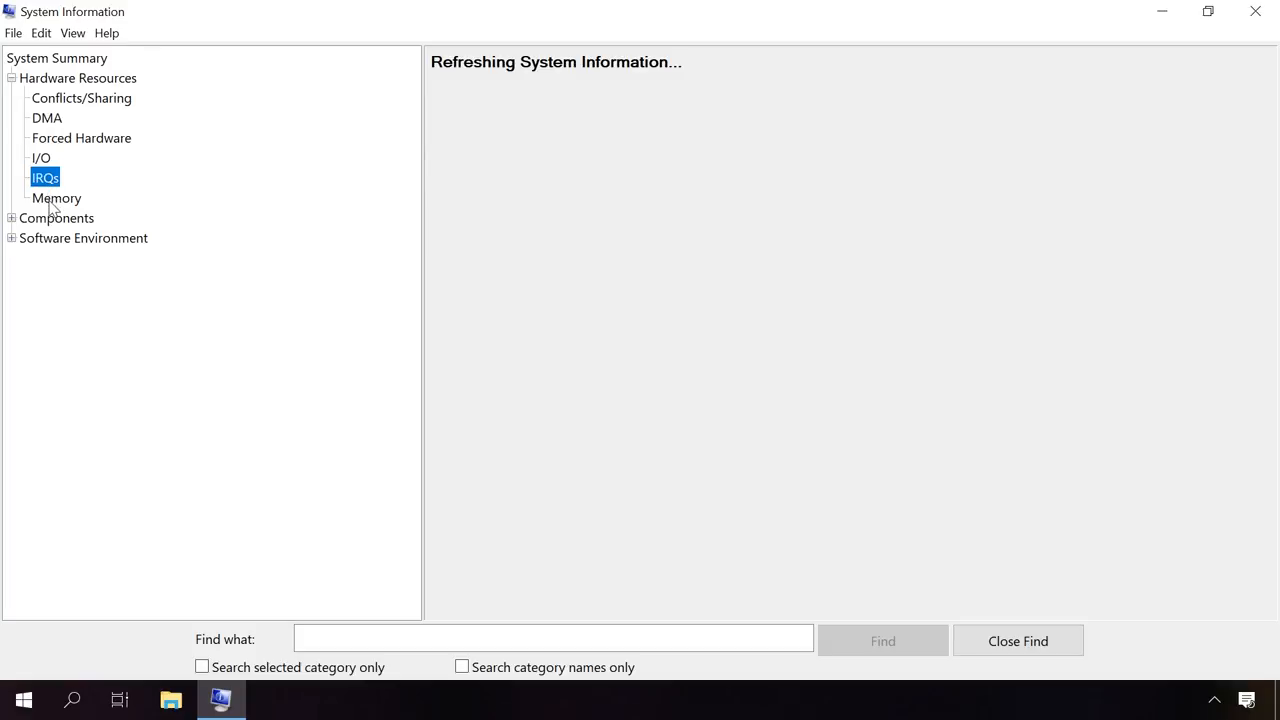
{"action": "left_click", "coordinate": [56, 198]}
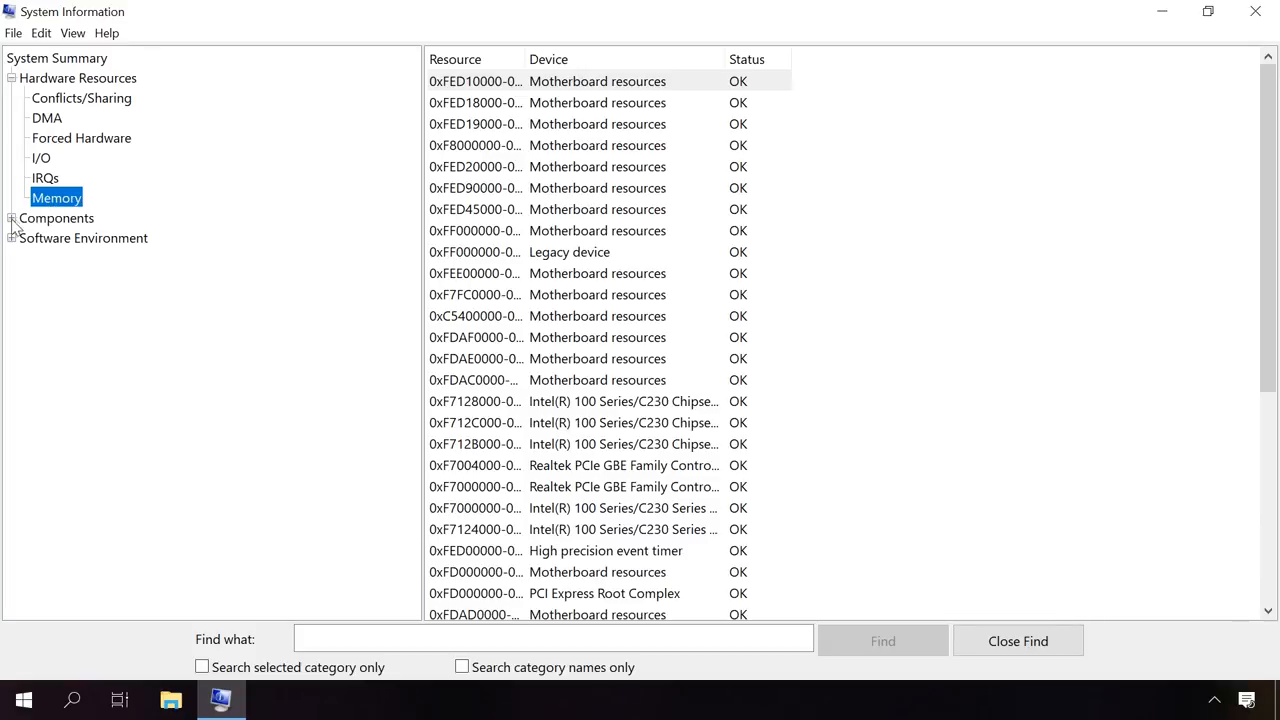
{"action": "left_click", "coordinate": [12, 218]}
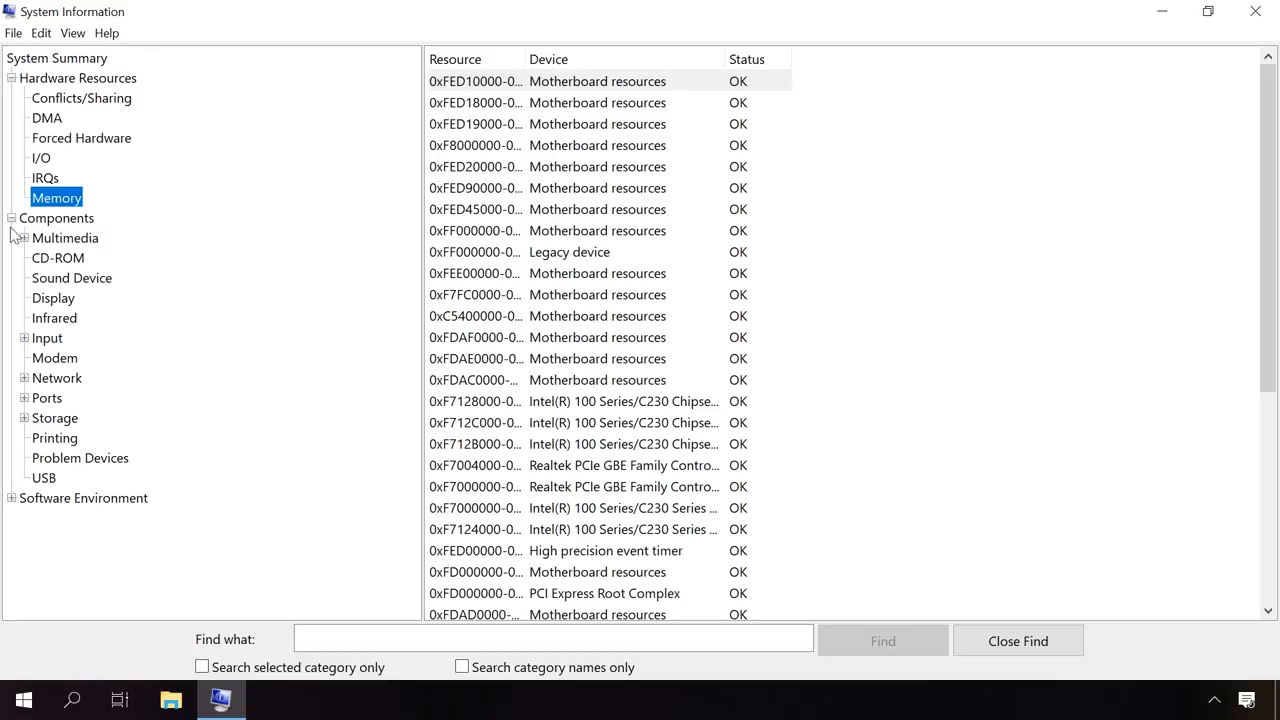
Show the Network Adapter details and read through the WAN Miniport, Kernel Debug and VMware VMnet entries.
{"action": "left_click", "coordinate": [24, 378]}
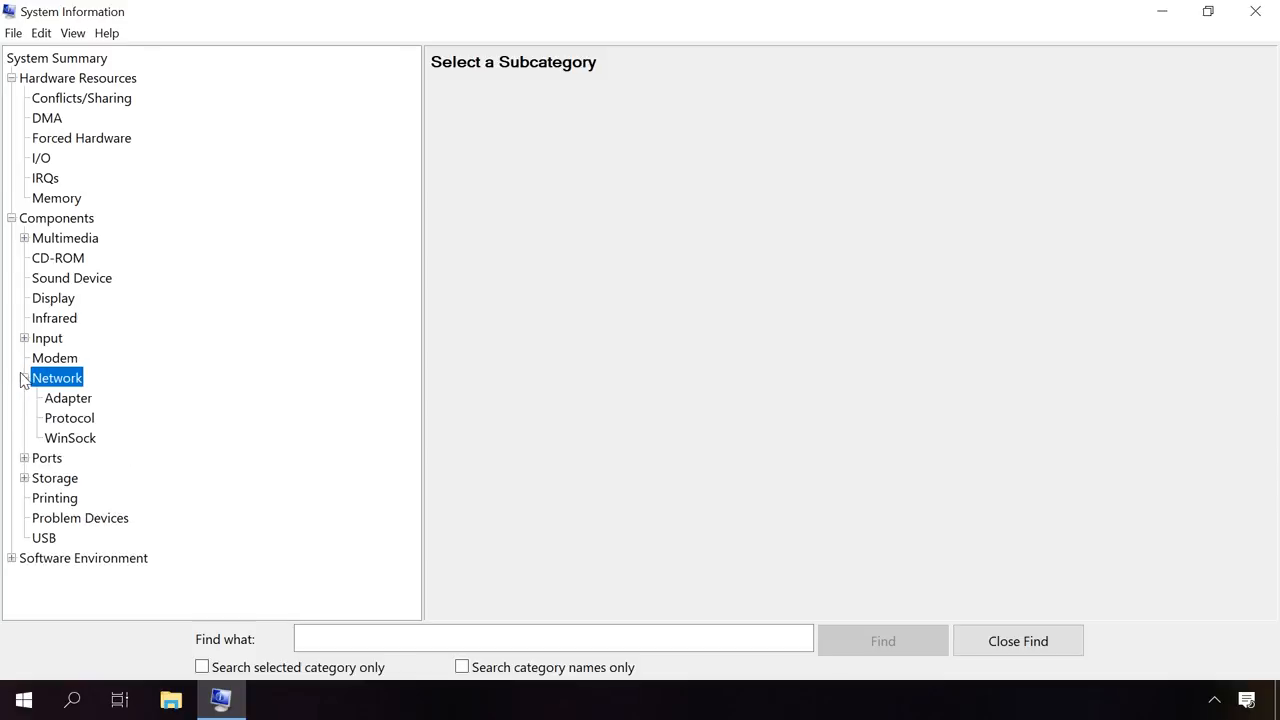
{"action": "left_click", "coordinate": [68, 398]}
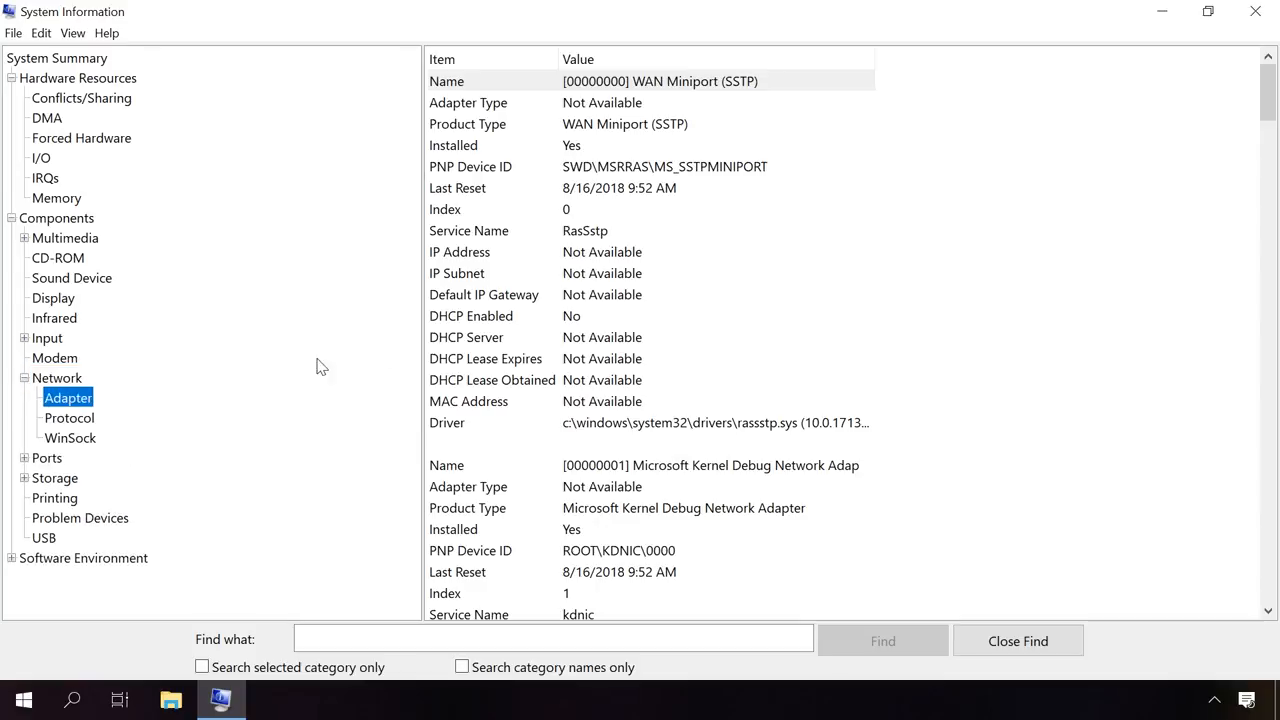
{"action": "mouse_move", "coordinate": [1220, 180]}
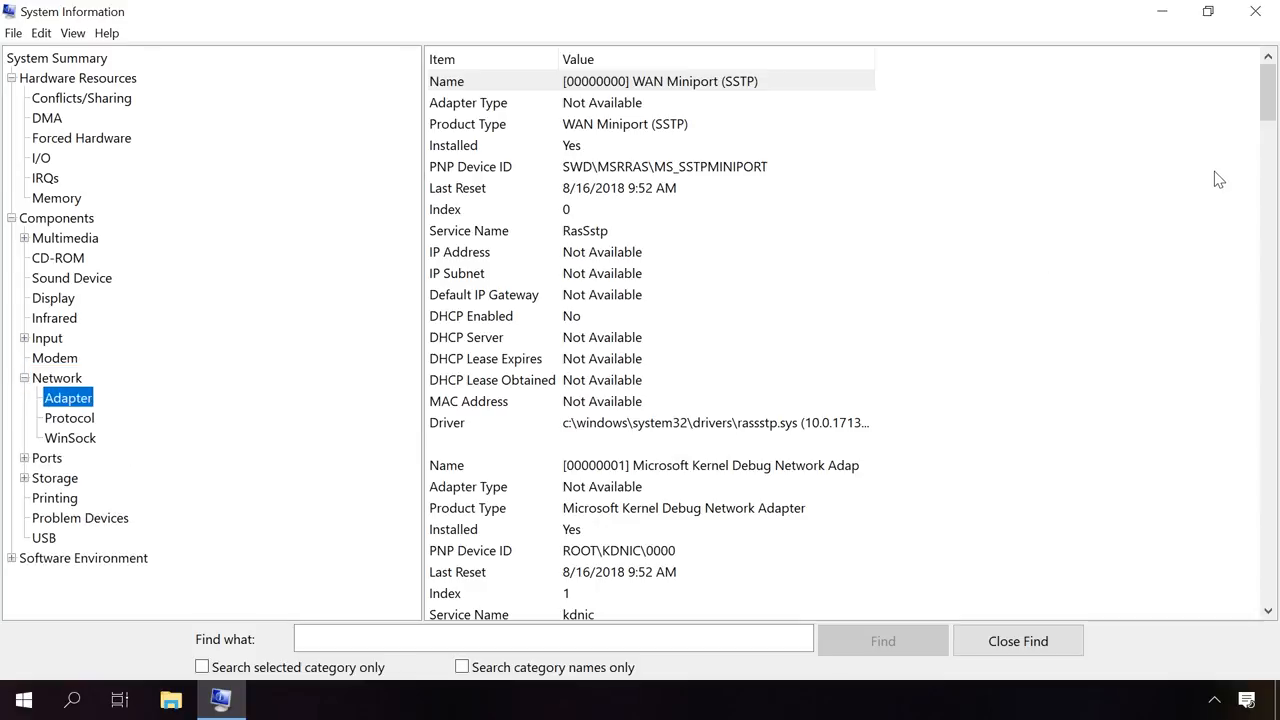
{"action": "scroll", "scroll_direction": "down", "scroll_amount": 3}
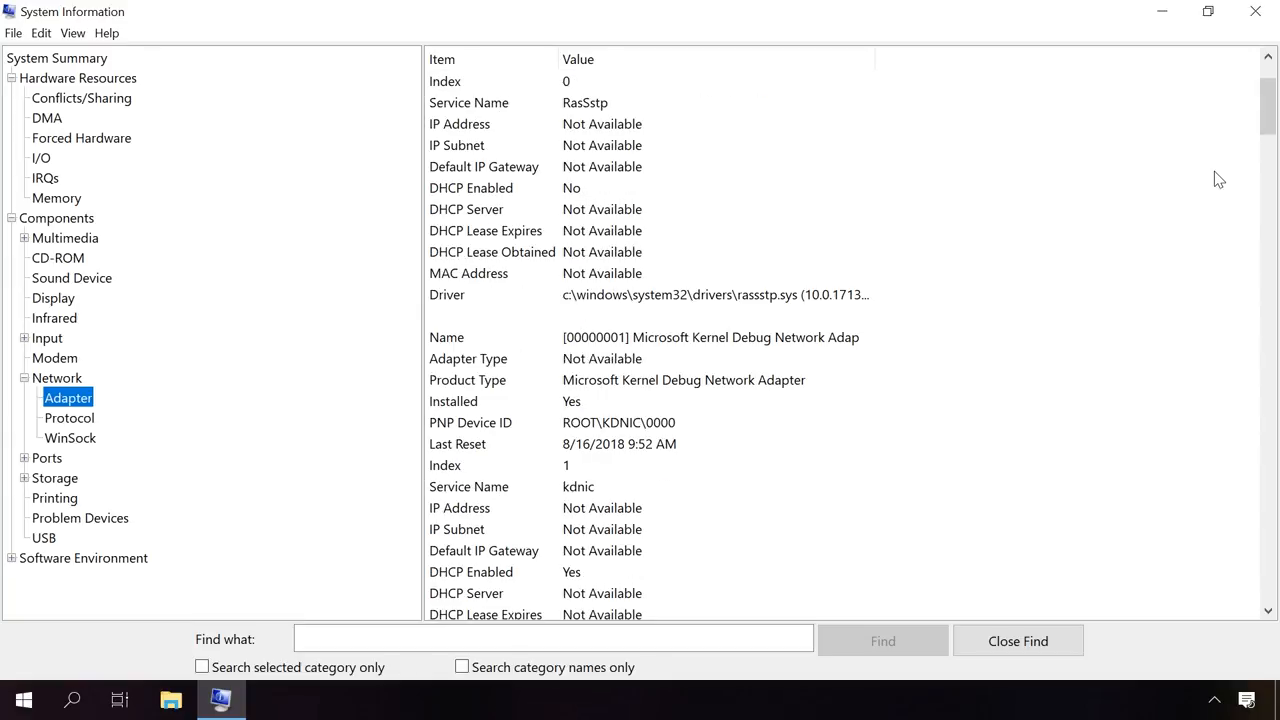
{"action": "scroll", "scroll_direction": "down", "scroll_amount": 3}
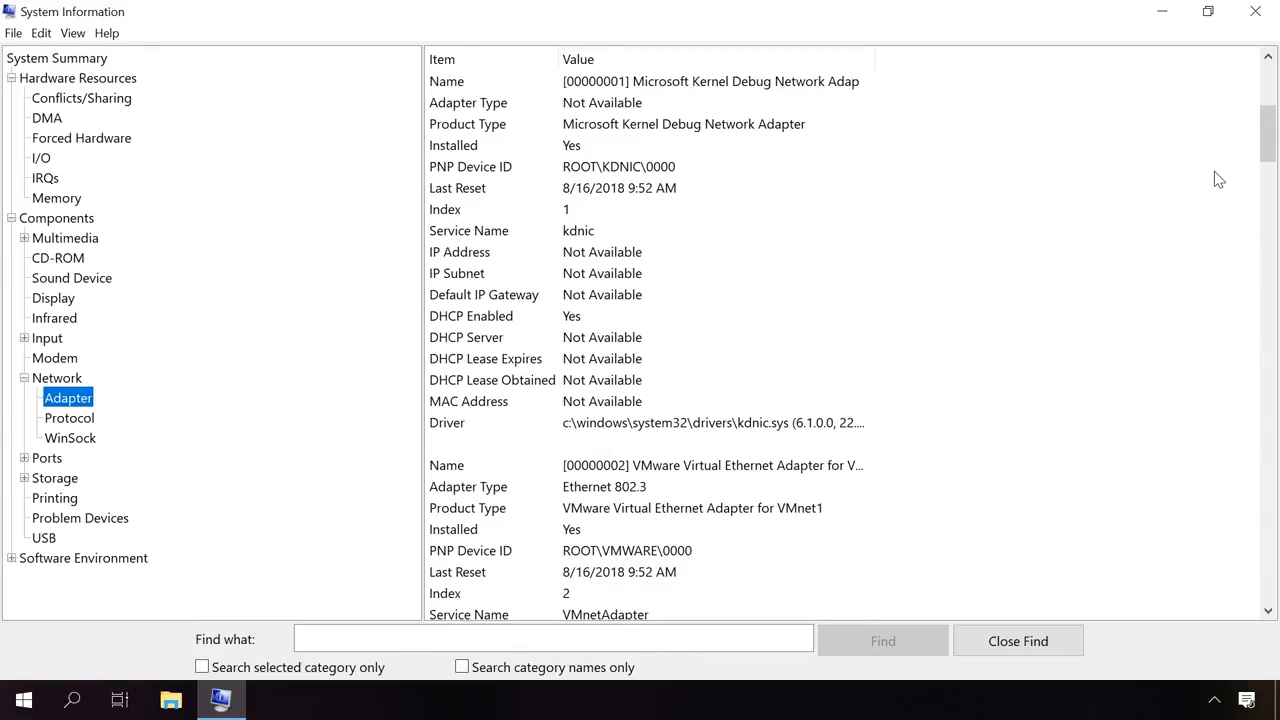
{"action": "scroll", "scroll_direction": "down", "scroll_amount": 3}
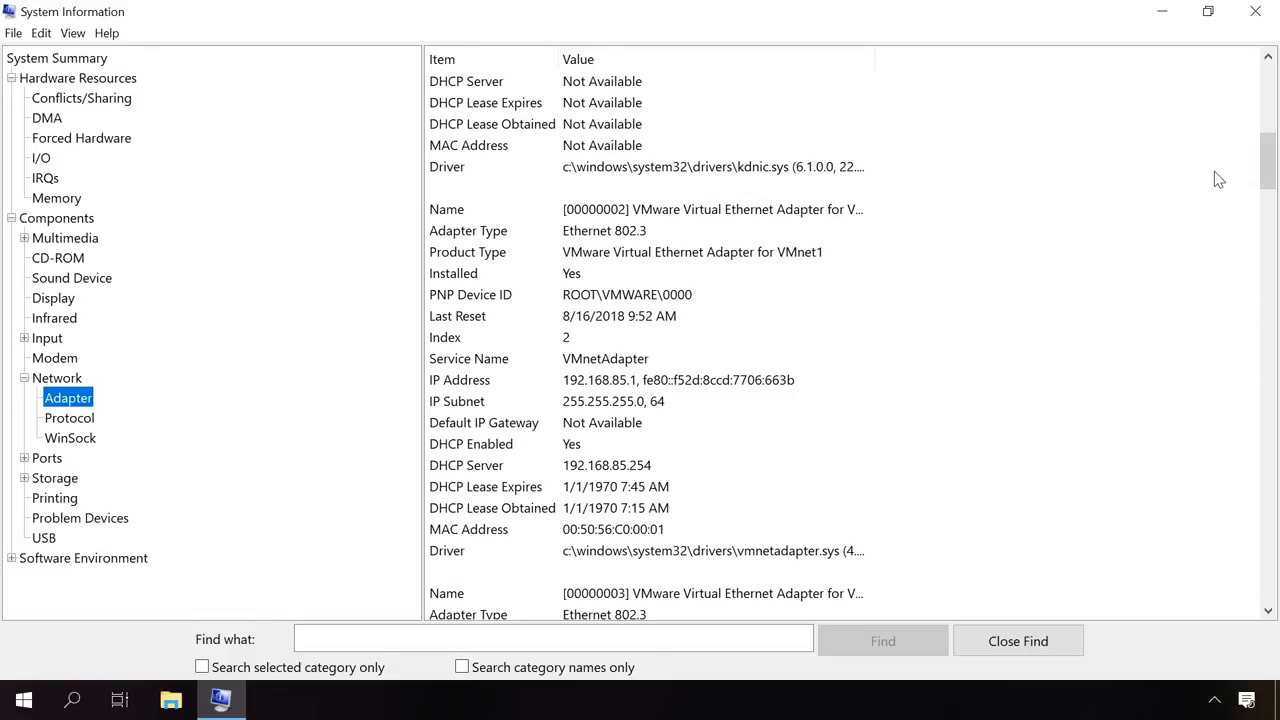
{"action": "scroll", "scroll_direction": "down", "scroll_amount": 3}
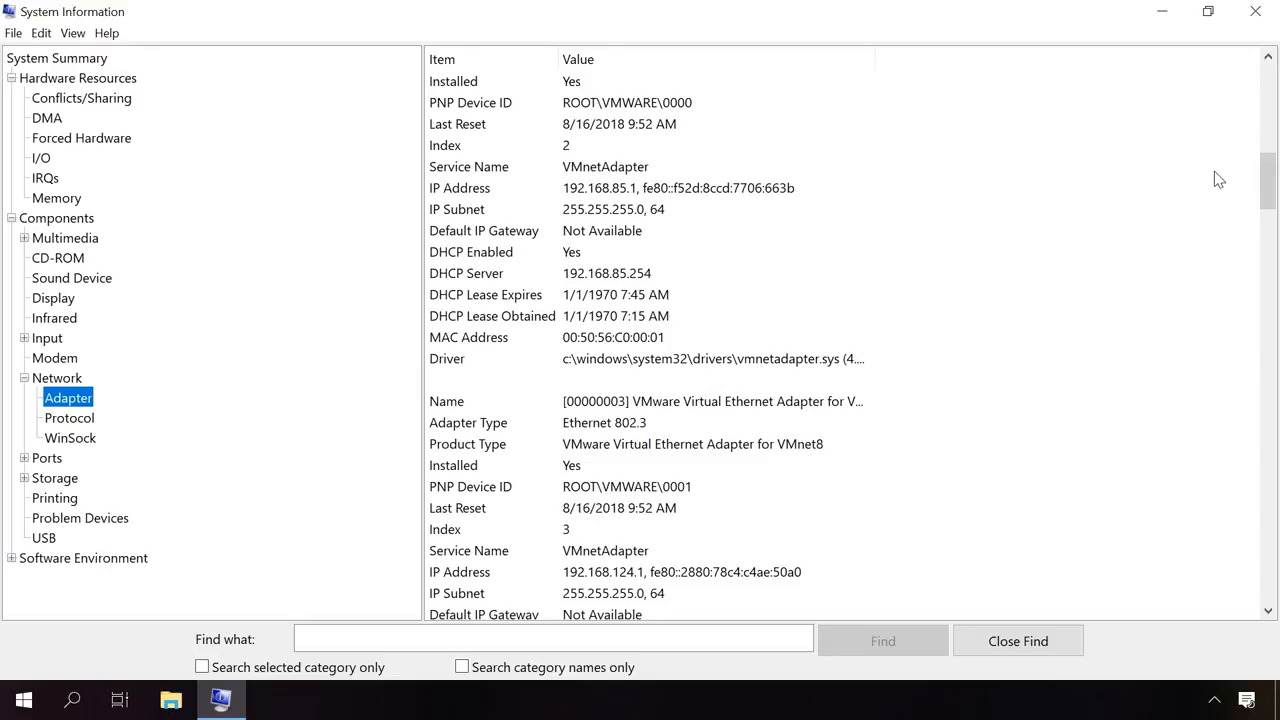
{"action": "left_click", "coordinate": [14, 32]}
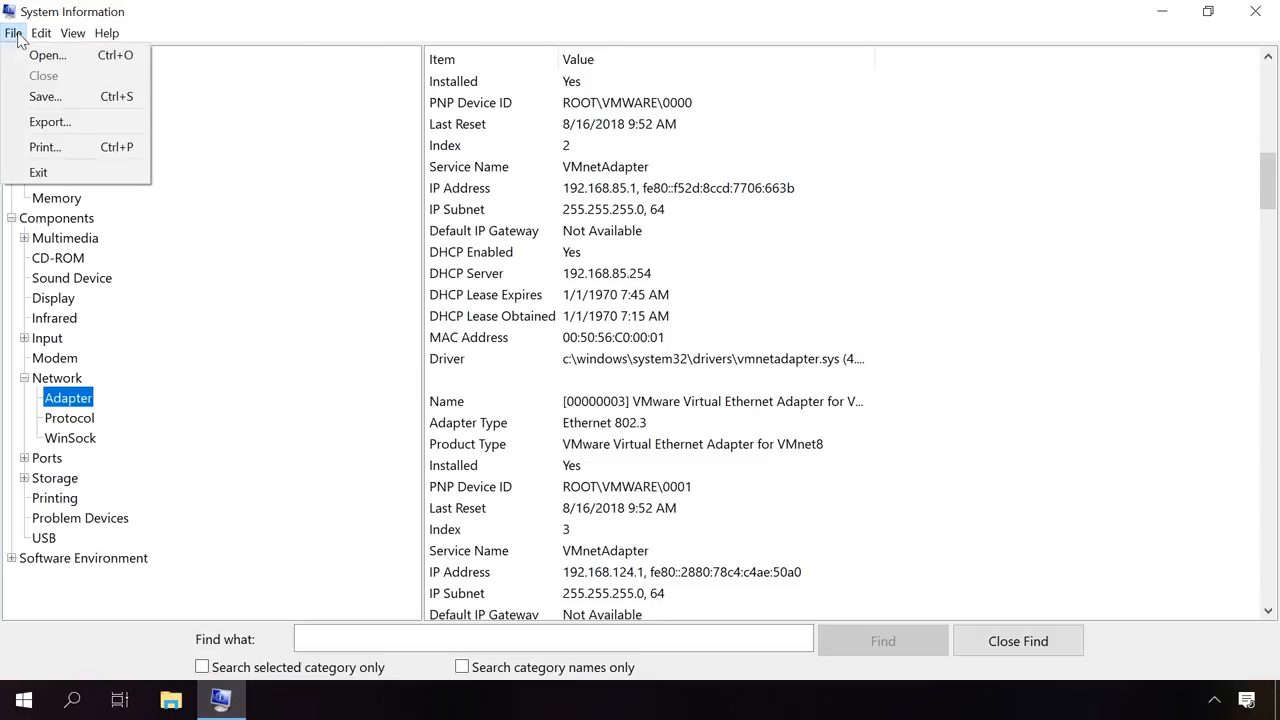
Export the adapter report as a text file named 'n' to the Desktop.
{"action": "left_click", "coordinate": [50, 122]}
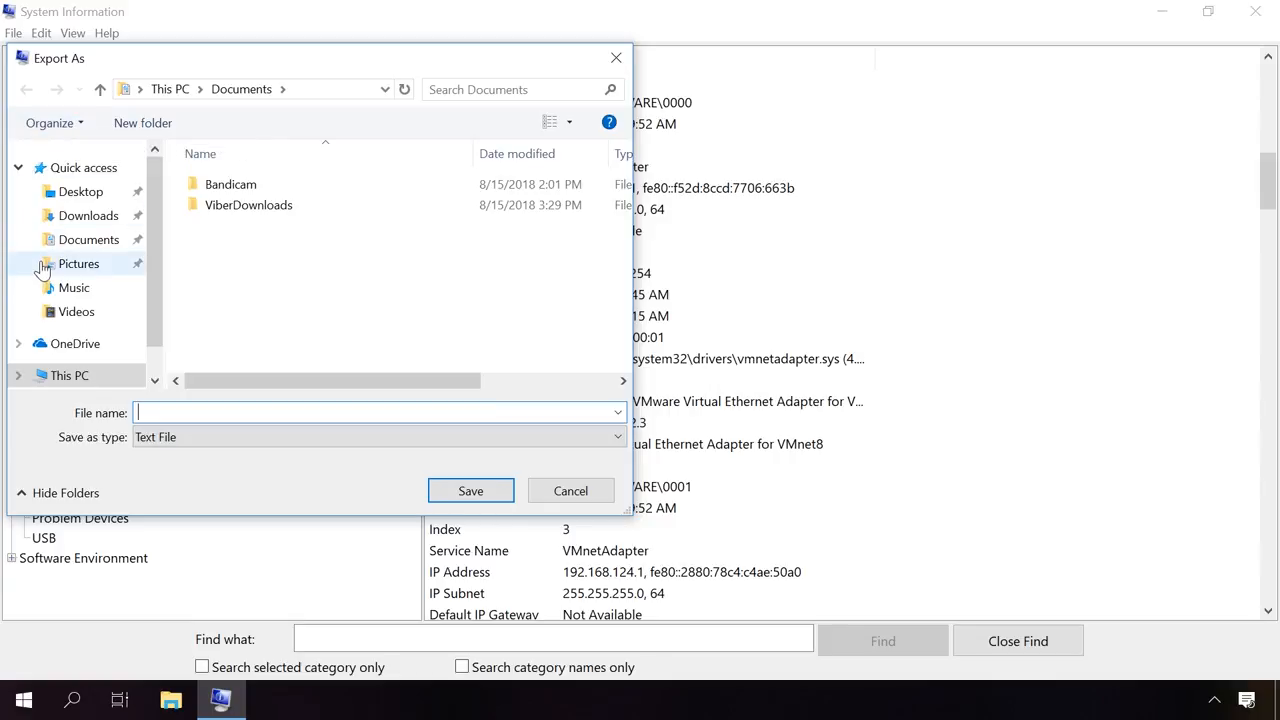
{"action": "left_click", "coordinate": [80, 192]}
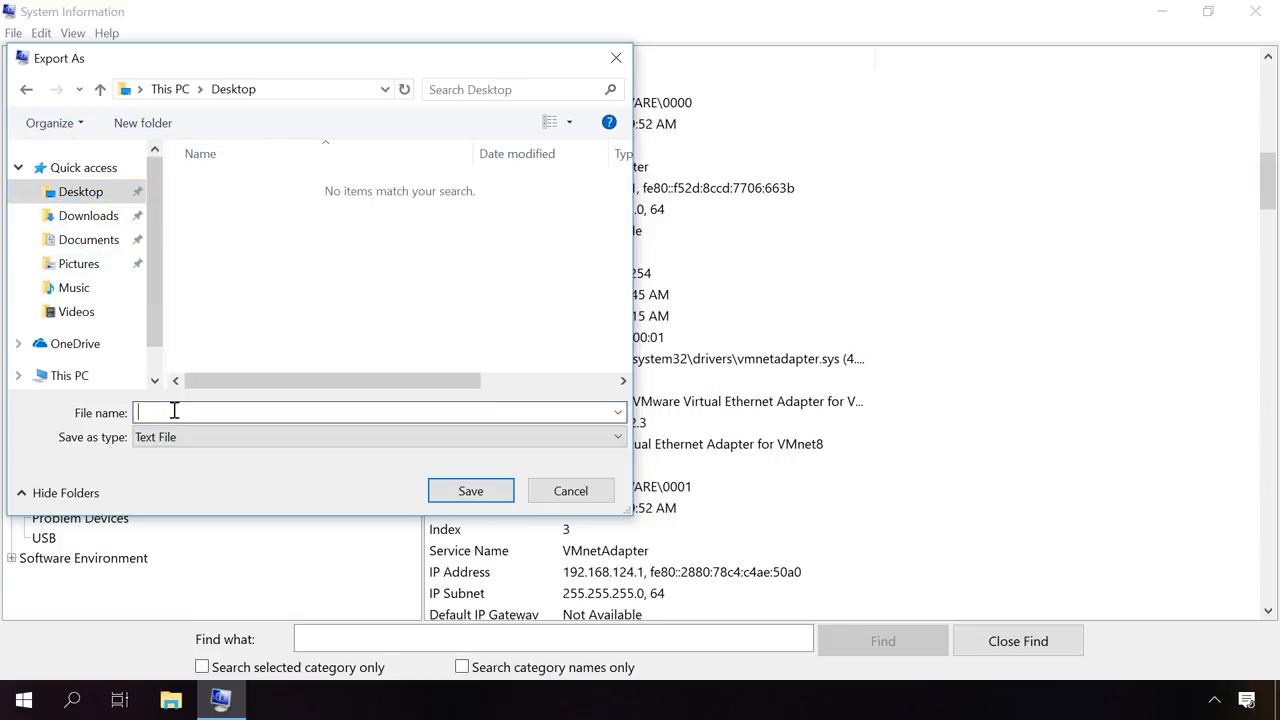
{"action": "type", "text": "n"}
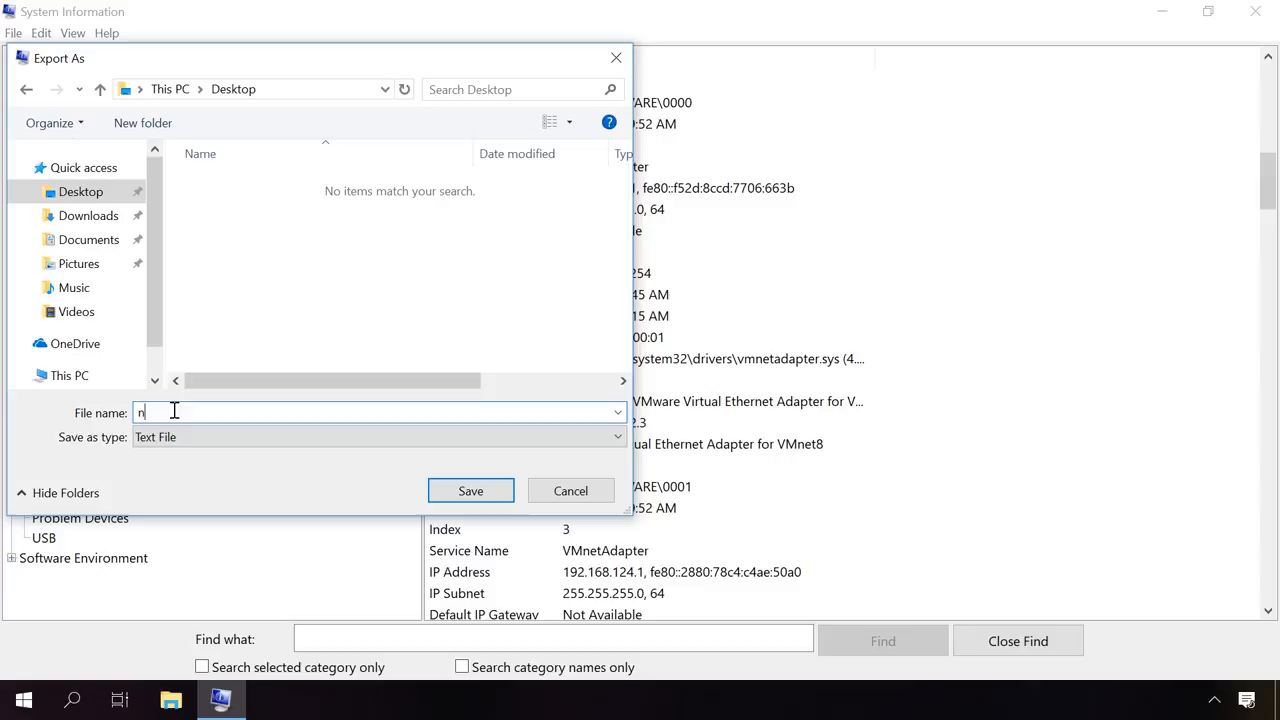
{"action": "left_click", "coordinate": [470, 490]}
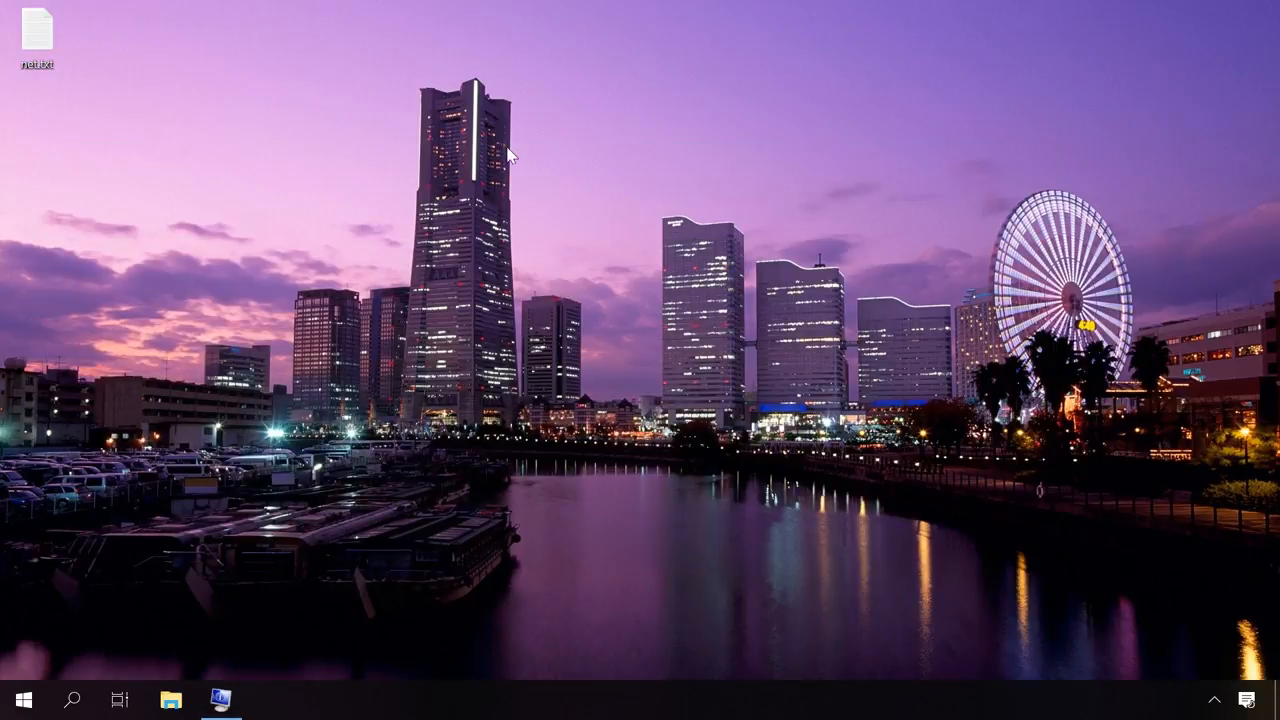
Read the exported net.txt report full-screen in Notepad down to the last adapter.
{"action": "double_click", "coordinate": [36, 30]}
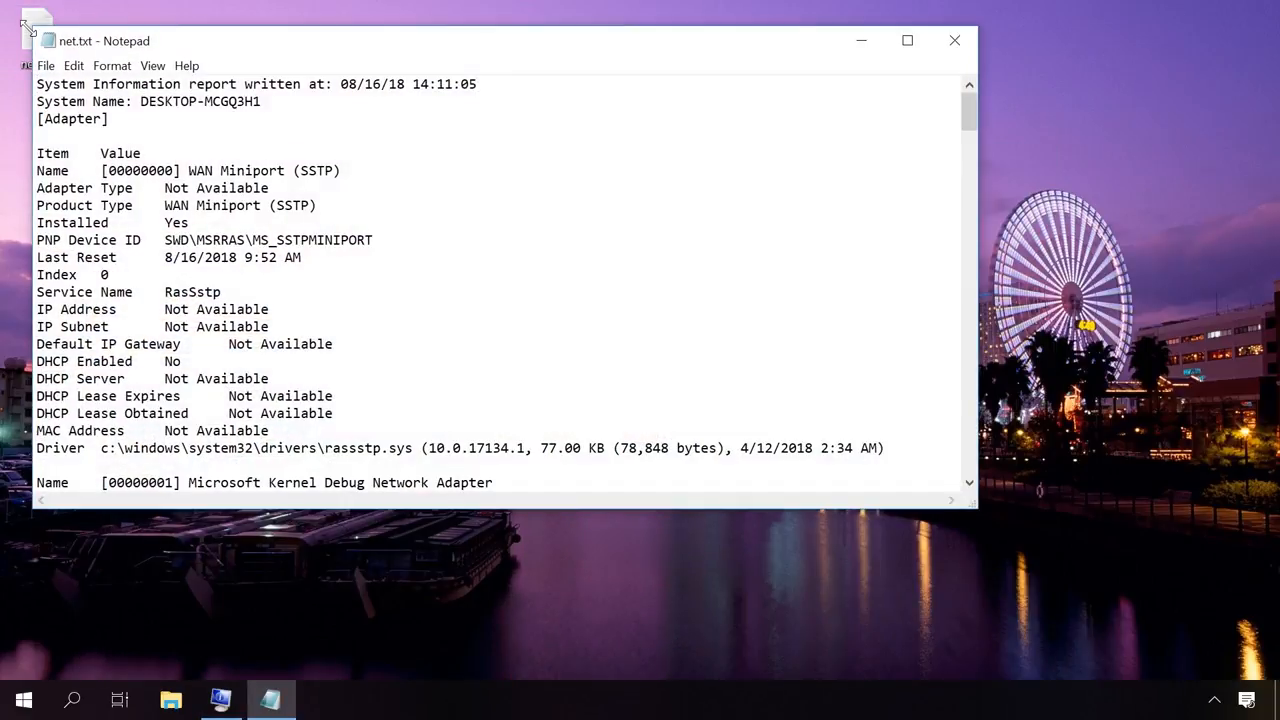
{"action": "left_click", "coordinate": [906, 40]}
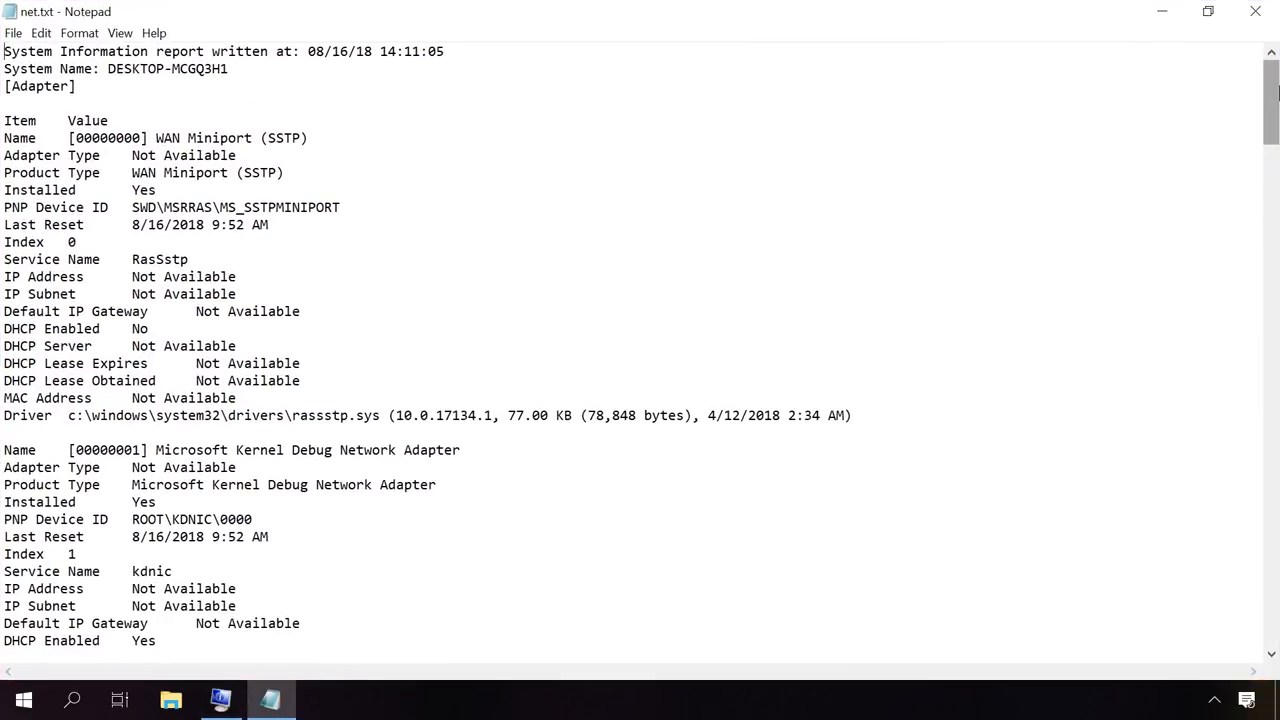
{"action": "scroll", "scroll_direction": "down", "scroll_amount": 3}
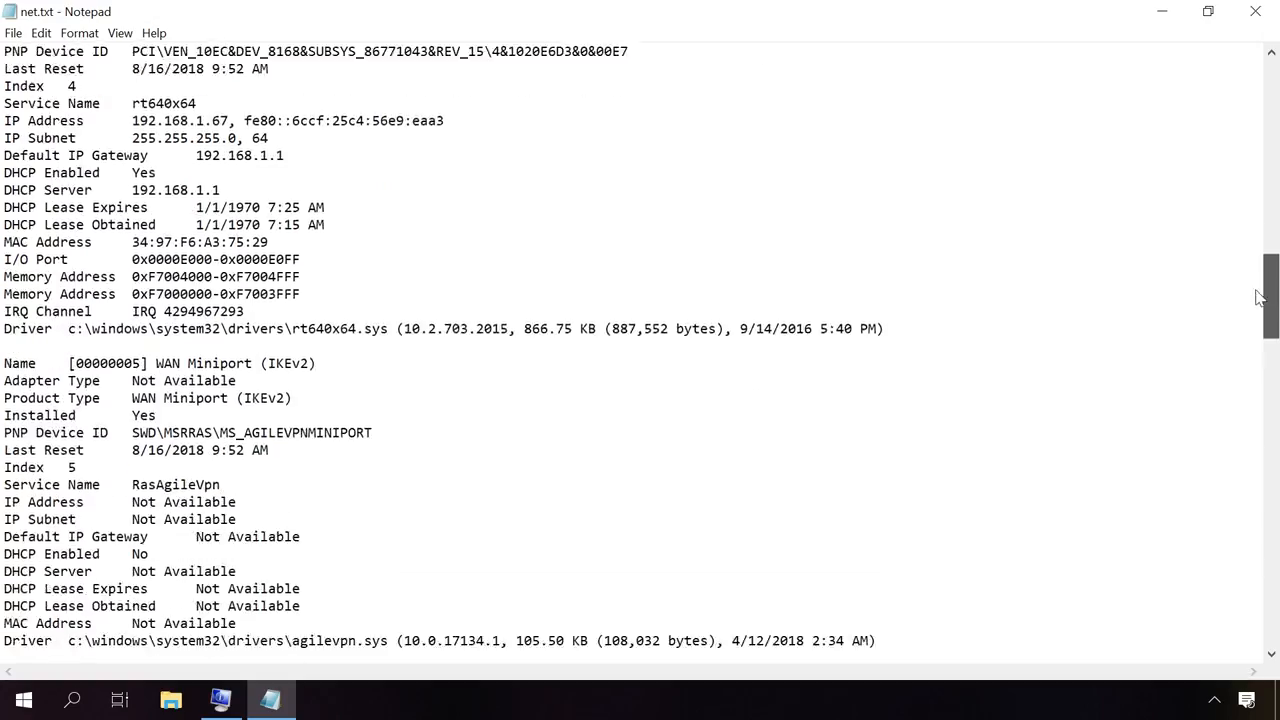
{"action": "scroll", "scroll_direction": "down", "scroll_amount": 3}
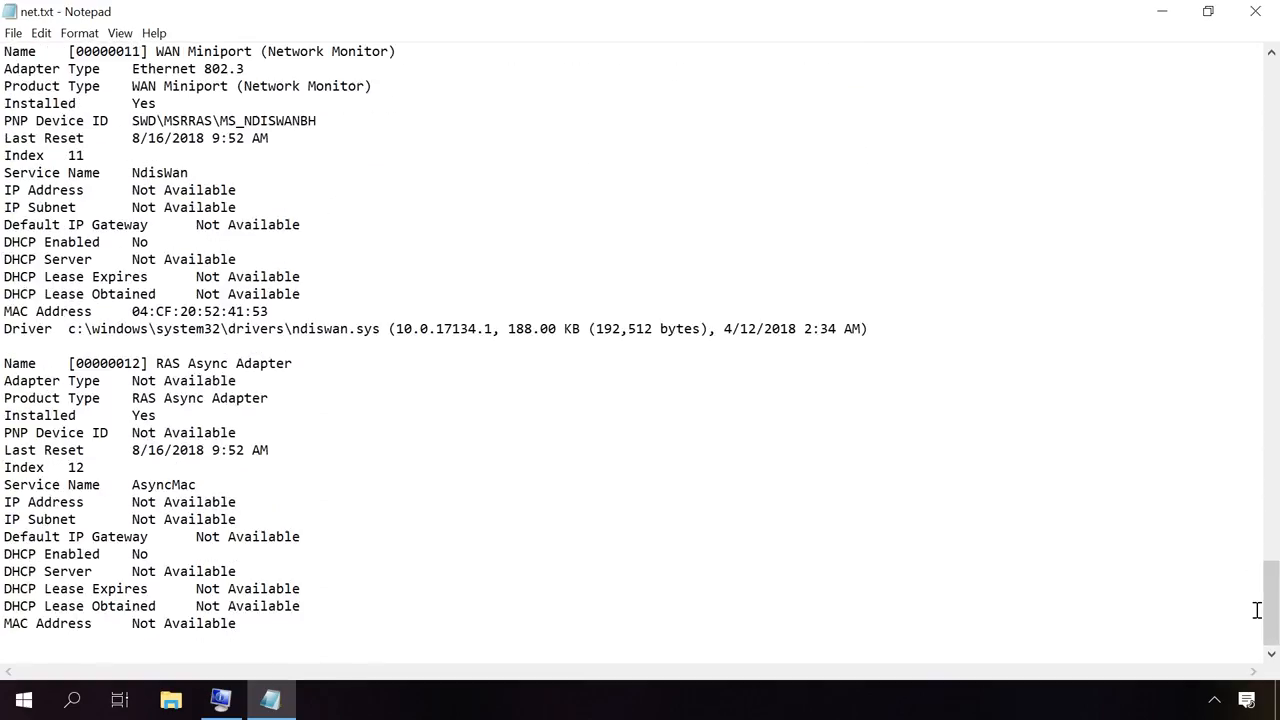
{"action": "mouse_move", "coordinate": [1150, 600]}
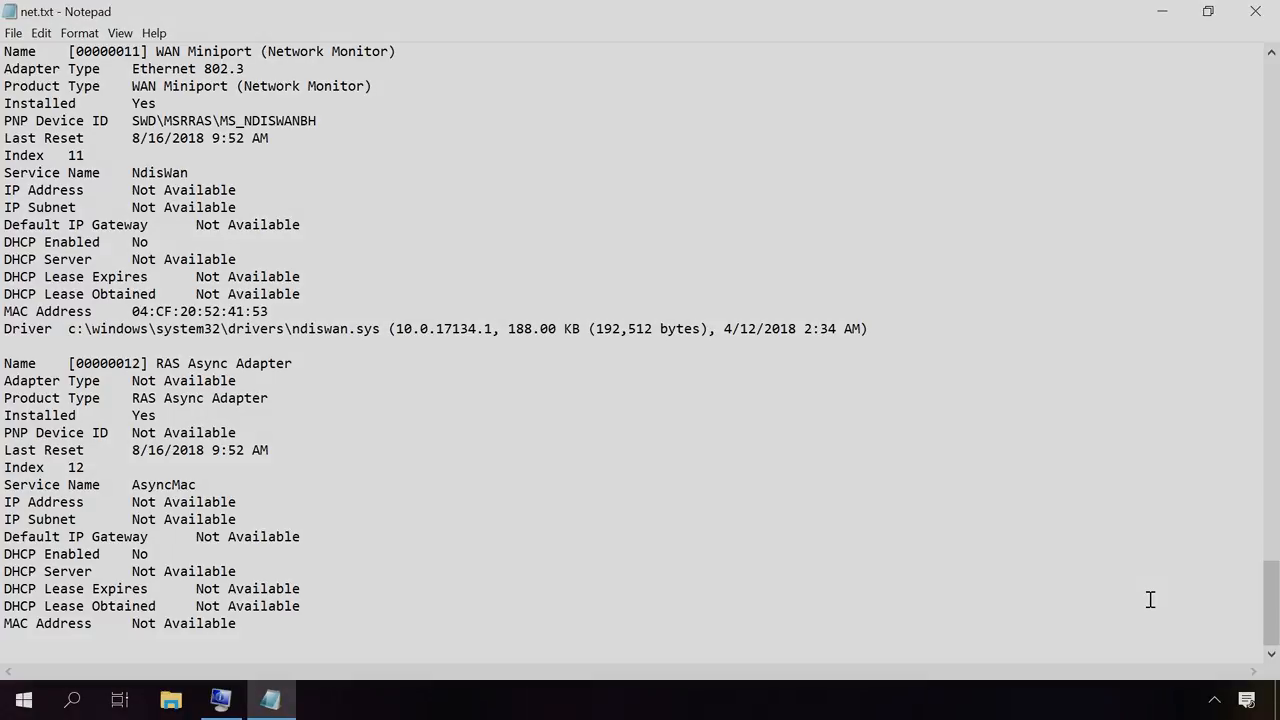
{"action": "left_click", "coordinate": [220, 700]}
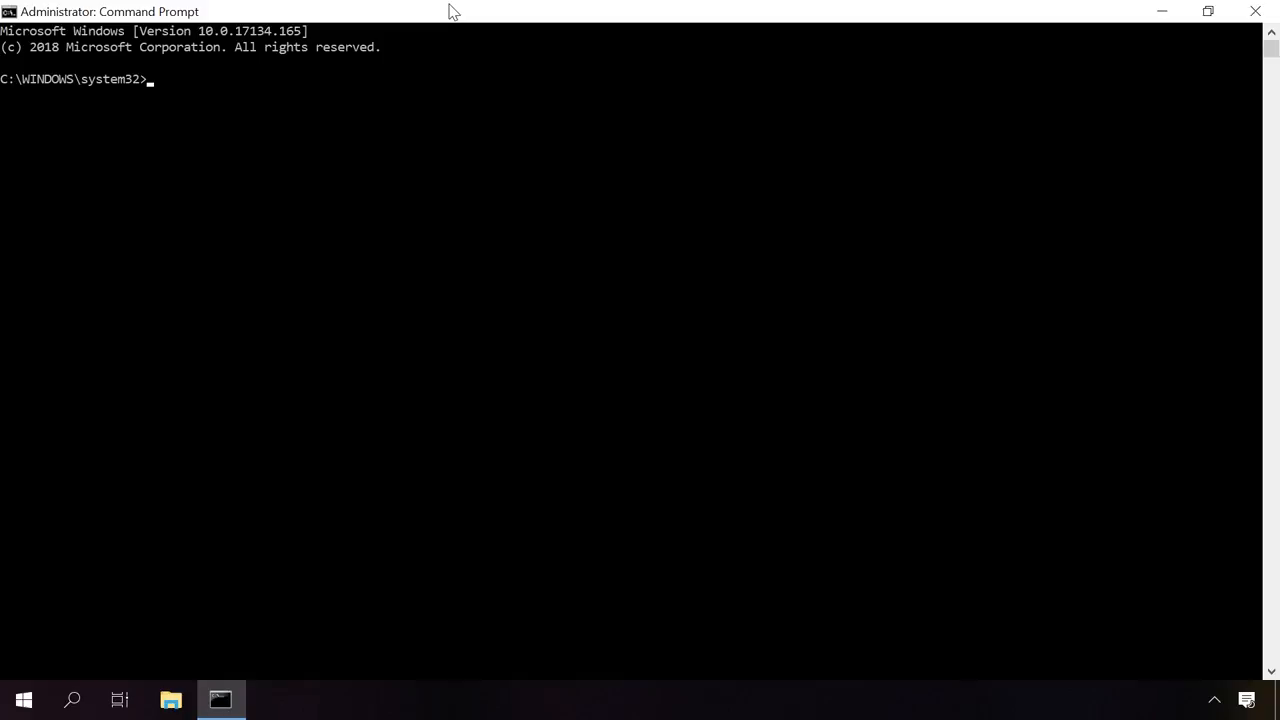
Change into C:\Windows\System32 and run systeminfo.
{"action": "type", "text": "cd C:\\Windows\\System32"}
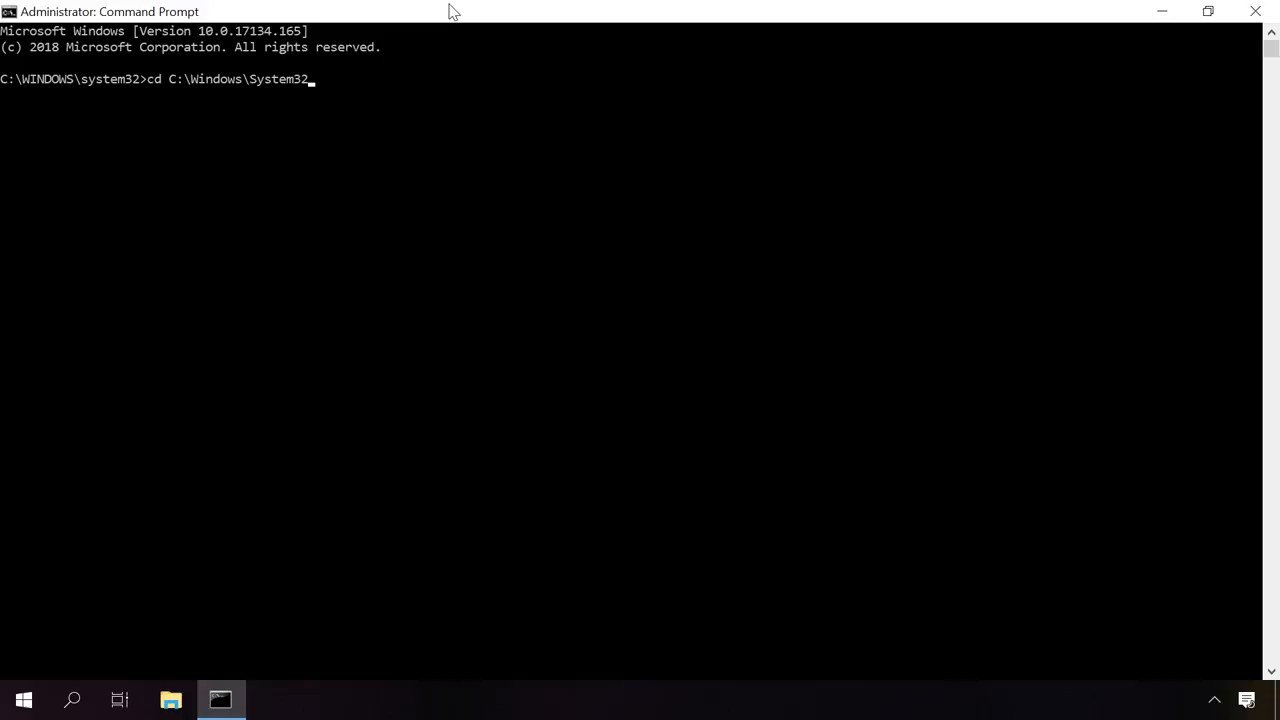
{"action": "key", "text": "Return"}
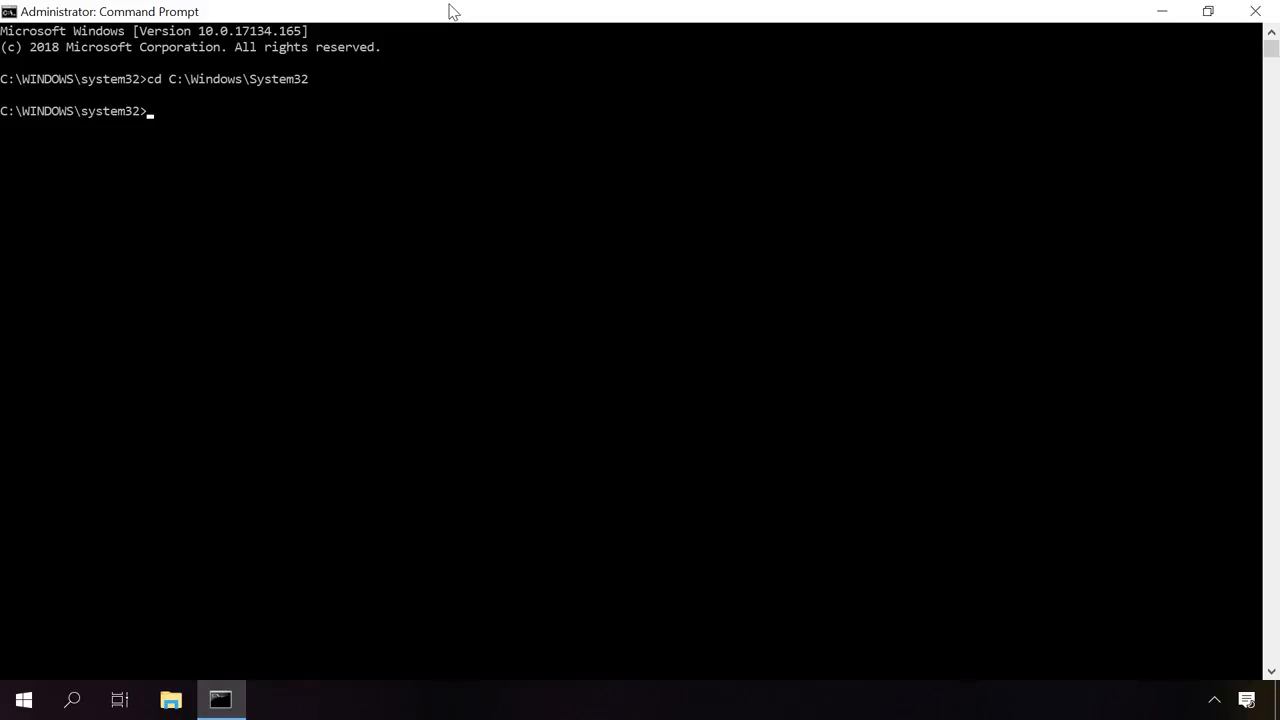
{"action": "type", "text": "sys"}
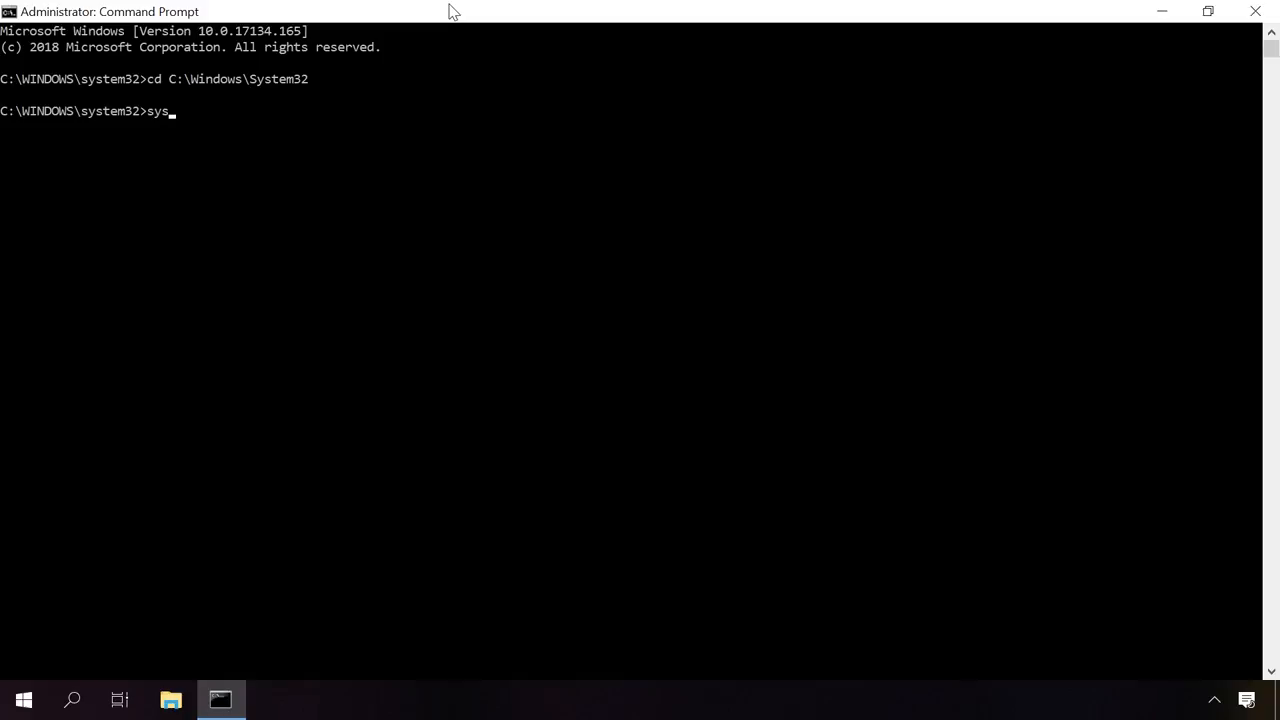
{"action": "type", "text": "temin"}
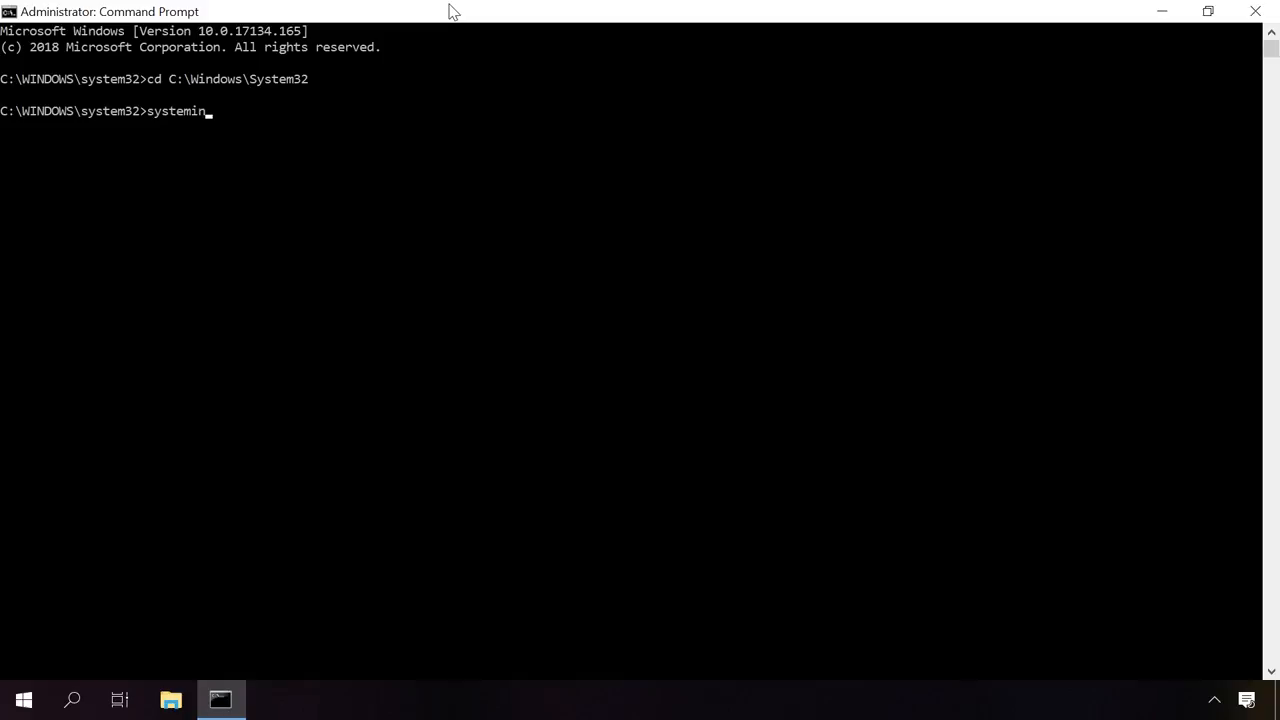
{"action": "type", "text": "fo"}
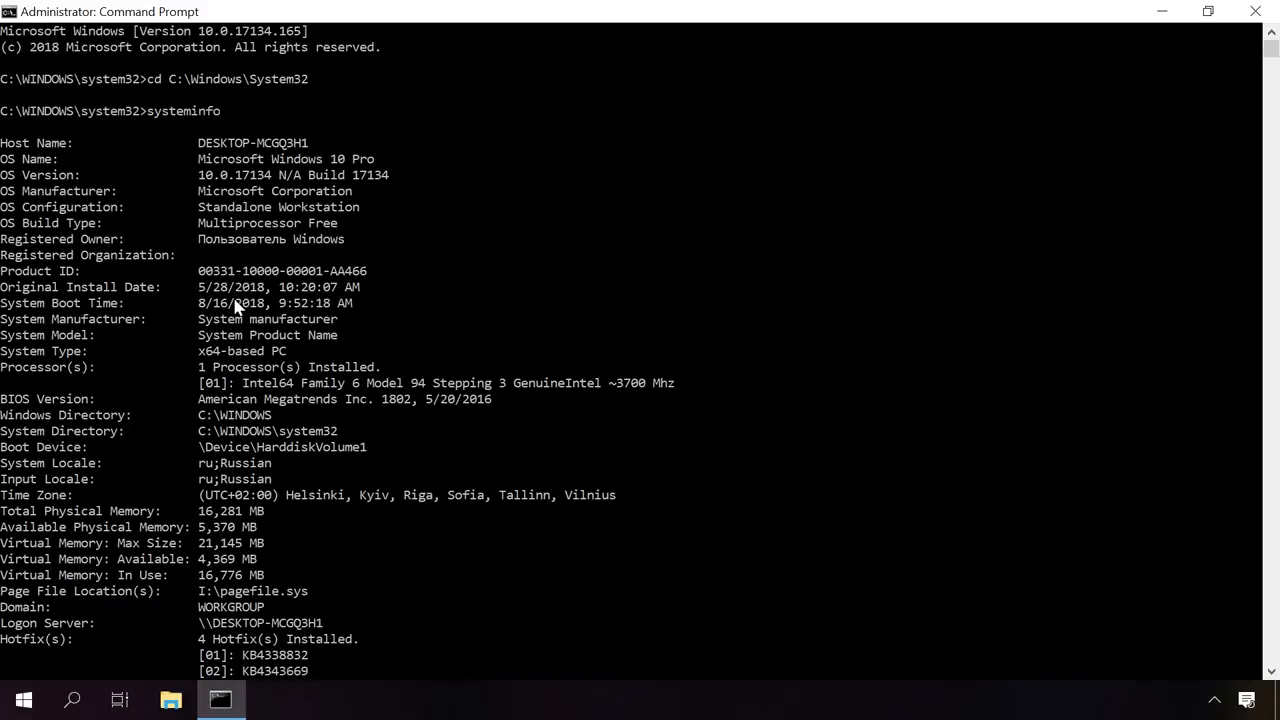
{"action": "mouse_move", "coordinate": [240, 356]}
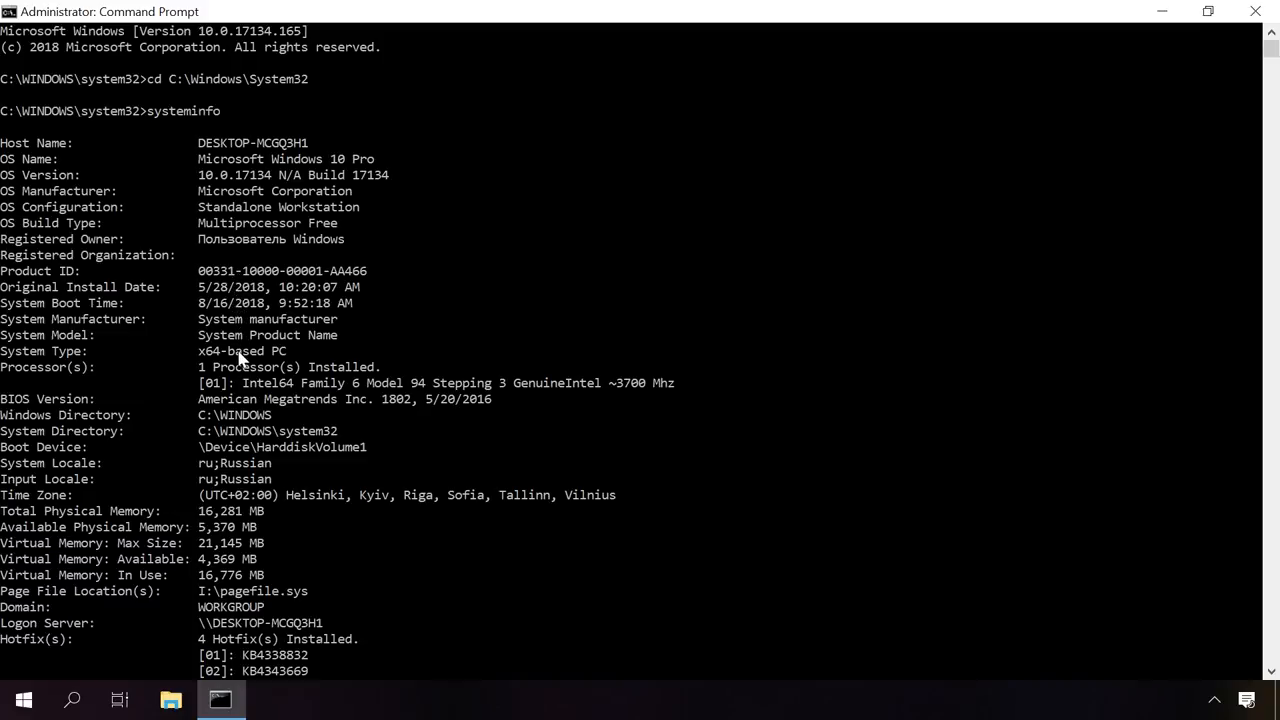
Review the systeminfo hotfix and network entries, then open Device Manager from the Start context menu.
{"action": "scroll", "scroll_direction": "down", "scroll_amount": 3}
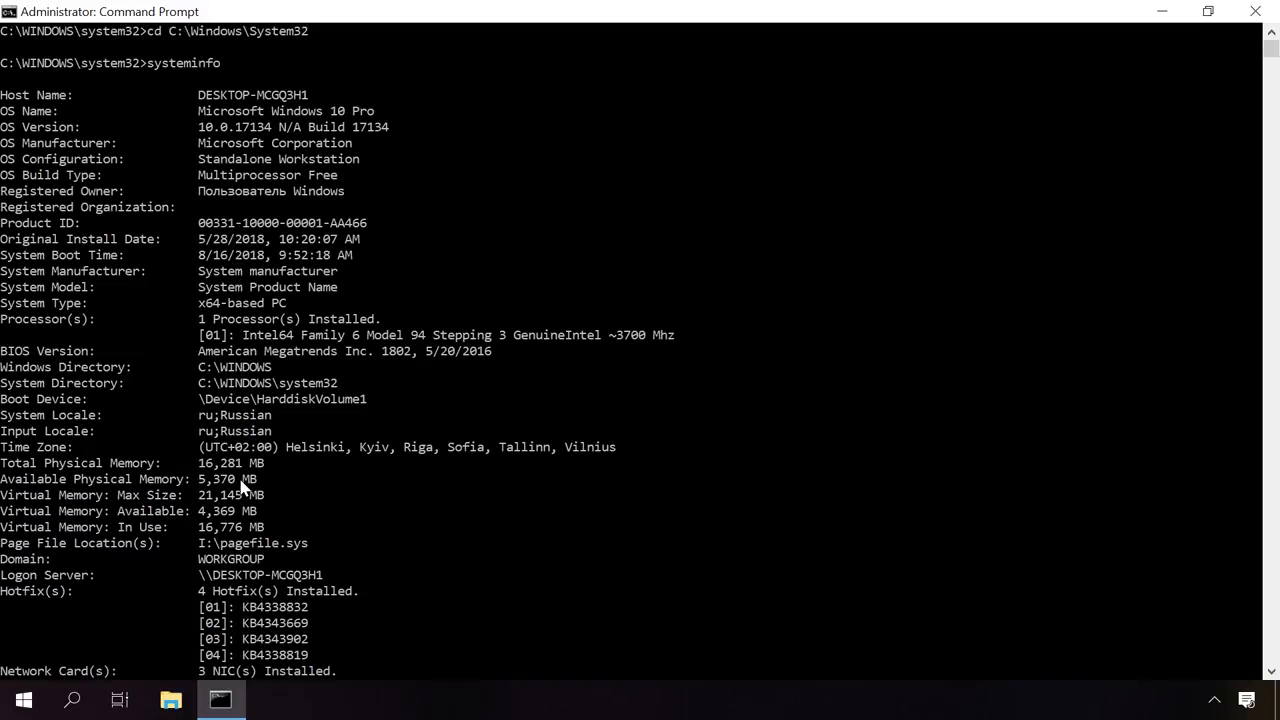
{"action": "scroll", "scroll_direction": "down", "scroll_amount": 3}
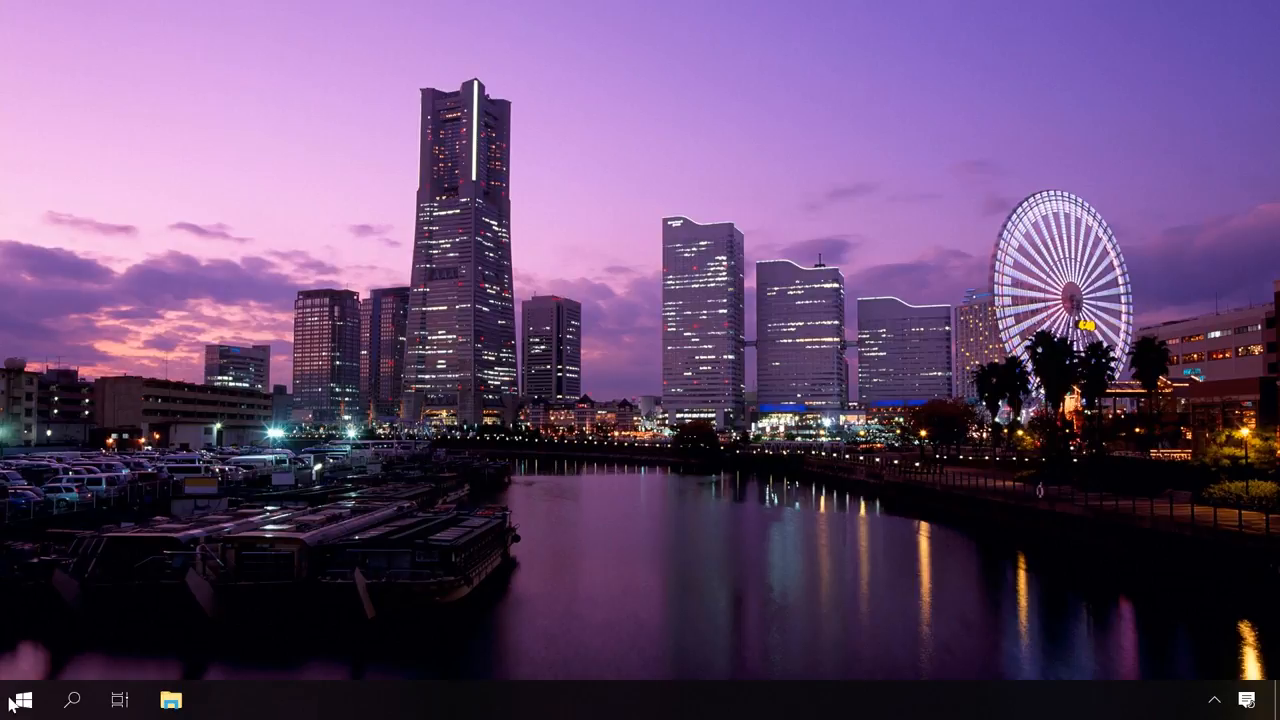
{"action": "right_click", "coordinate": [18, 700]}
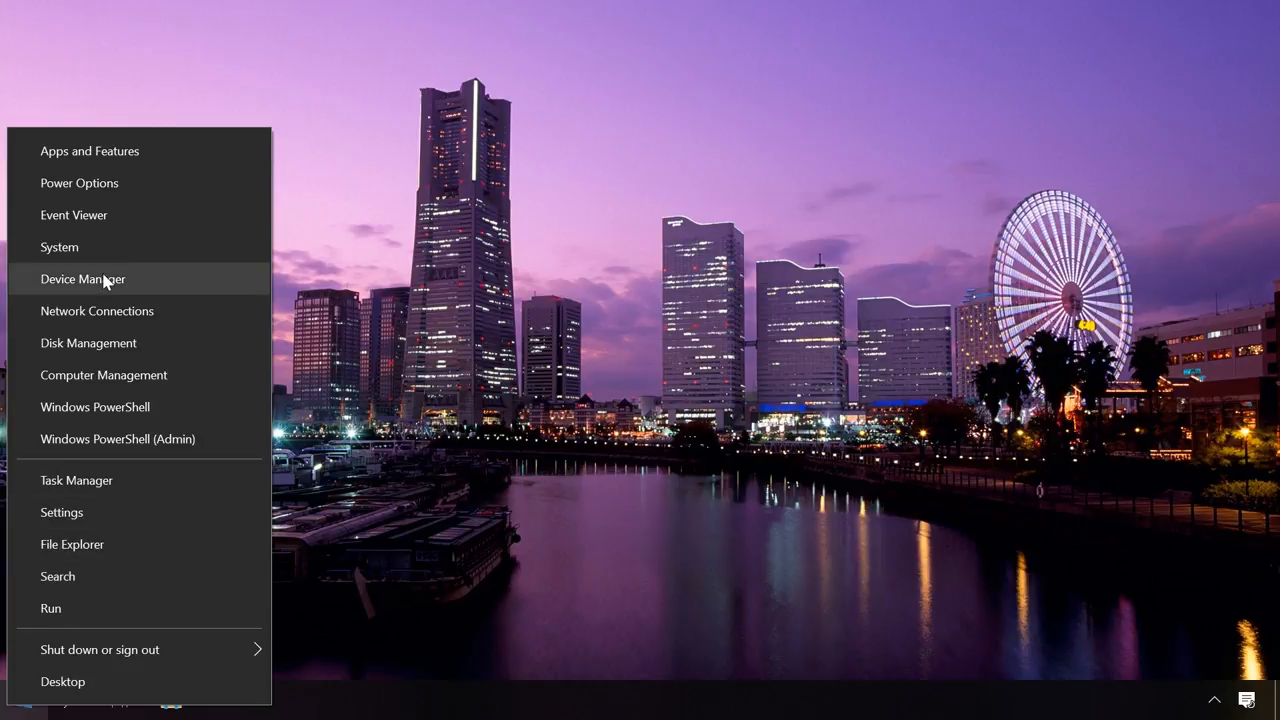
{"action": "left_click", "coordinate": [82, 280]}
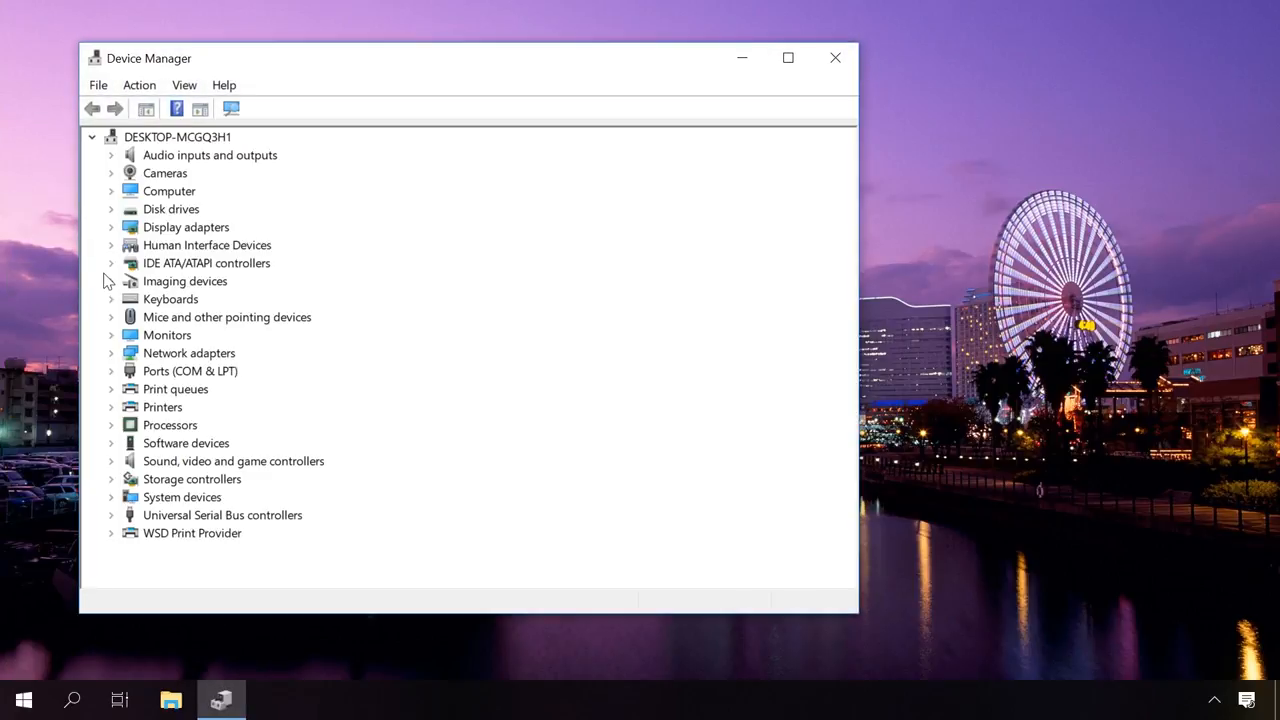
Launch Computer Management from This PC's Manage option in File Explorer.
{"action": "left_click", "coordinate": [170, 700]}
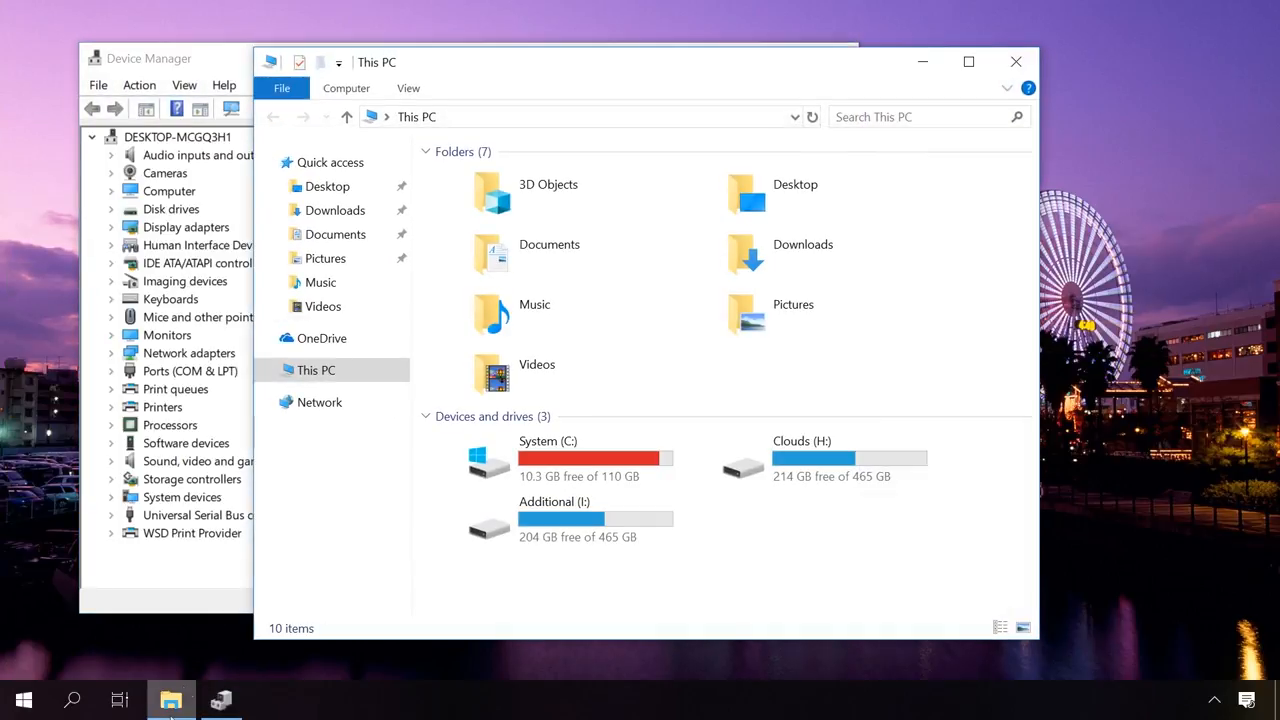
{"action": "right_click", "coordinate": [316, 370]}
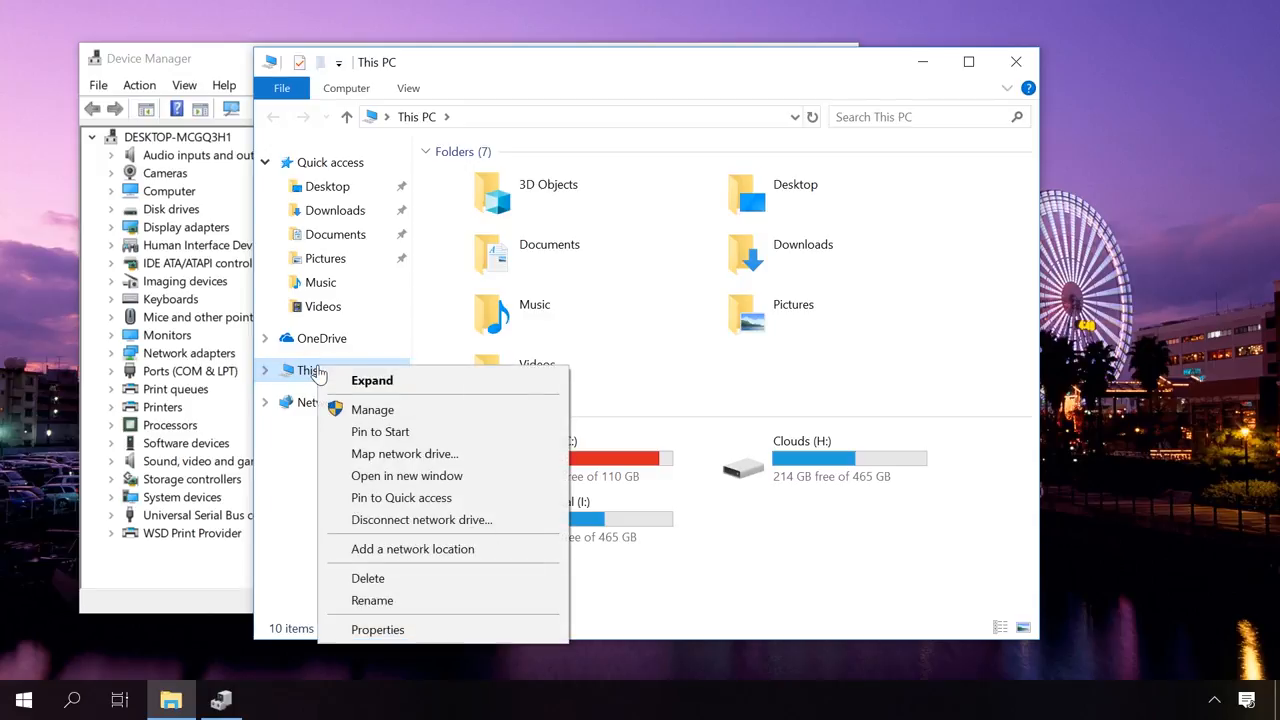
{"action": "left_click", "coordinate": [376, 420]}
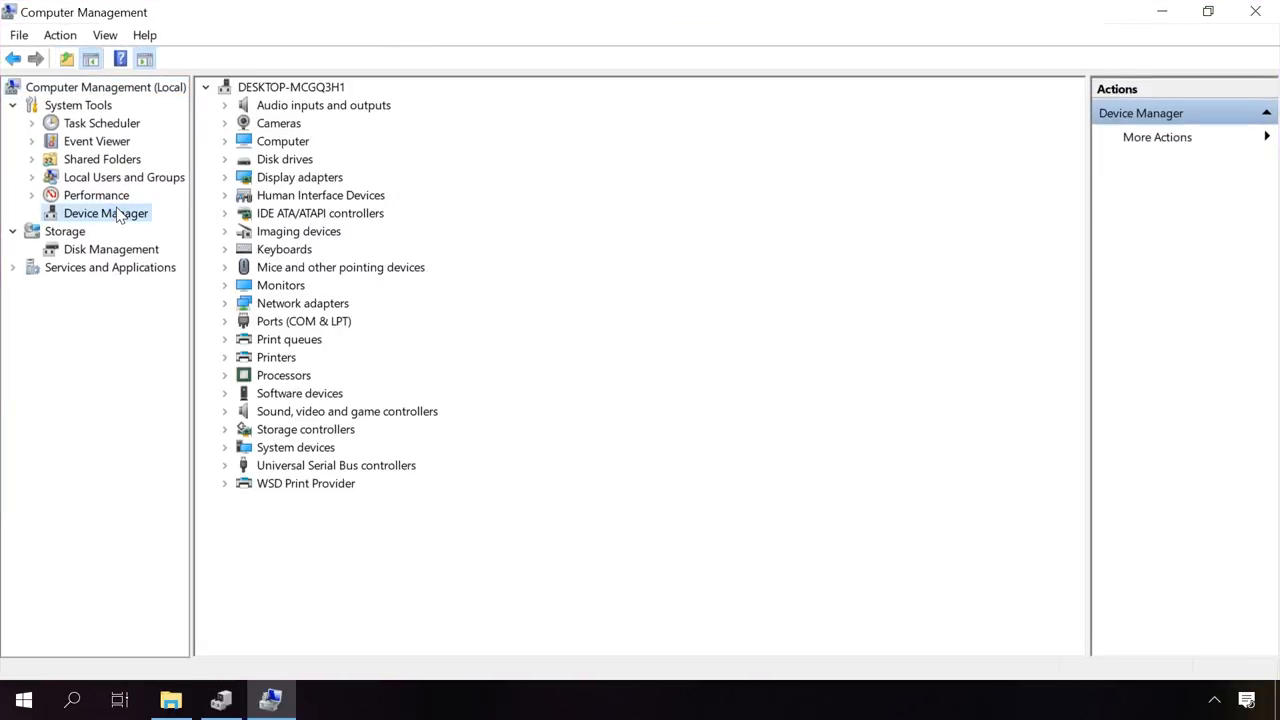
{"action": "mouse_move", "coordinate": [292, 100]}
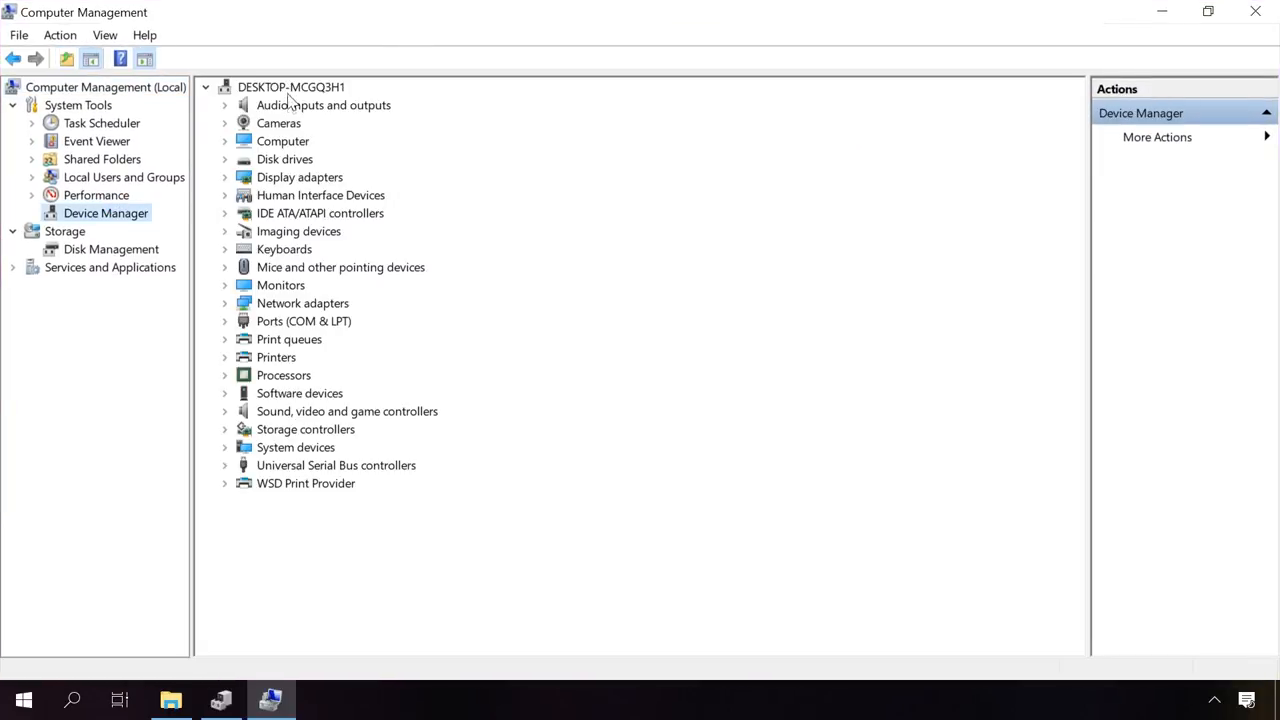
{"action": "mouse_move", "coordinate": [268, 408]}
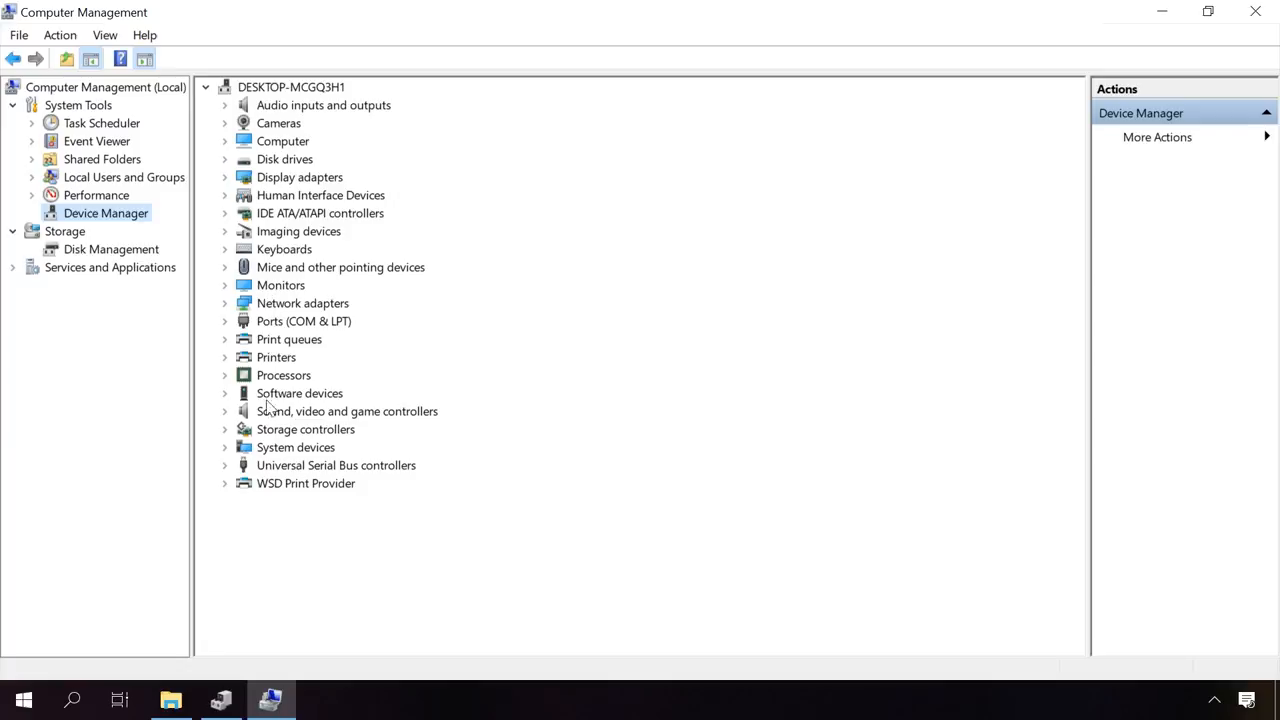
{"action": "mouse_move", "coordinate": [268, 504]}
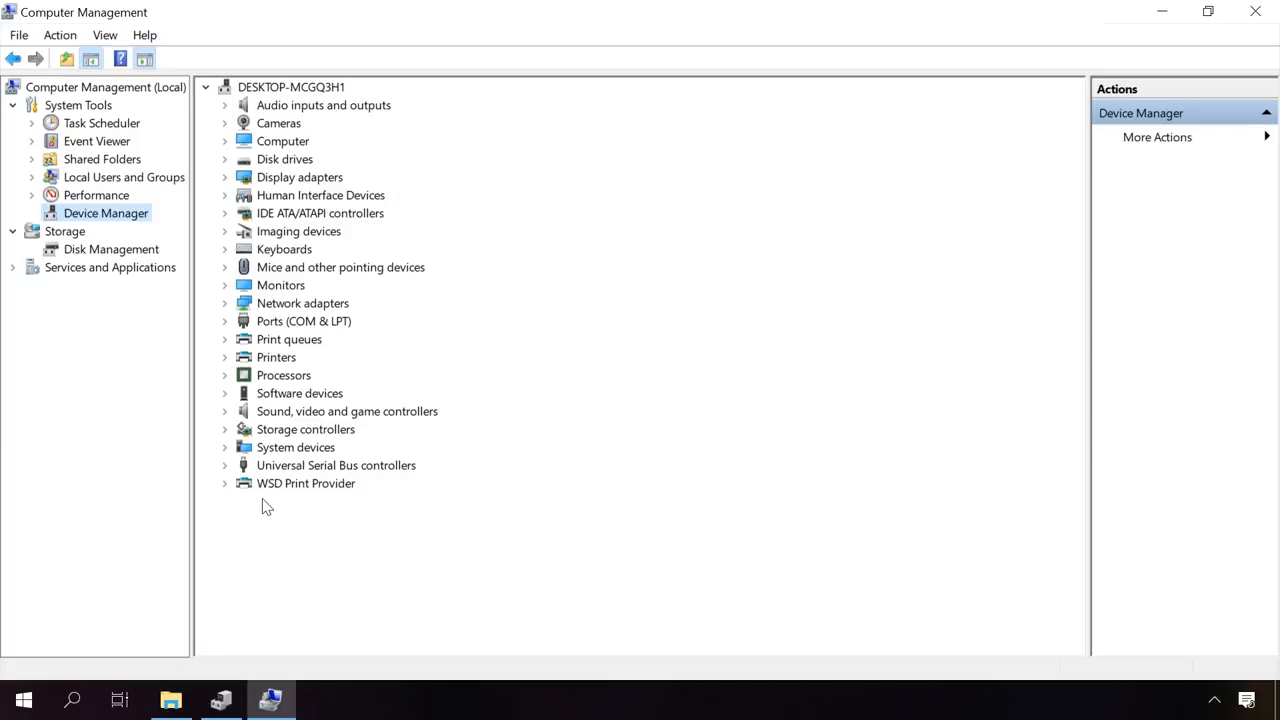
View the Intel Core i3-6100 processor's properties across Driver, Details and Events.
{"action": "left_click", "coordinate": [224, 376]}
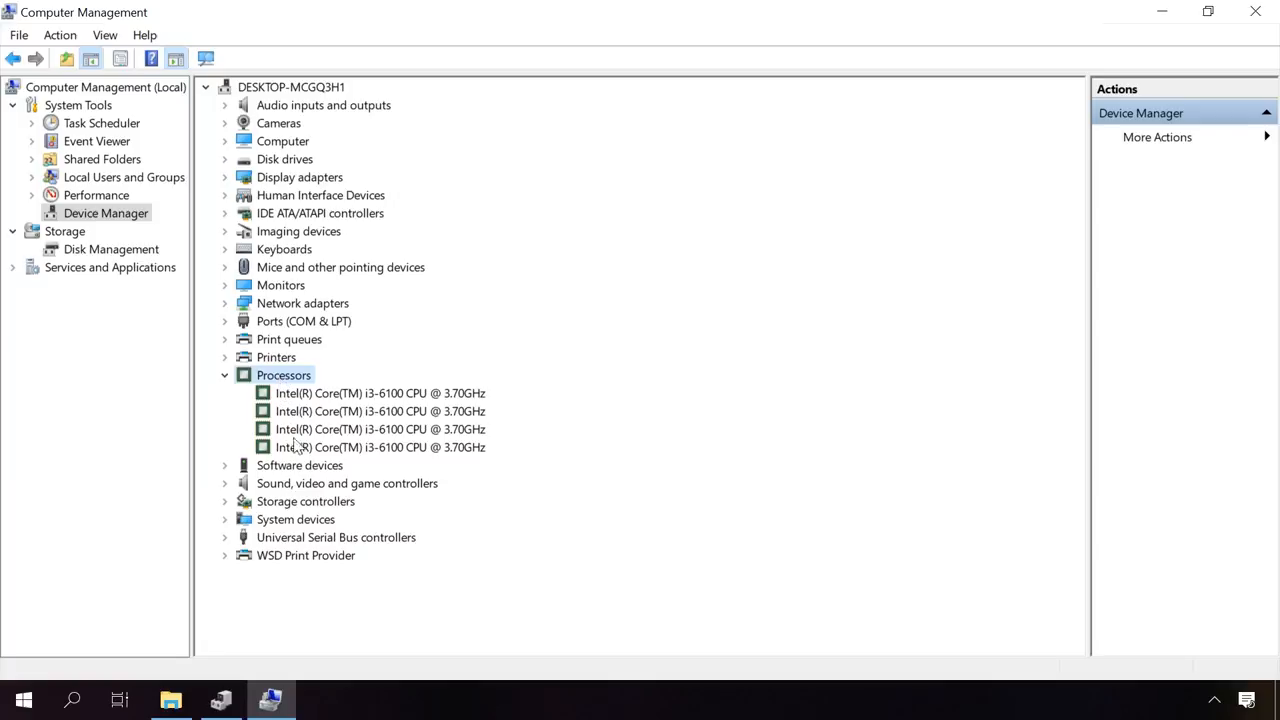
{"action": "mouse_move", "coordinate": [310, 400]}
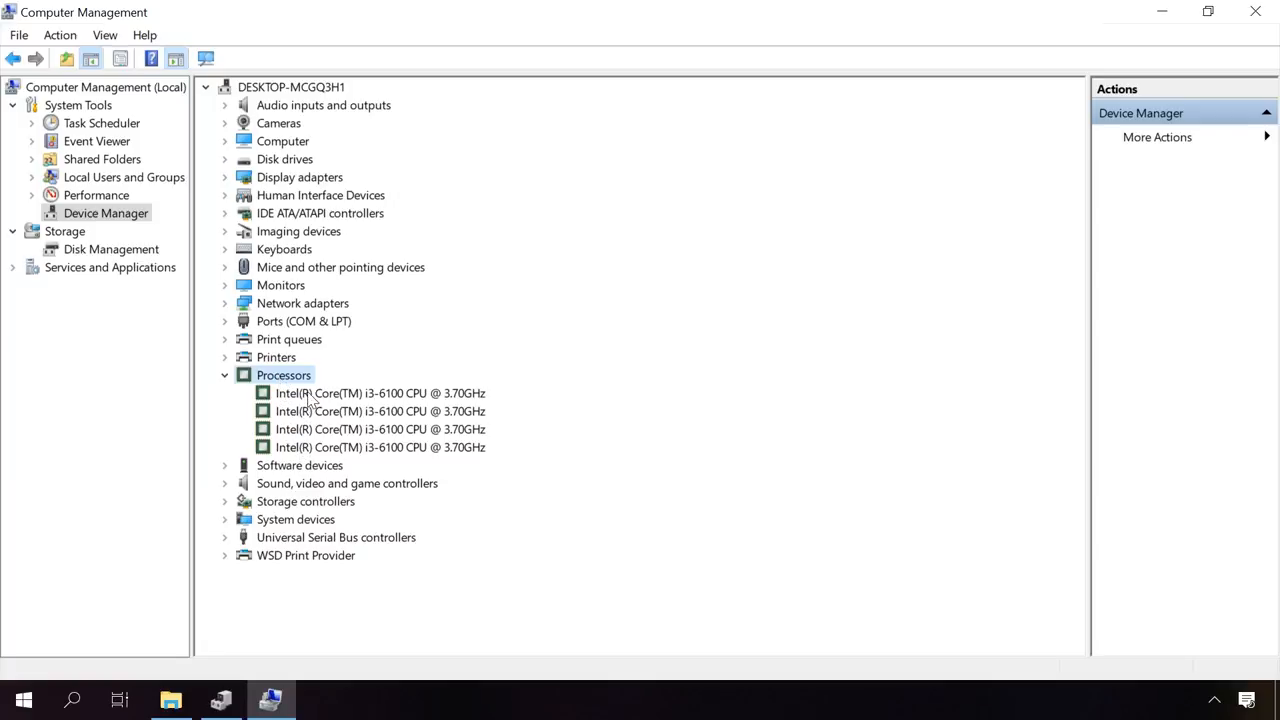
{"action": "double_click", "coordinate": [380, 392]}
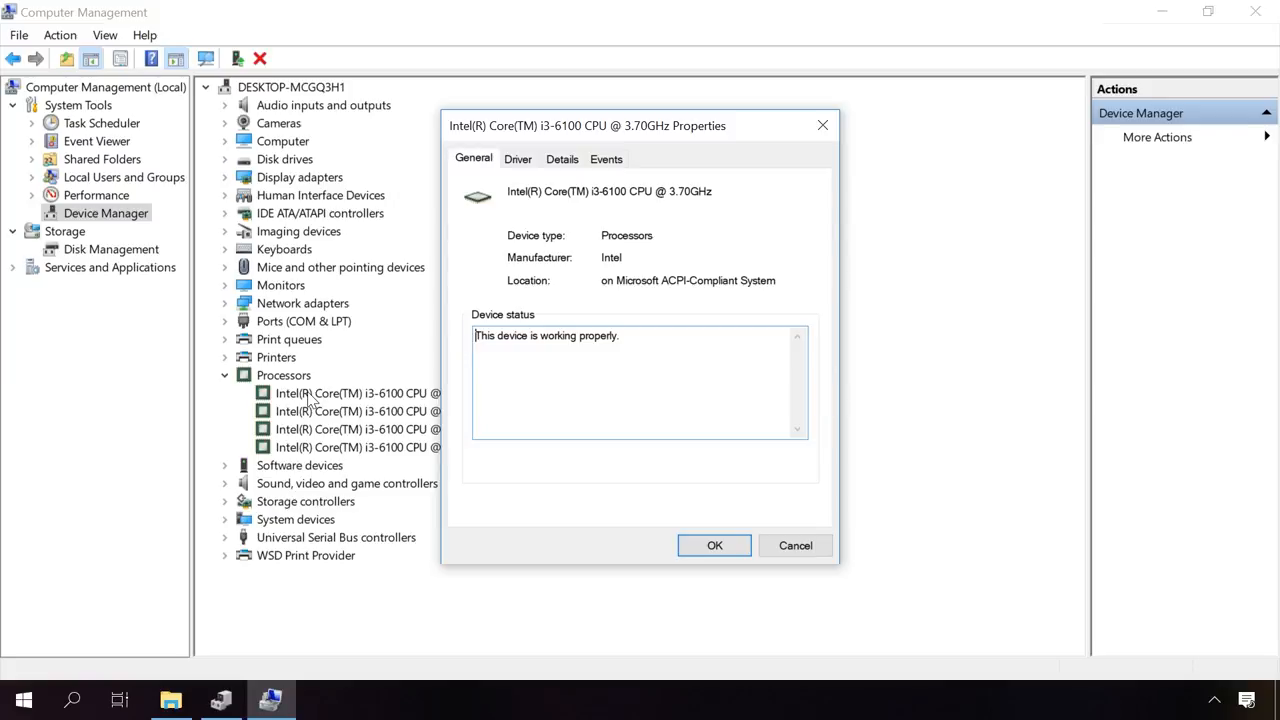
{"action": "mouse_move", "coordinate": [416, 296]}
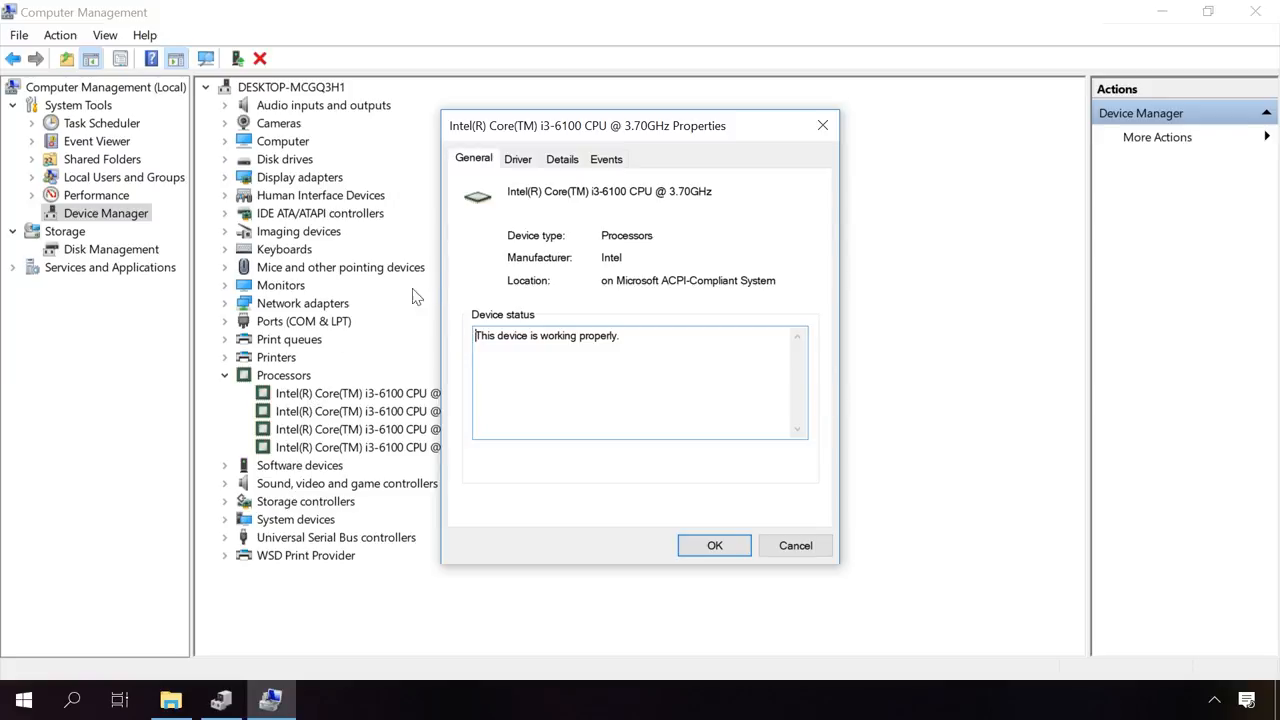
{"action": "left_click", "coordinate": [518, 160]}
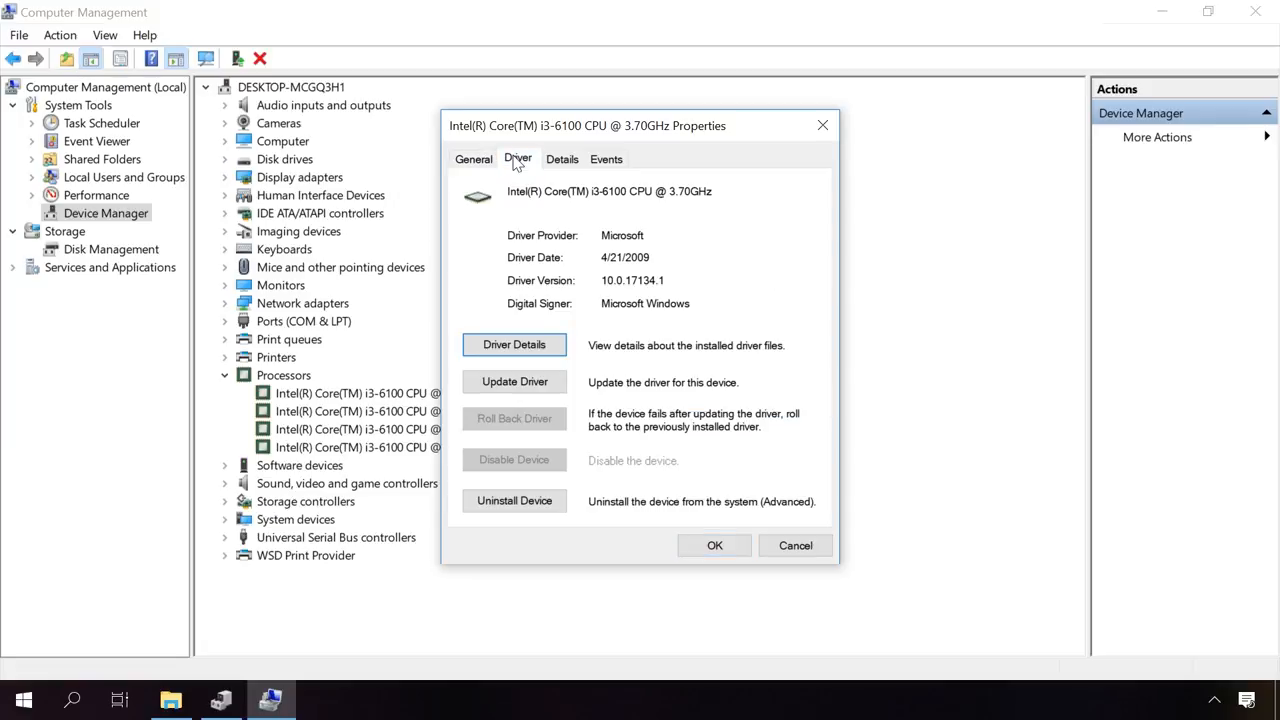
{"action": "mouse_move", "coordinate": [550, 162]}
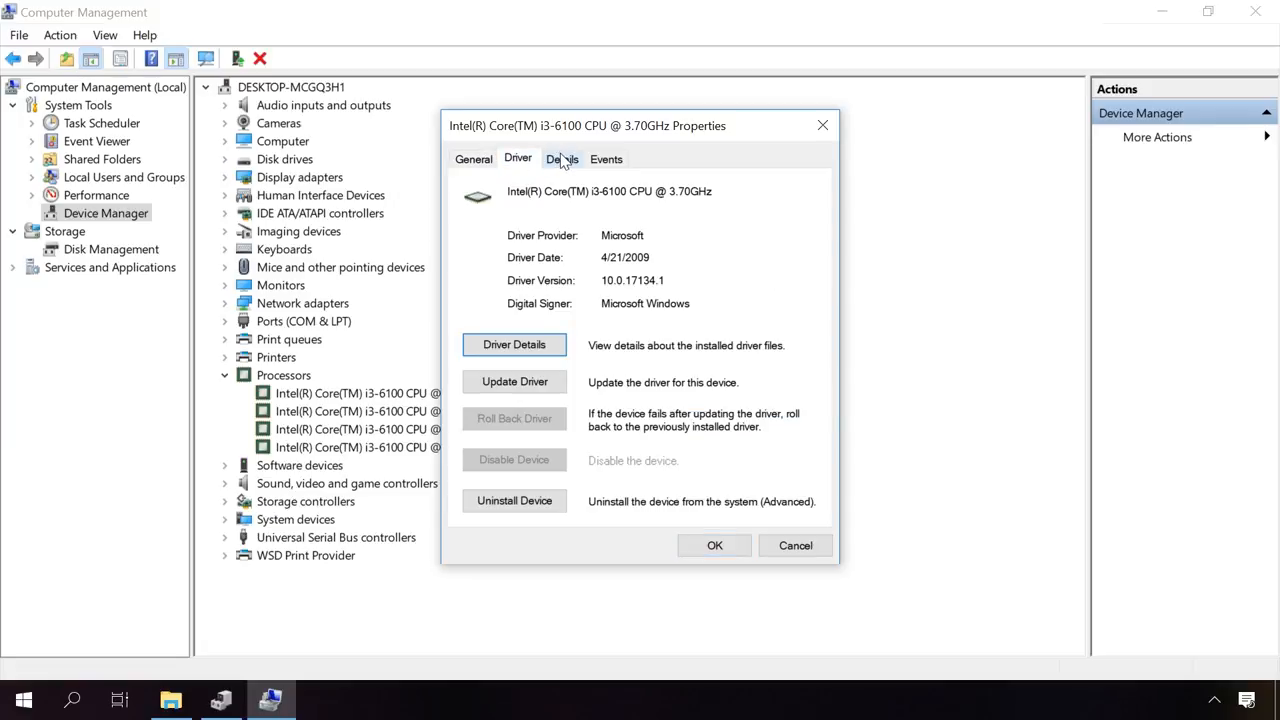
{"action": "left_click", "coordinate": [560, 160]}
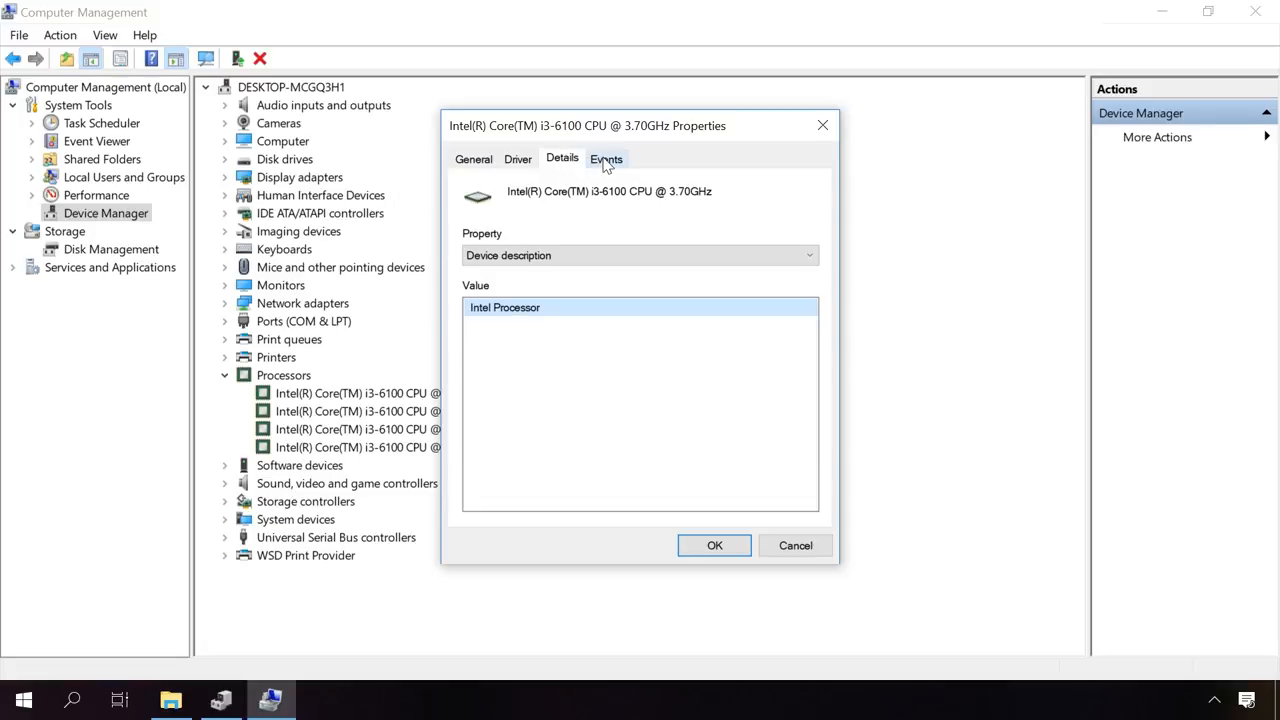
{"action": "left_click", "coordinate": [606, 158]}
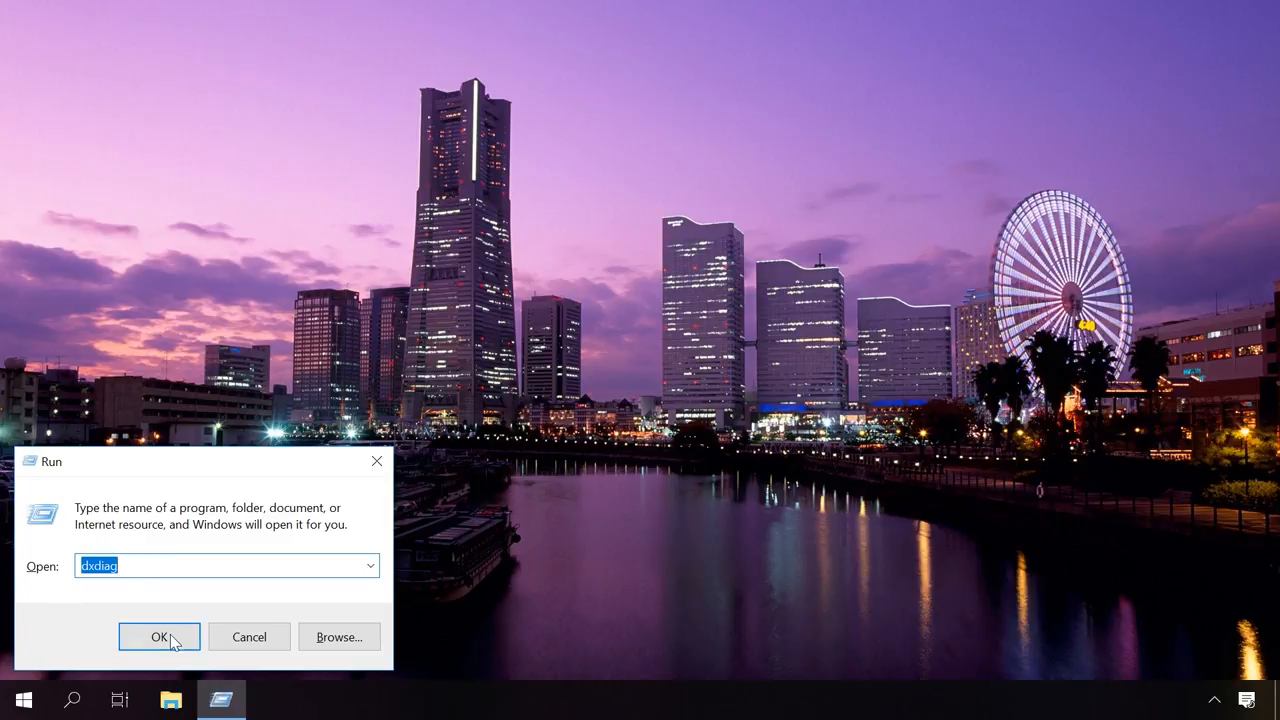
Run dxdiag and review its System, Display and Sound 1 information.
{"action": "left_click", "coordinate": [160, 636]}
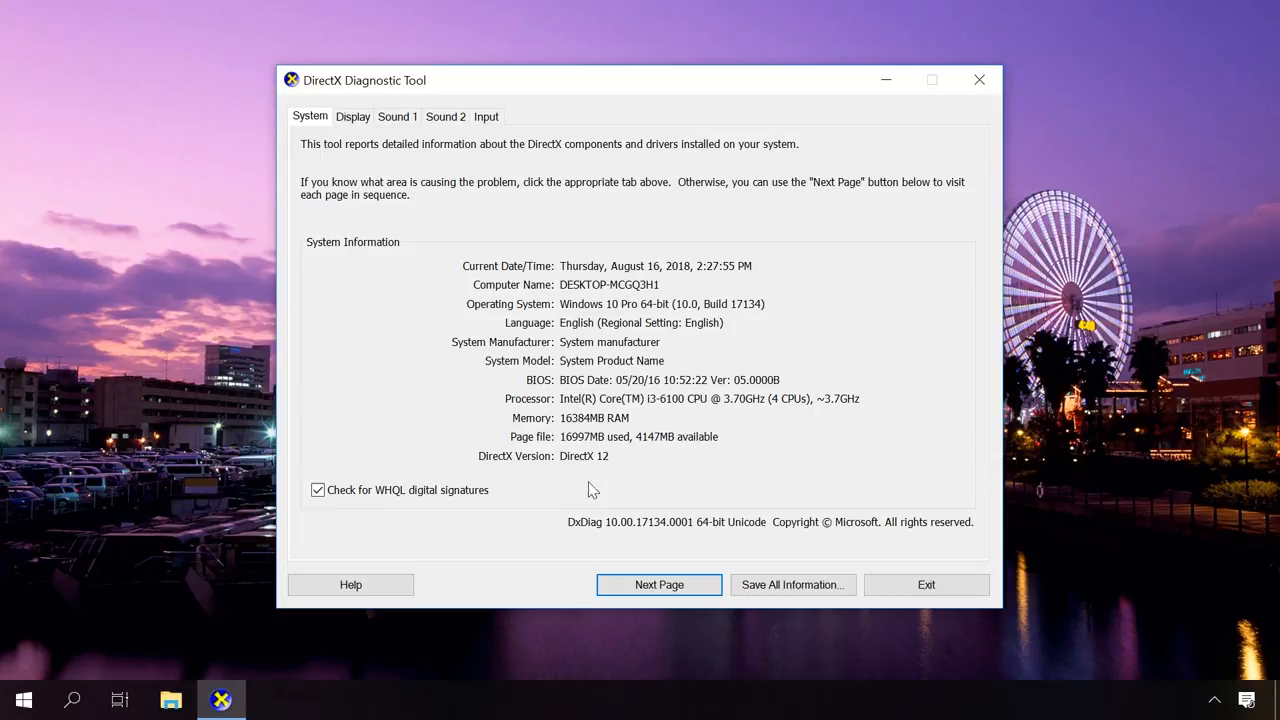
{"action": "mouse_move", "coordinate": [368, 132]}
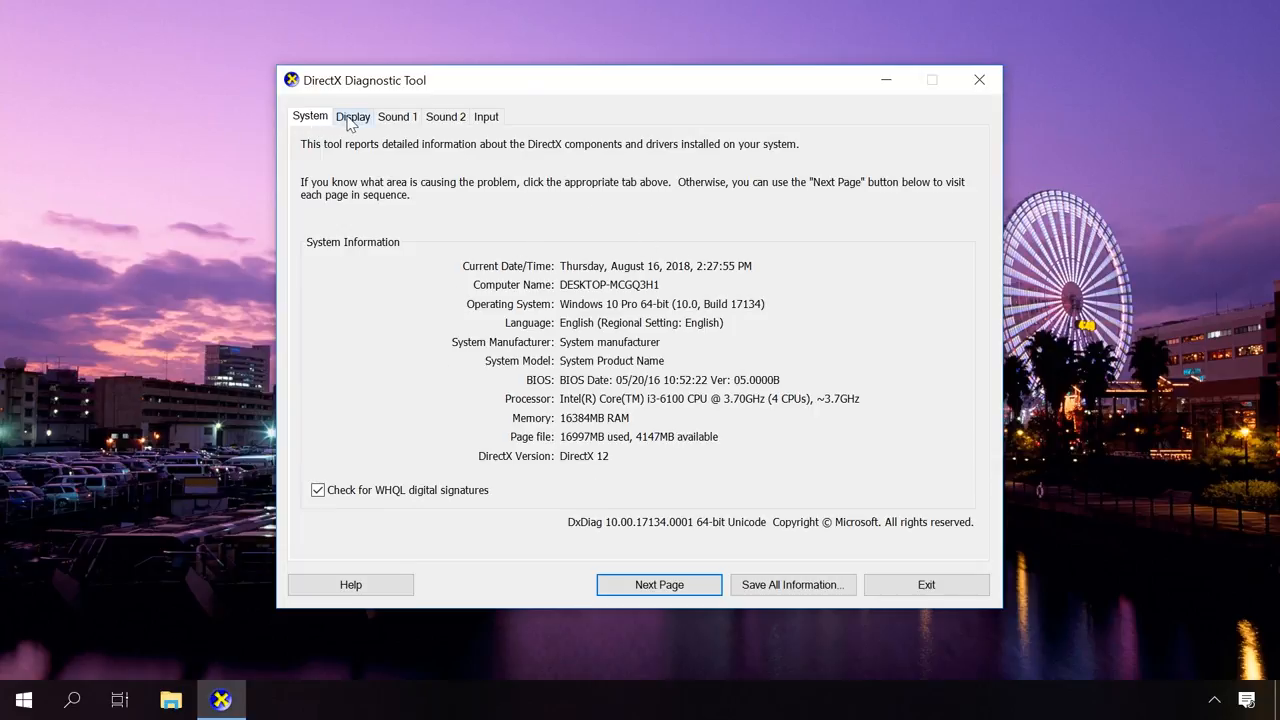
{"action": "left_click", "coordinate": [396, 116]}
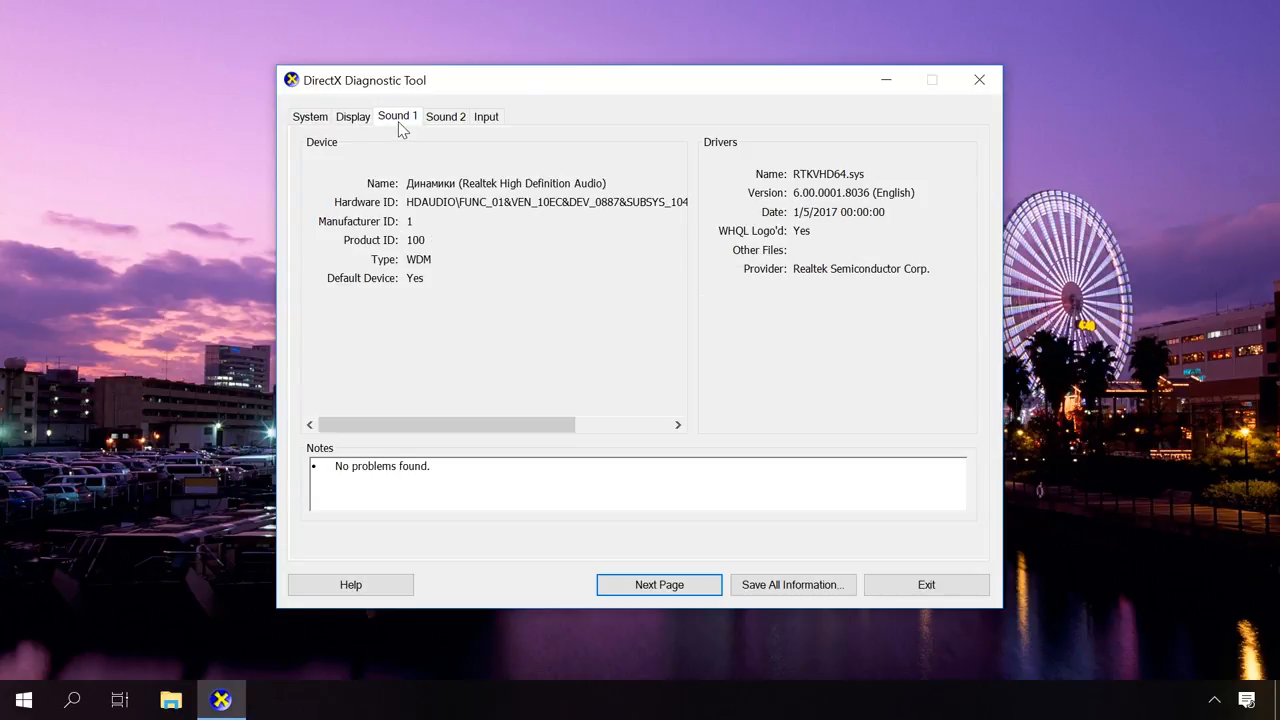
{"action": "left_click", "coordinate": [486, 116]}
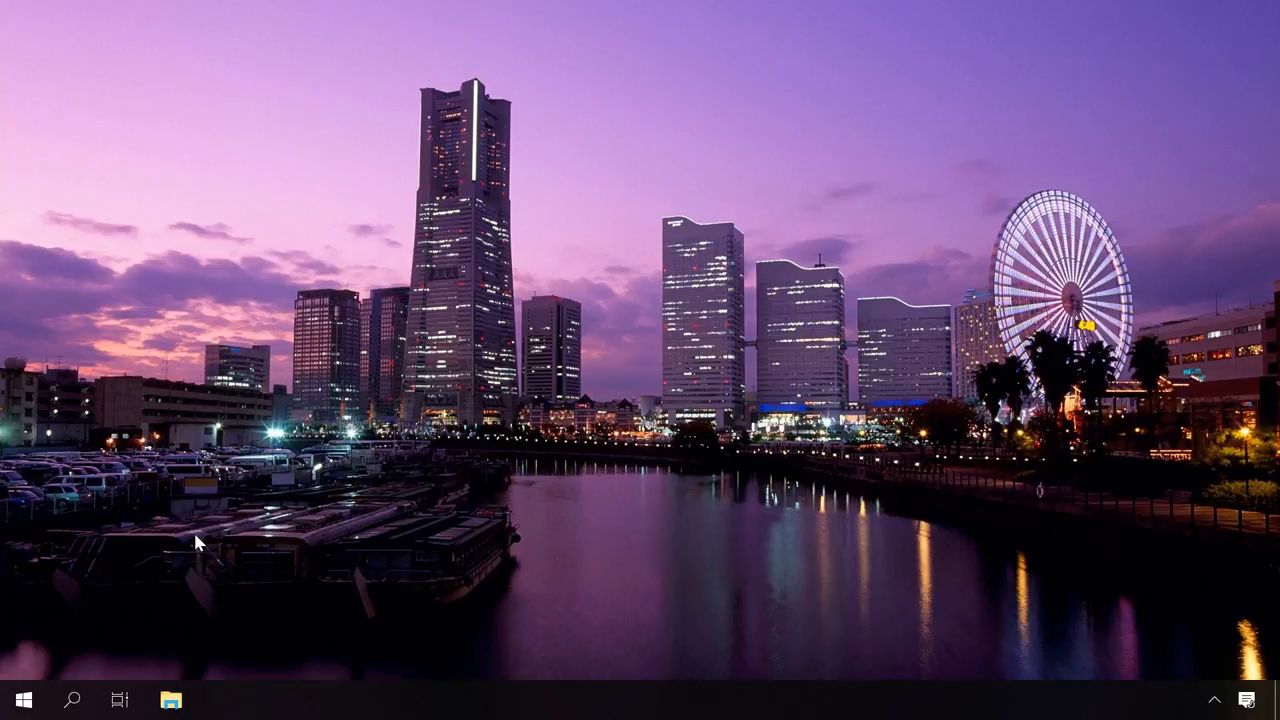
Launch AIDA64 Extreme via a Start search for 'aida' and maximize its window.
{"action": "left_click", "coordinate": [72, 700]}
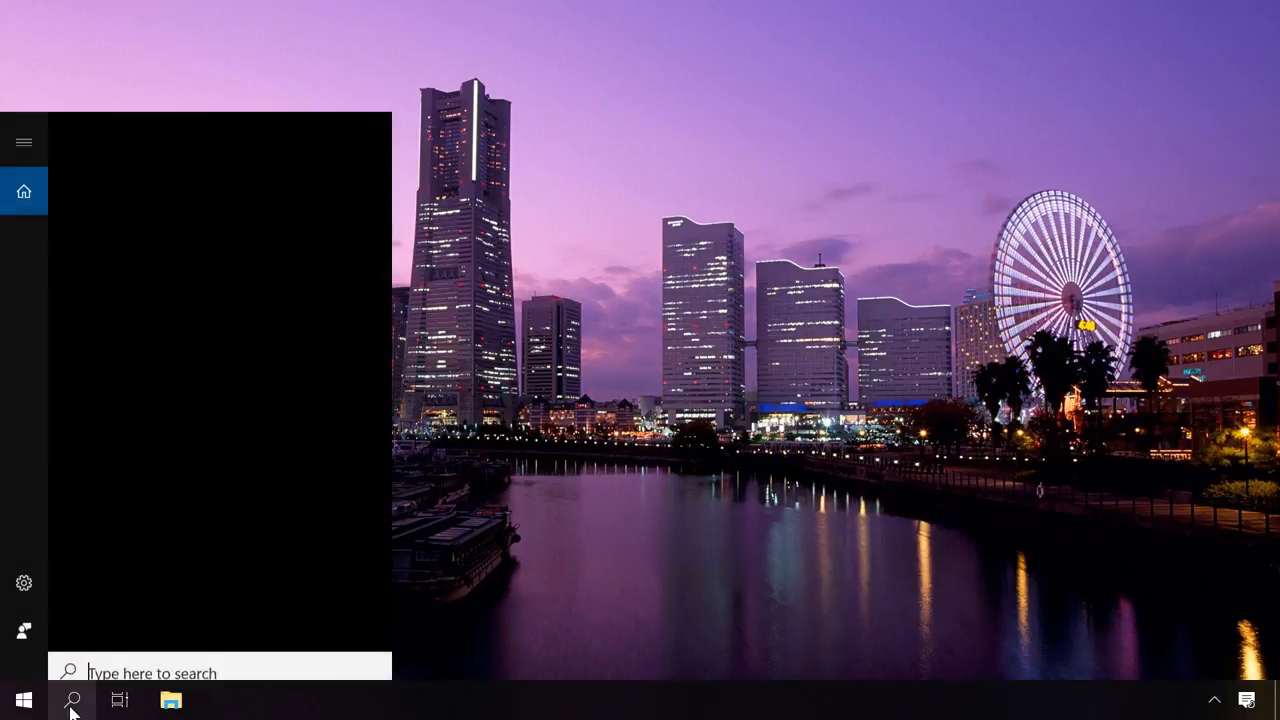
{"action": "type", "text": "aida"}
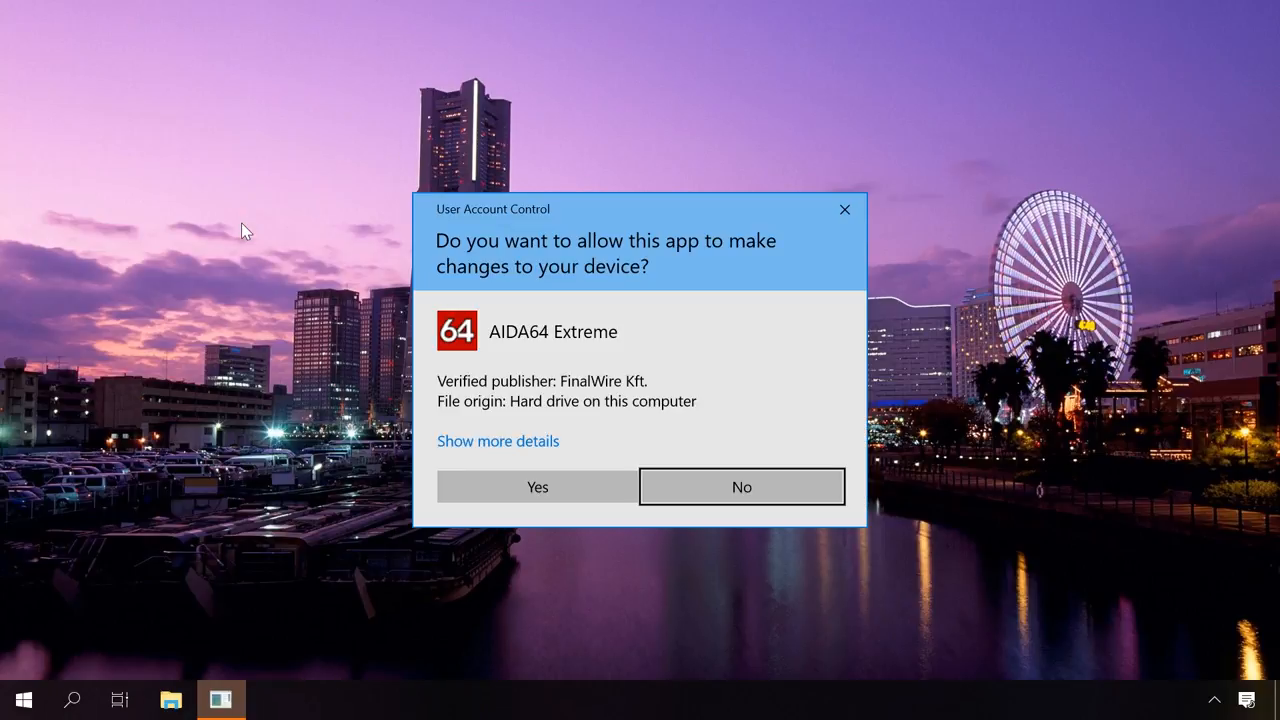
{"action": "left_click", "coordinate": [536, 488]}
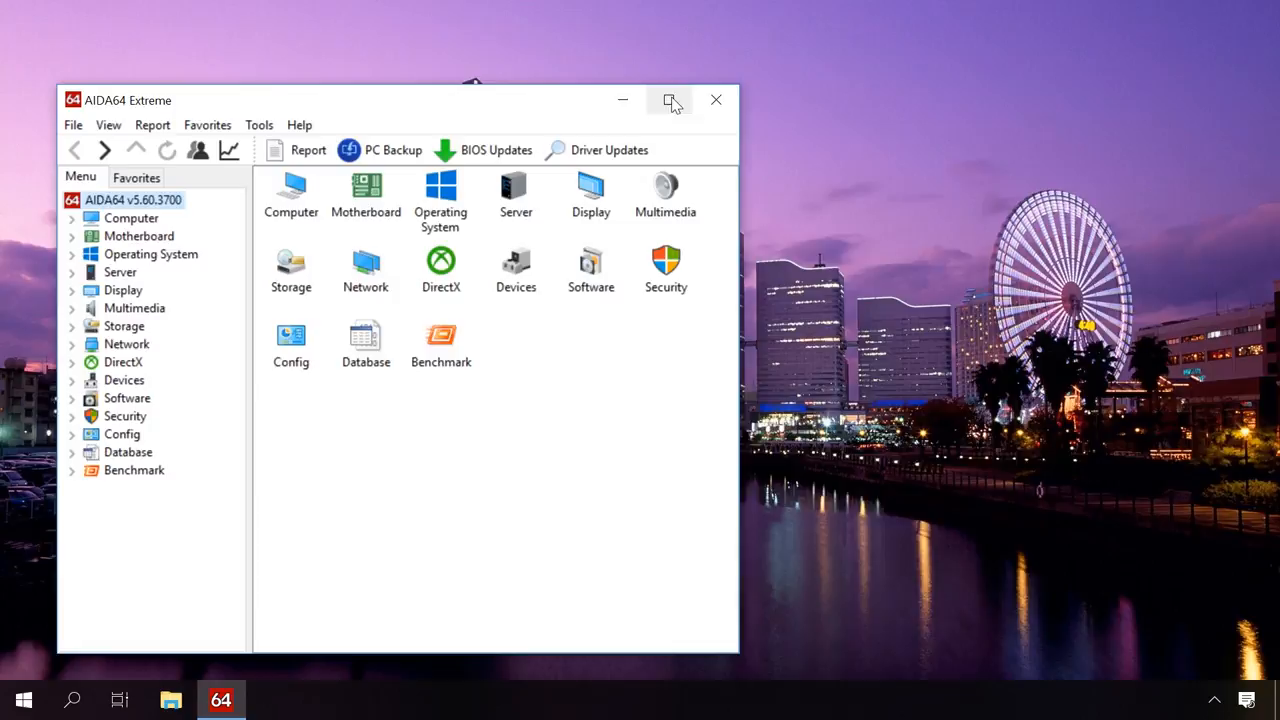
{"action": "left_click", "coordinate": [670, 100]}
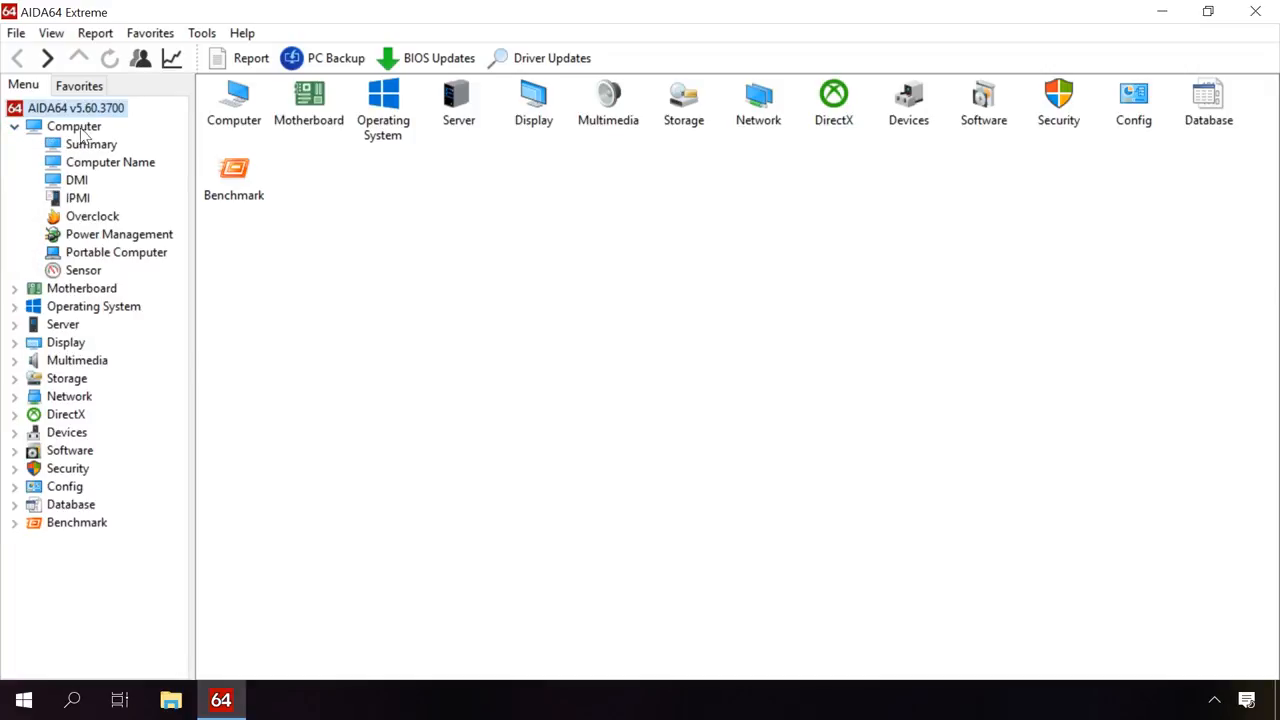
Read the Computer Summary report down to DMI details and the low disk space warning.
{"action": "left_click", "coordinate": [92, 144]}
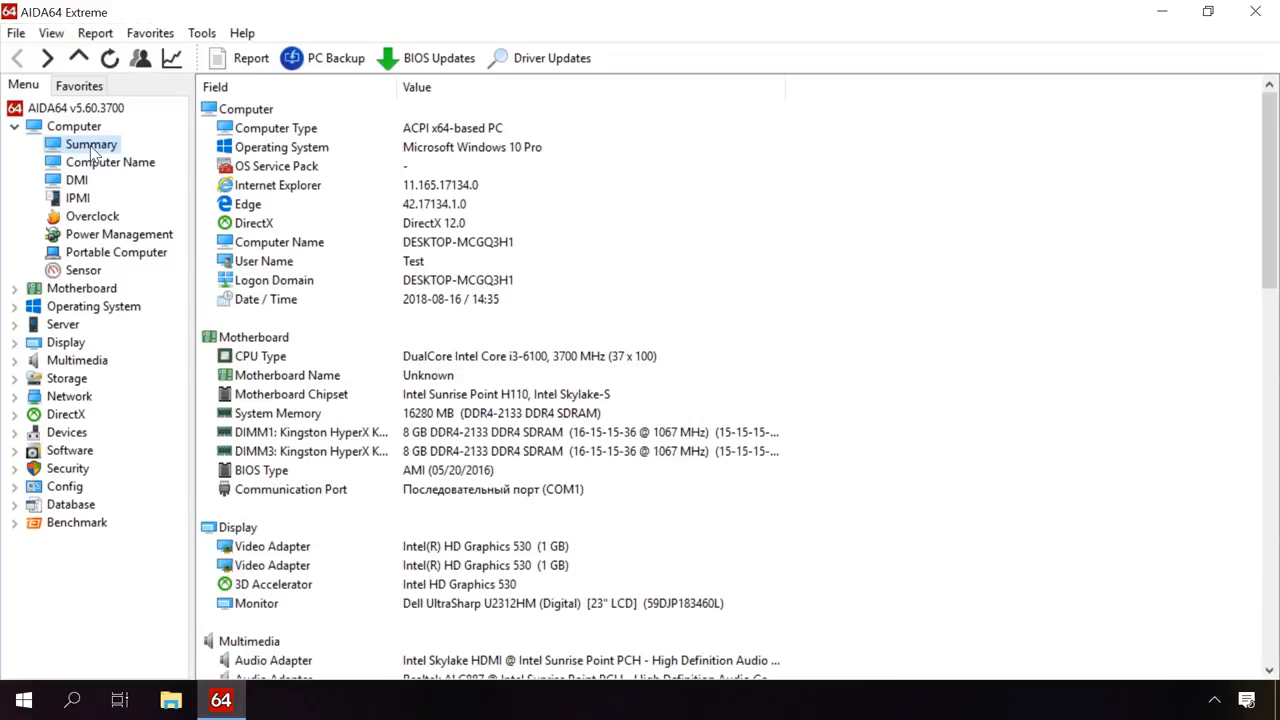
{"action": "mouse_move", "coordinate": [924, 248]}
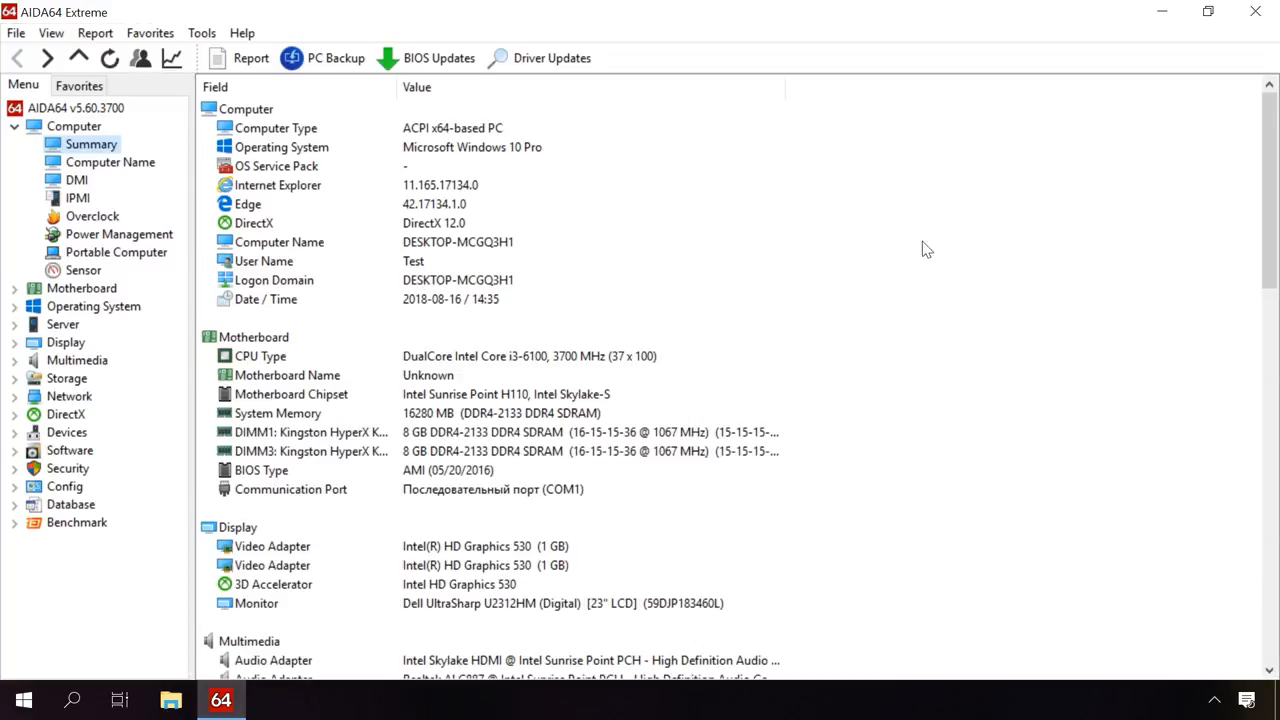
{"action": "mouse_move", "coordinate": [1270, 150]}
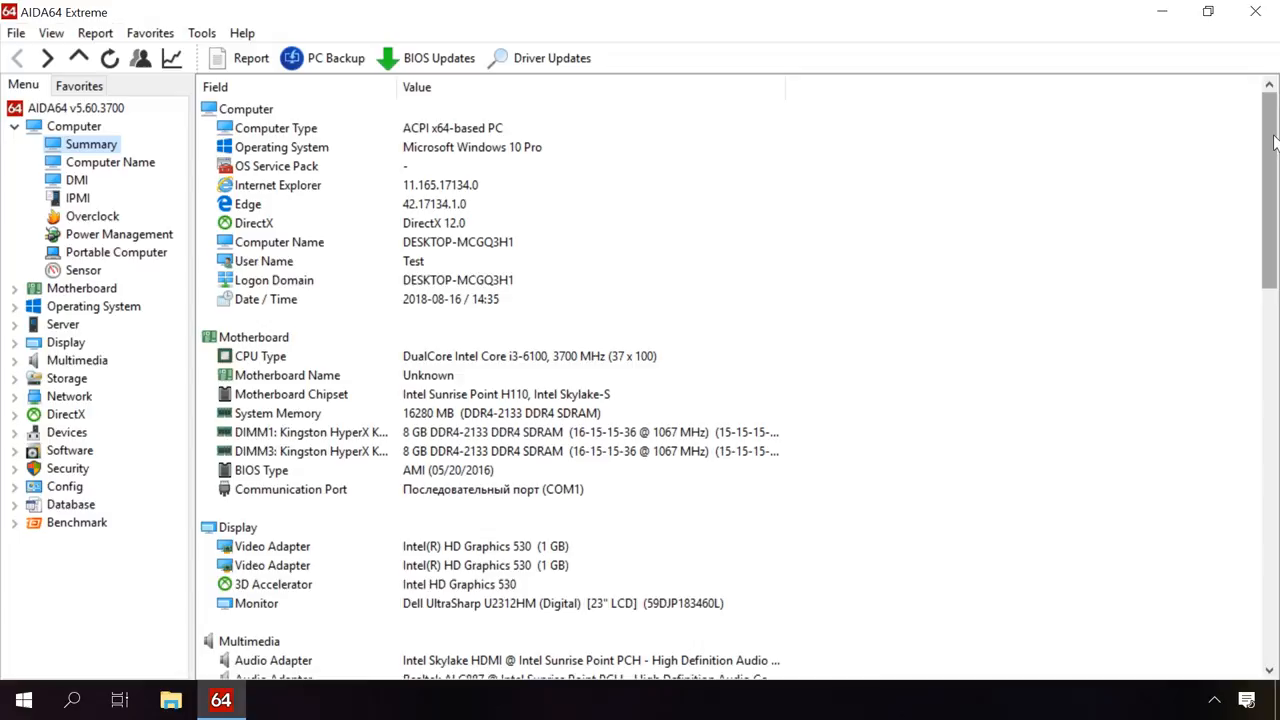
{"action": "scroll", "scroll_direction": "down", "scroll_amount": 3}
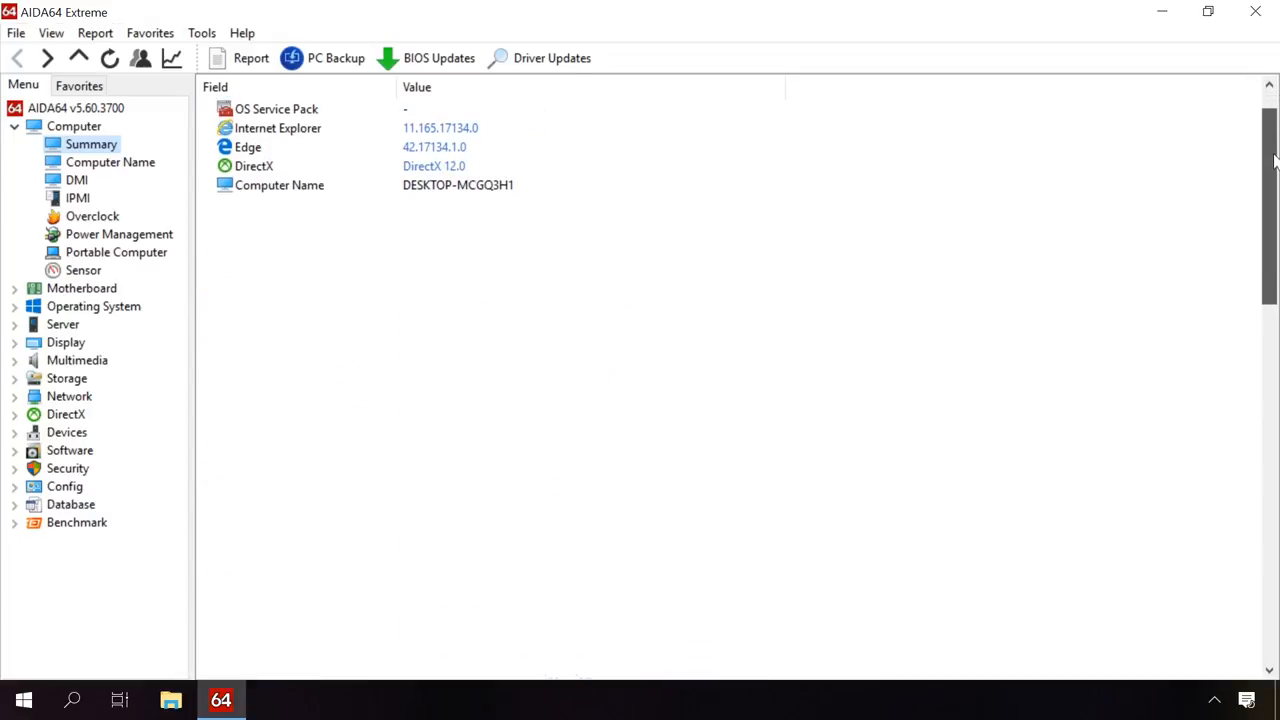
{"action": "scroll", "scroll_direction": "down", "scroll_amount": 3}
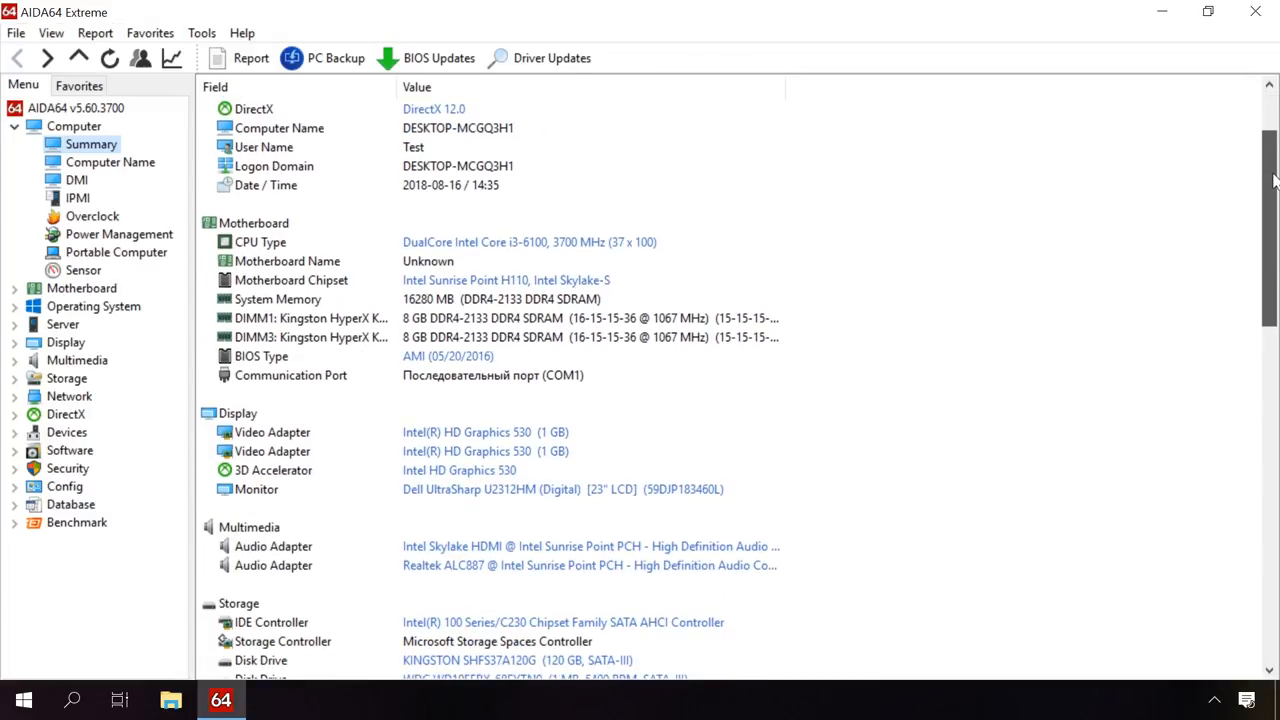
{"action": "scroll", "scroll_direction": "down", "scroll_amount": 3}
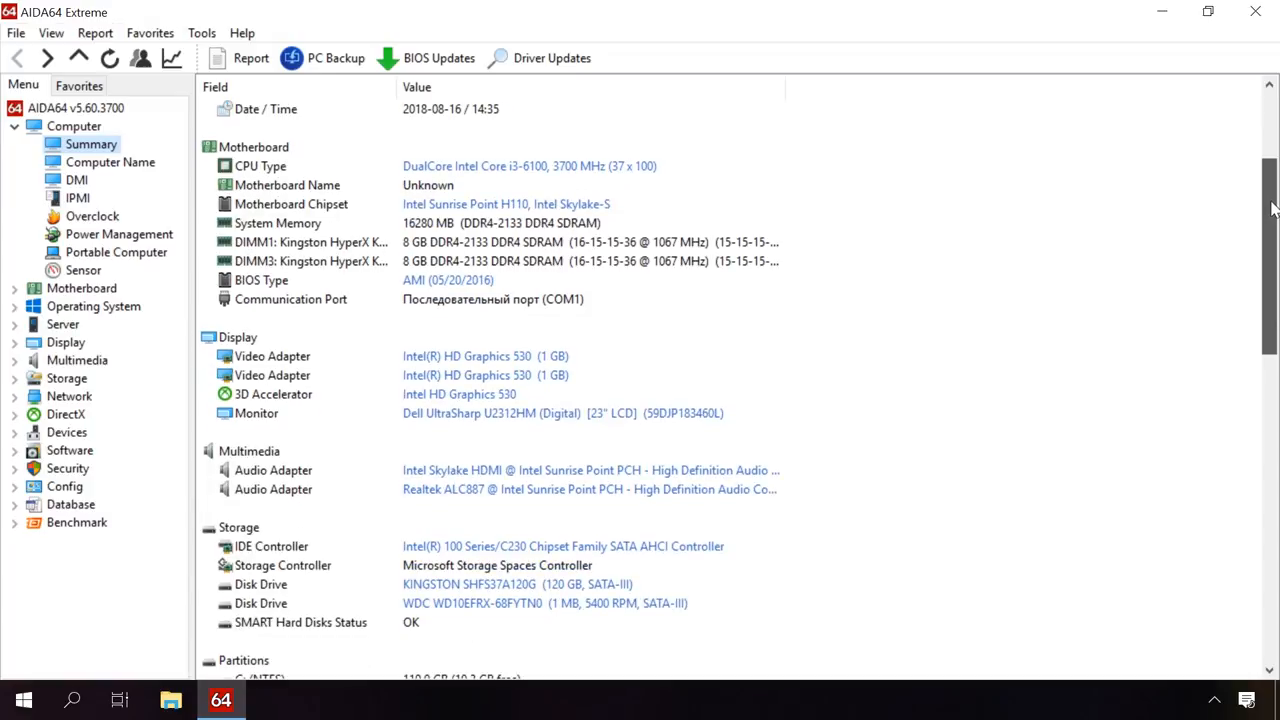
{"action": "scroll", "scroll_direction": "down", "scroll_amount": 3}
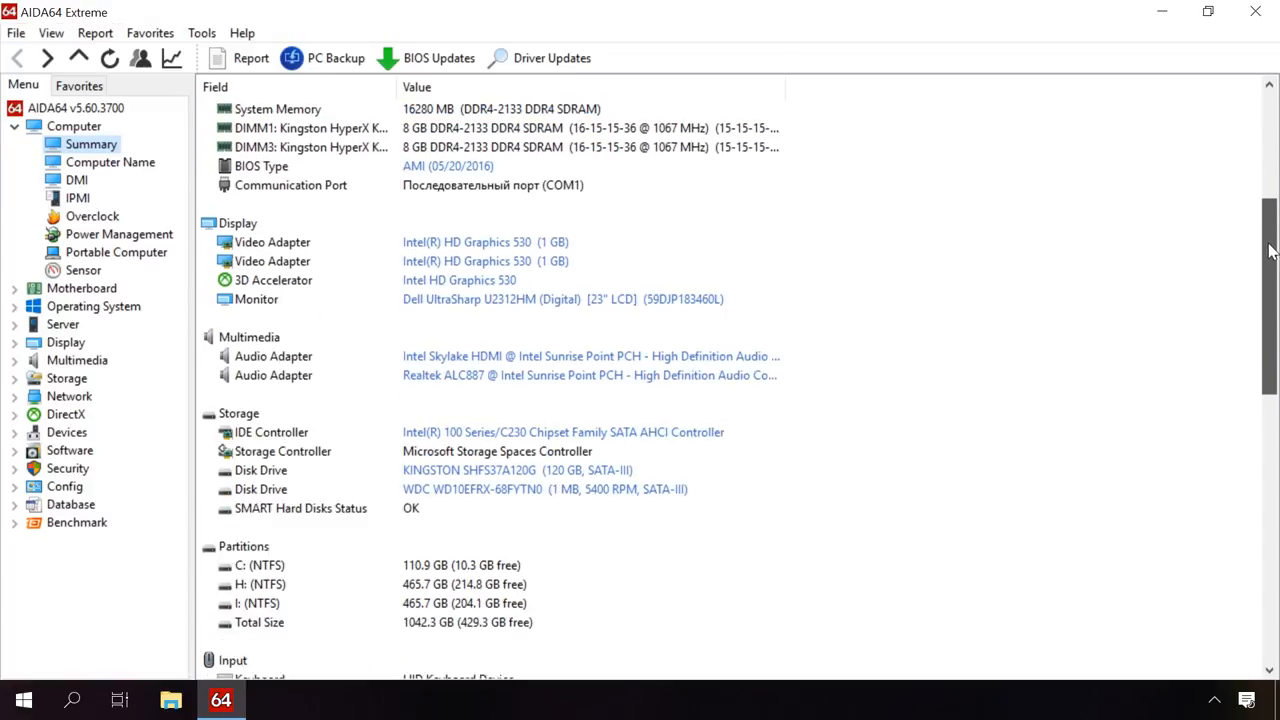
{"action": "scroll", "scroll_direction": "down", "scroll_amount": 3}
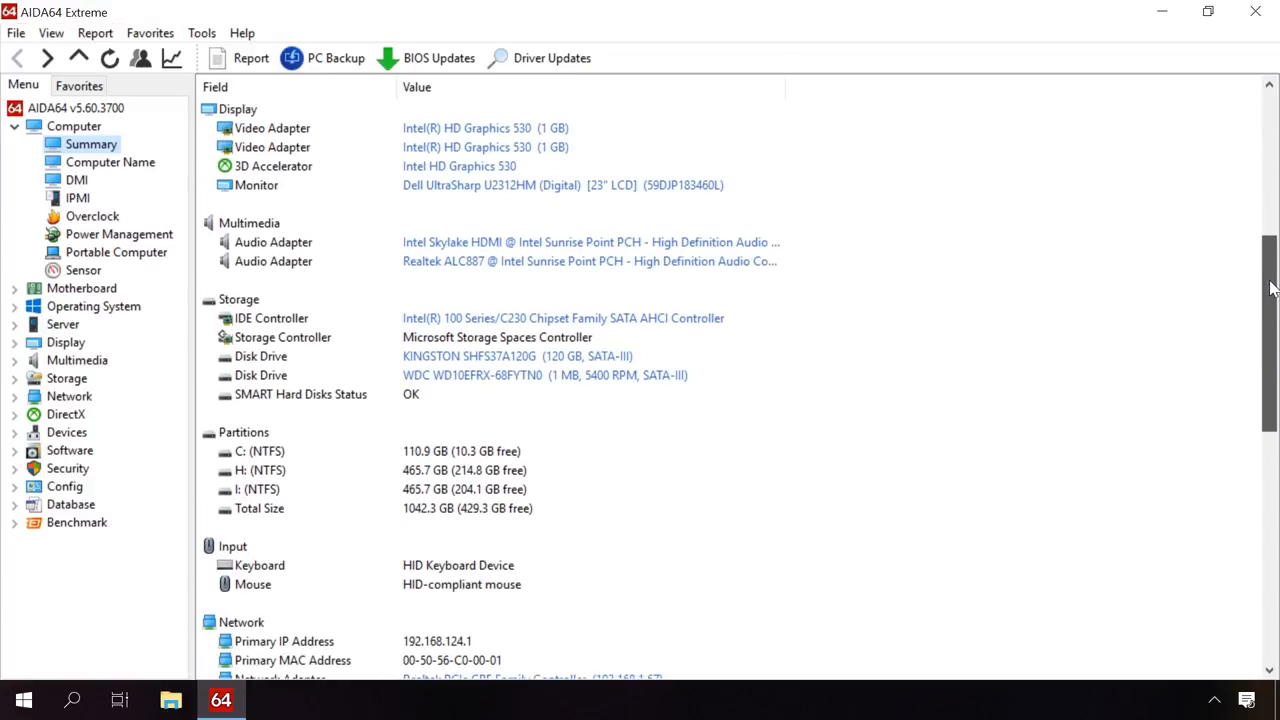
{"action": "scroll", "scroll_direction": "down", "scroll_amount": 3}
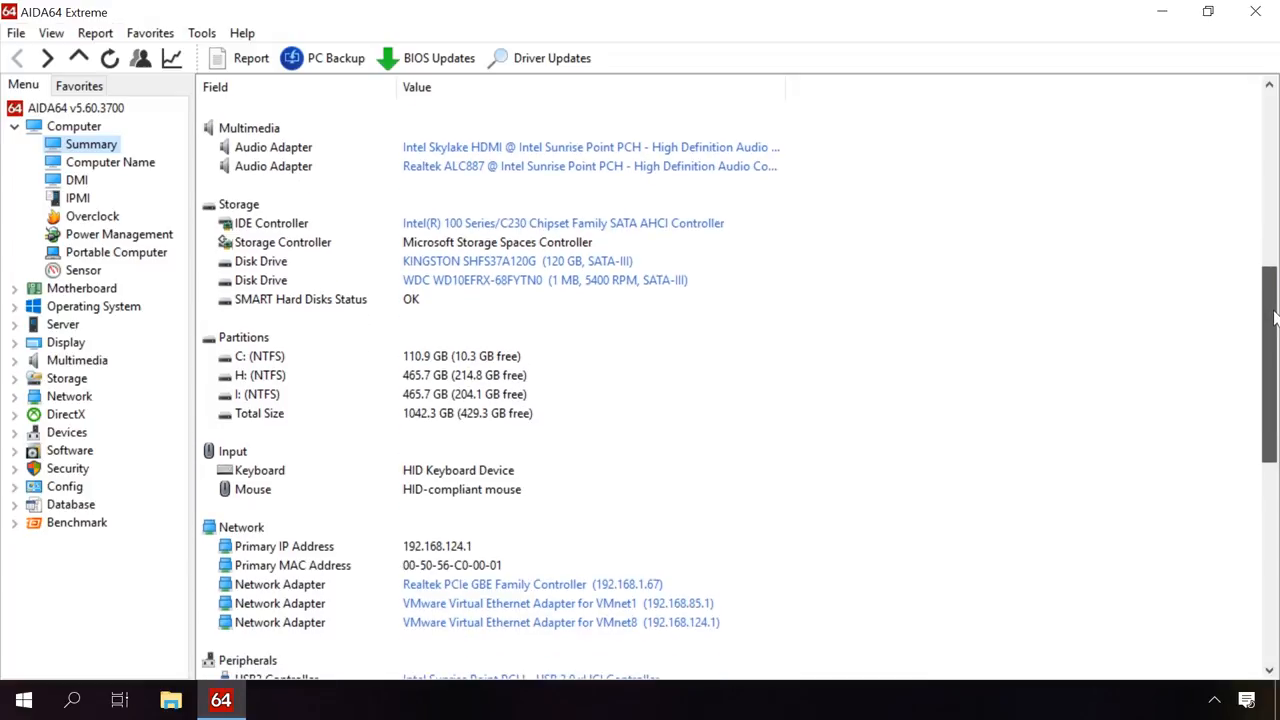
{"action": "scroll", "scroll_direction": "down", "scroll_amount": 3}
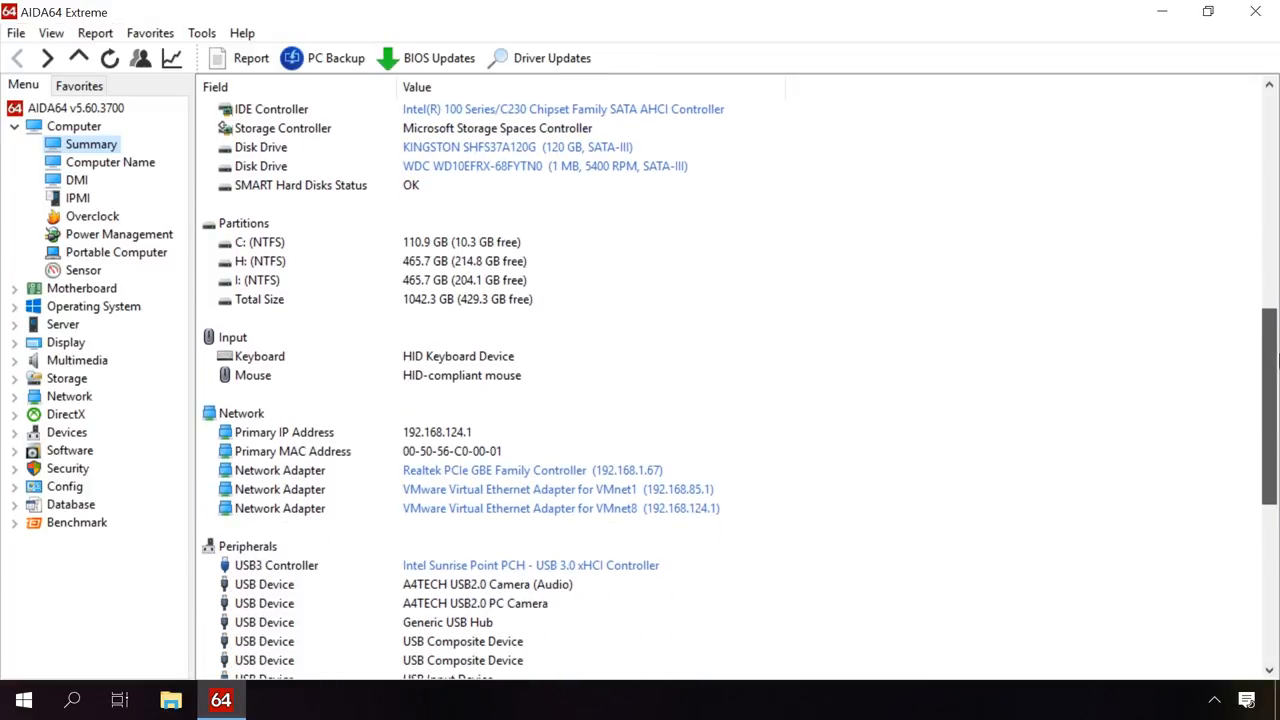
{"action": "scroll", "scroll_direction": "down", "scroll_amount": 3}
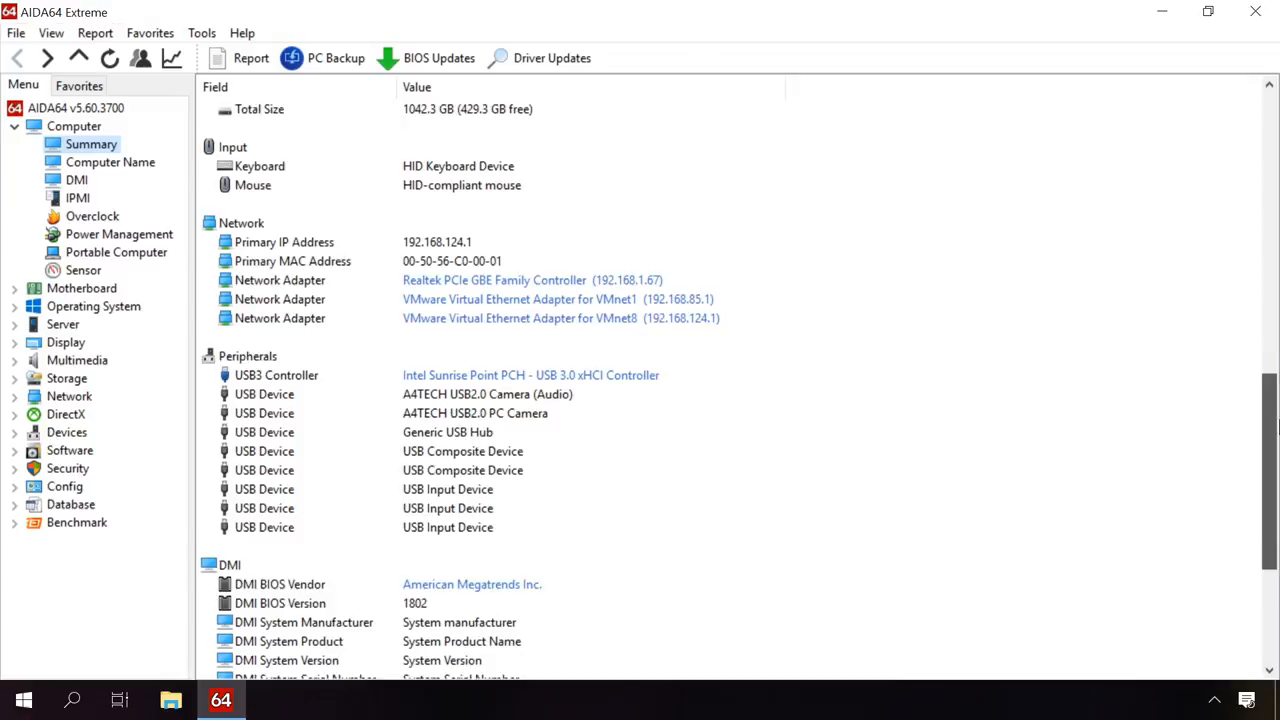
{"action": "scroll", "scroll_direction": "down", "scroll_amount": 3}
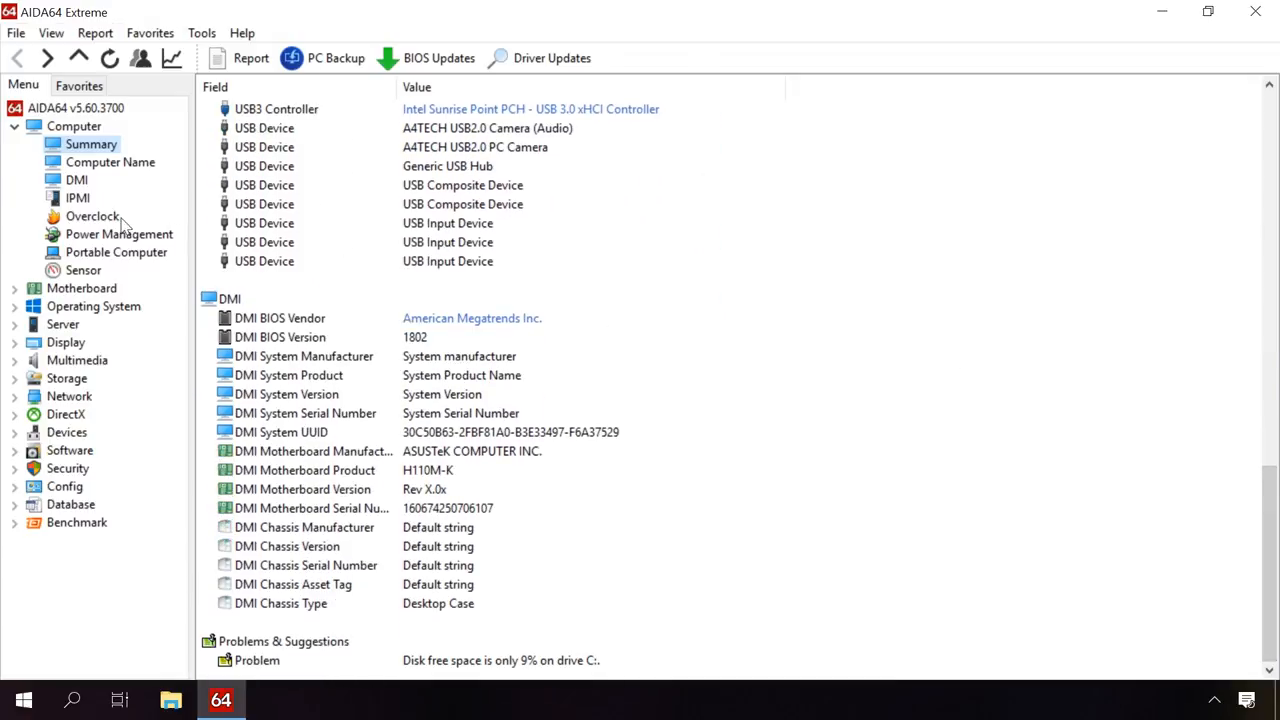
View the Sensor readings, then start the Memory Read benchmark.
{"action": "left_click", "coordinate": [84, 270]}
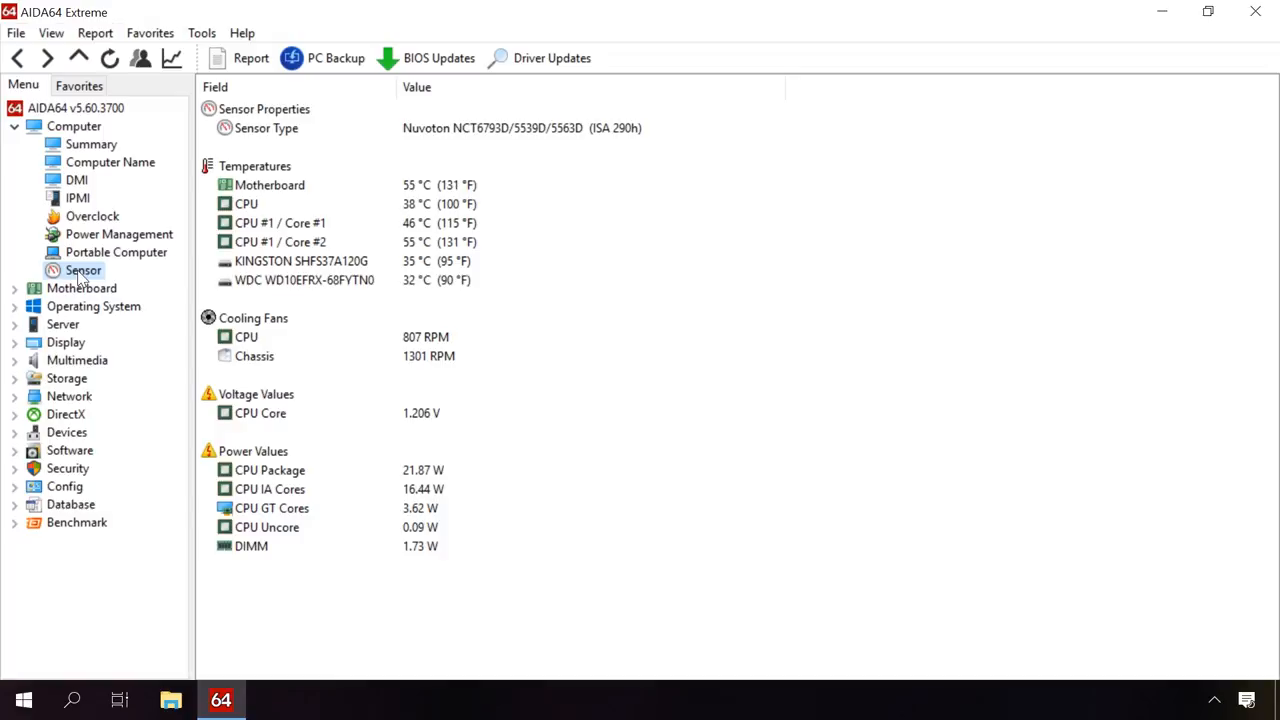
{"action": "left_click", "coordinate": [76, 522]}
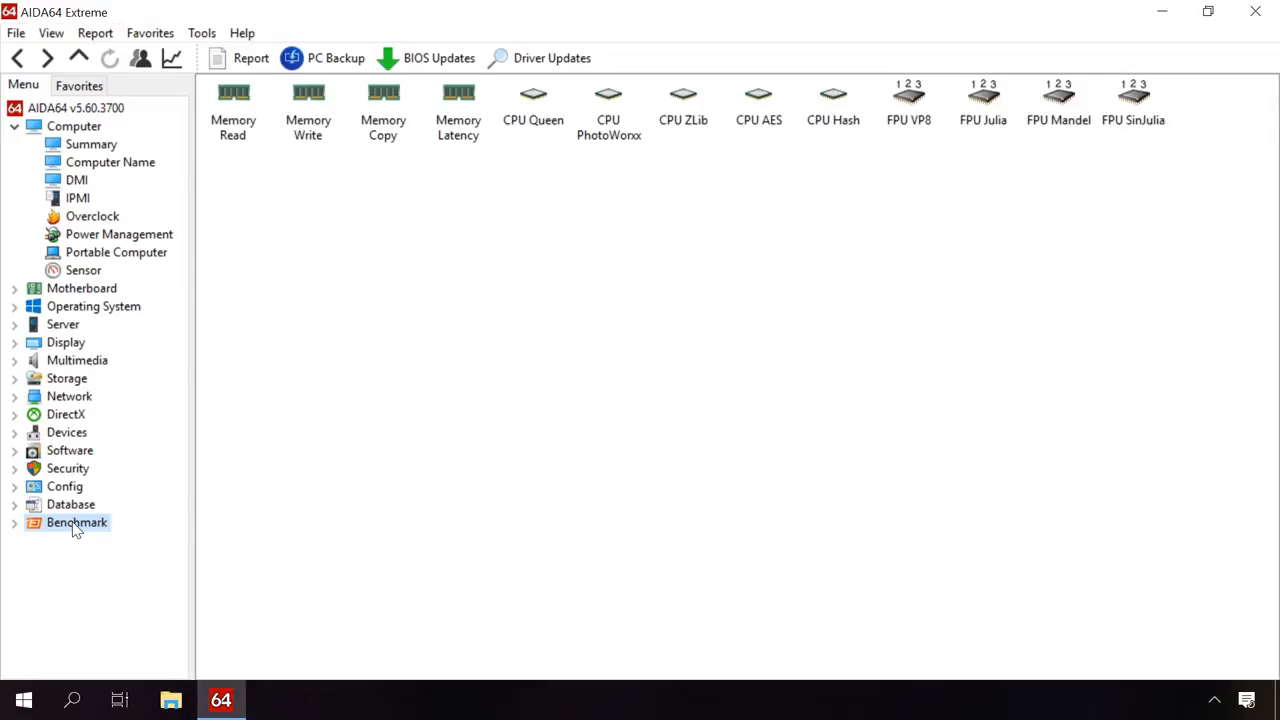
{"action": "mouse_move", "coordinate": [336, 292]}
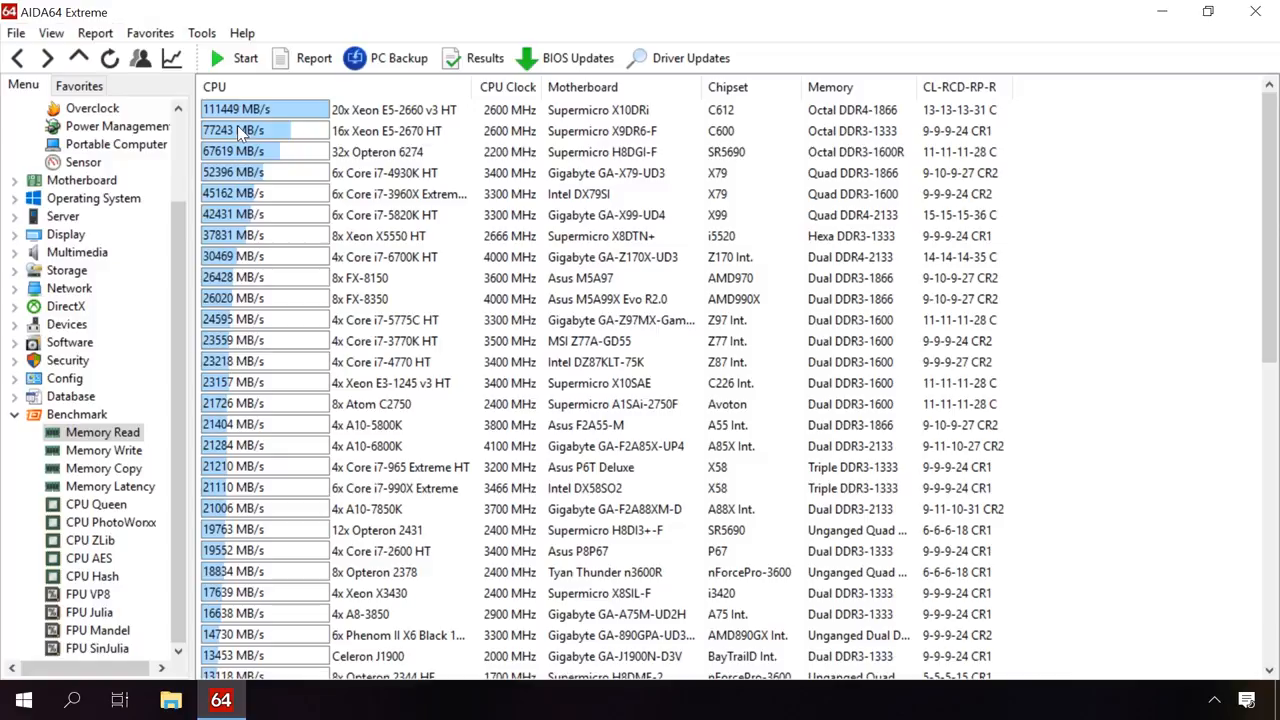
{"action": "left_click", "coordinate": [234, 56]}
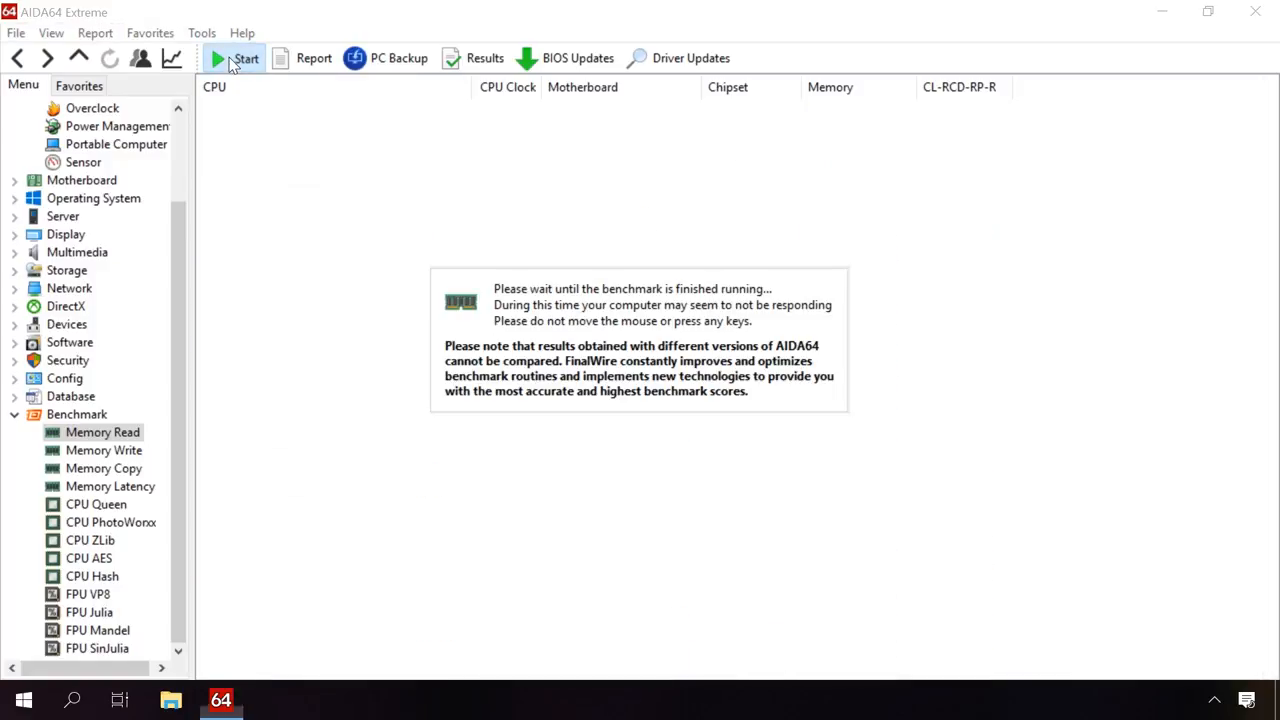